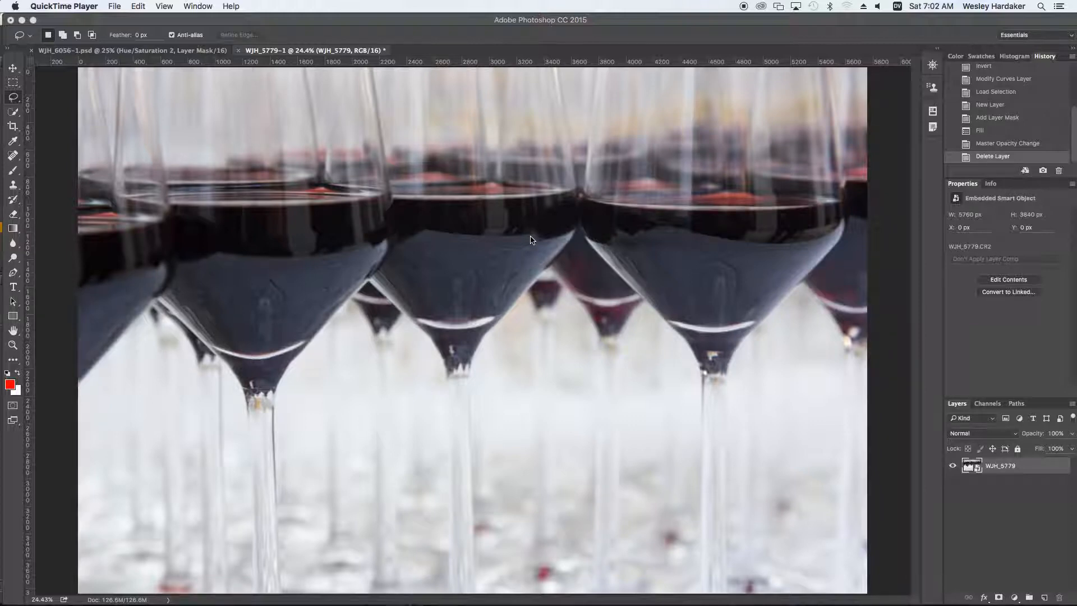
mouse_move(92, 173)
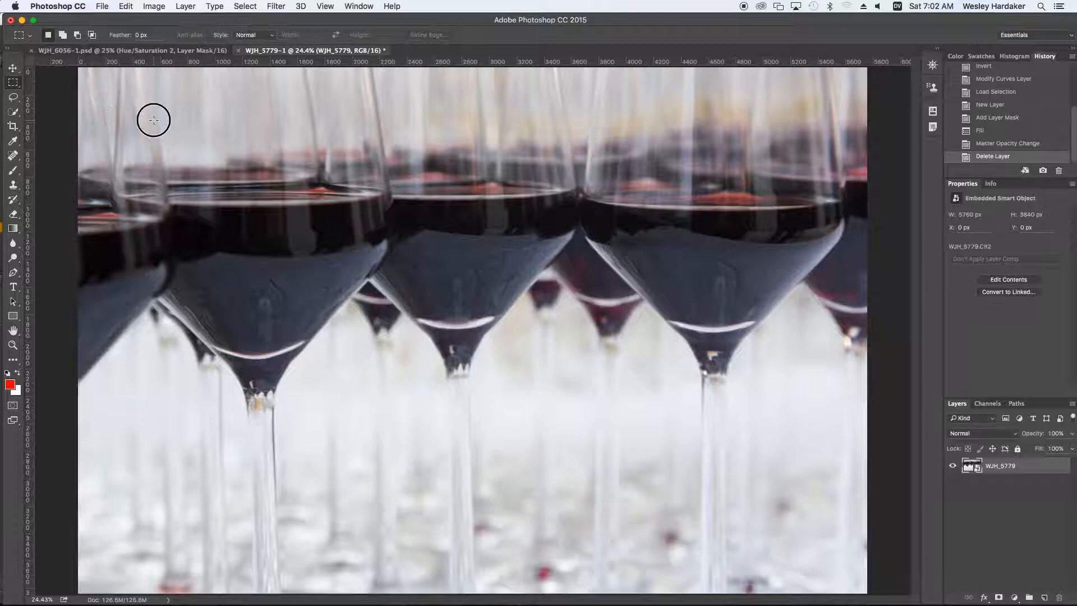
- Draw a rectangular marquee inset from the photo's edges around the row of wine glasses
drag(154, 120, 802, 539)
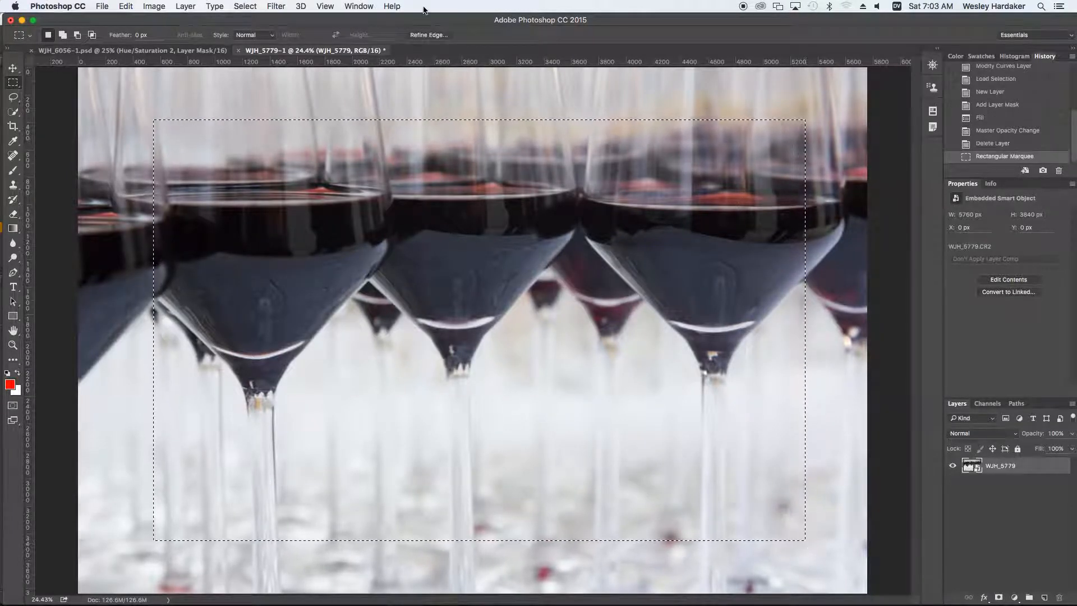
click(276, 6)
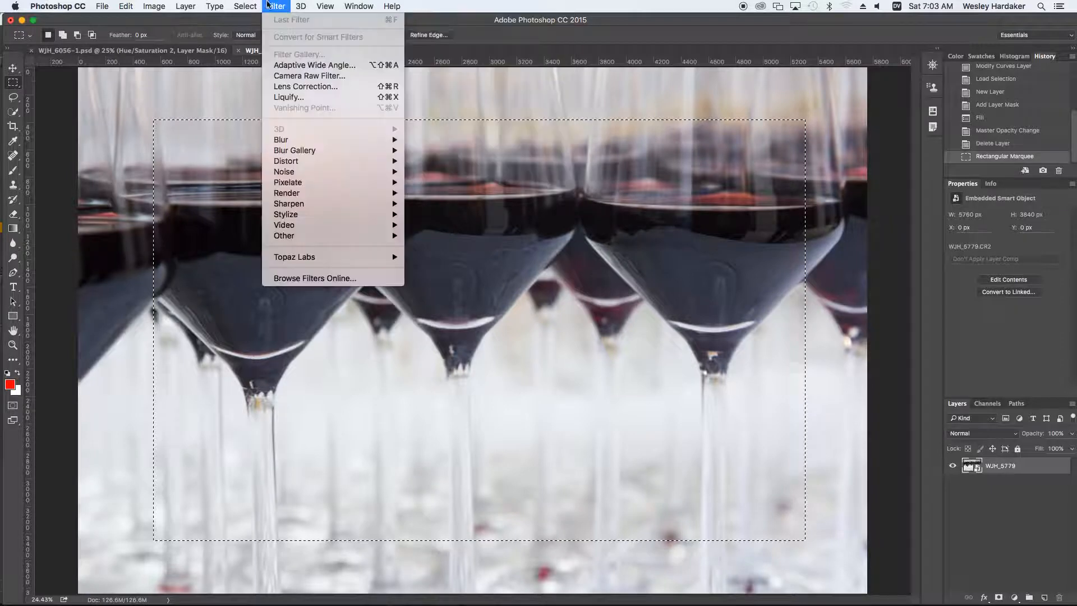
click(245, 6)
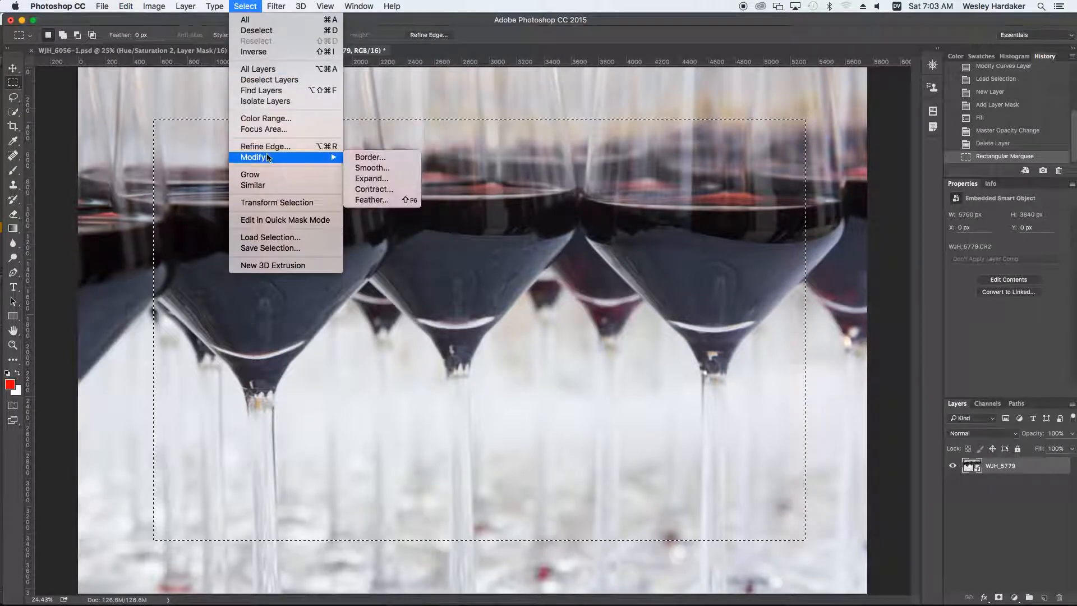
mouse_move(296, 146)
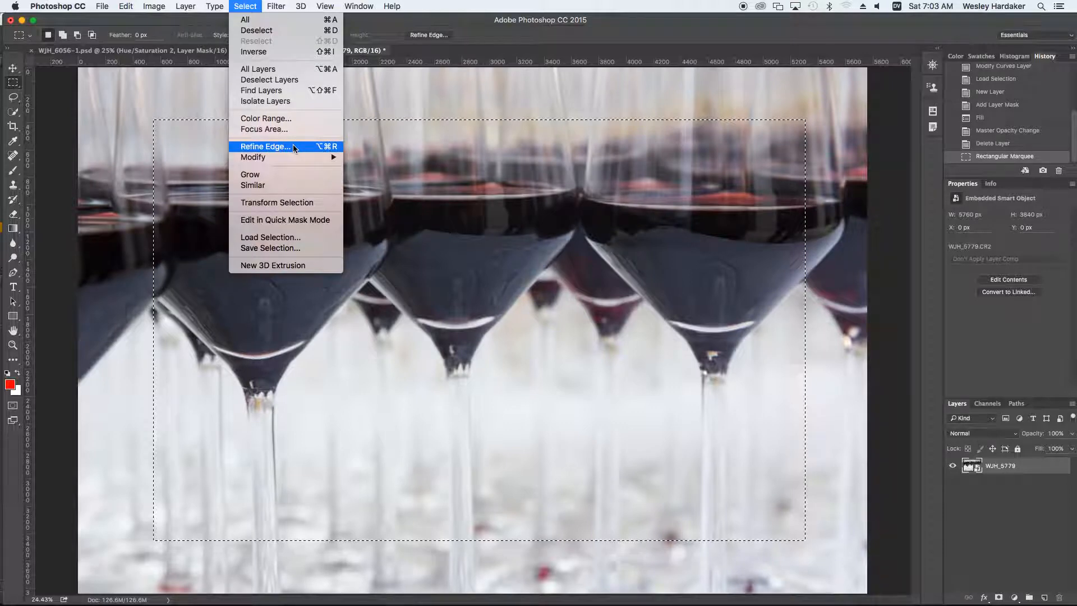
- Feather the rectangular selection to about 515 px in Refine Edge and apply it
click(265, 146)
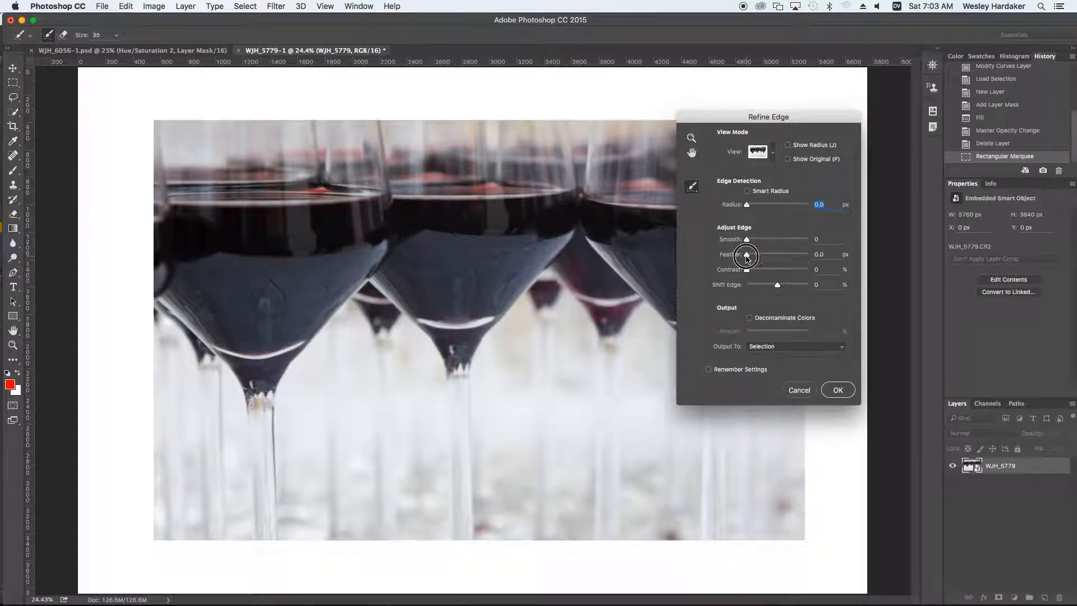
drag(746, 254, 783, 259)
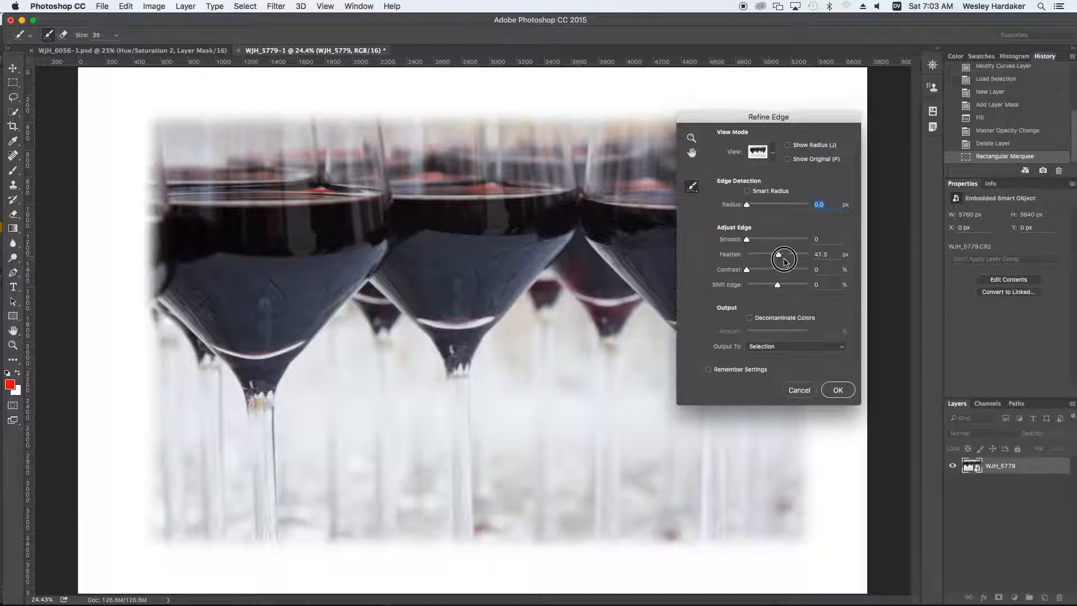
drag(783, 261, 795, 261)
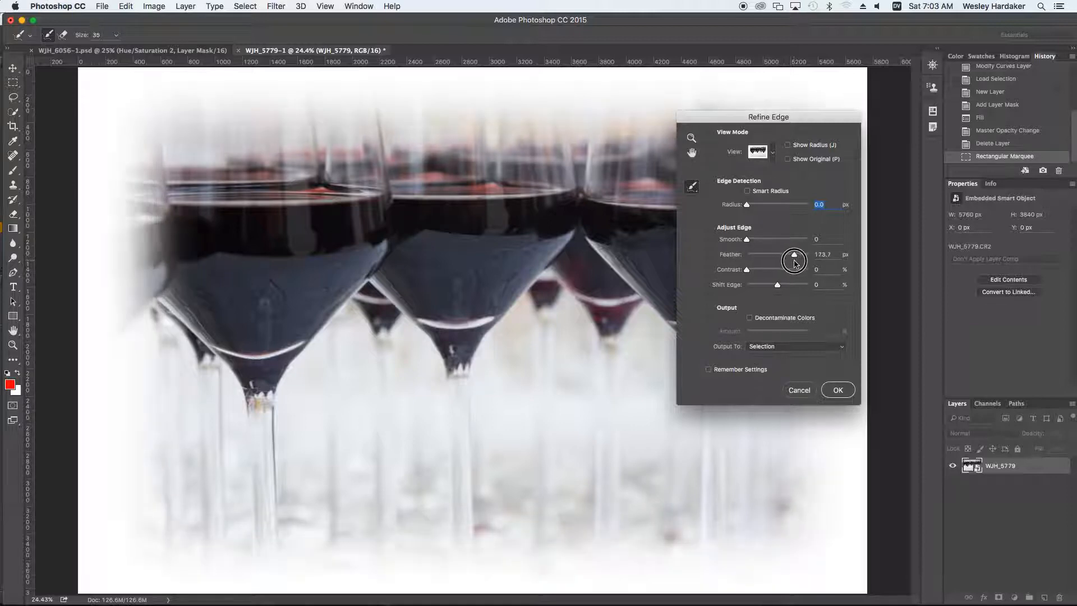
drag(793, 254, 798, 254)
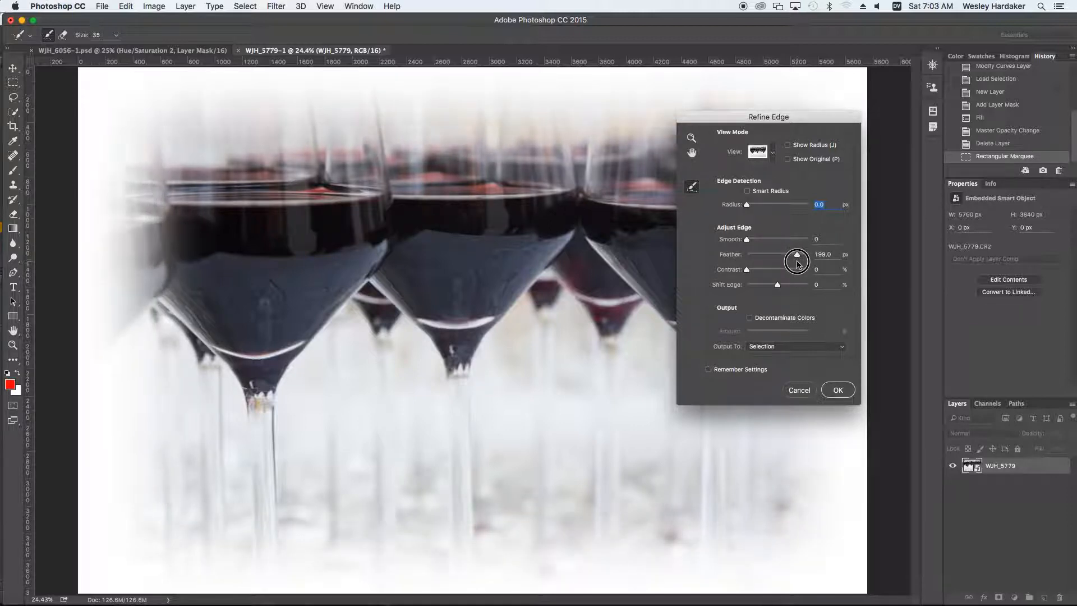
drag(796, 254, 798, 254)
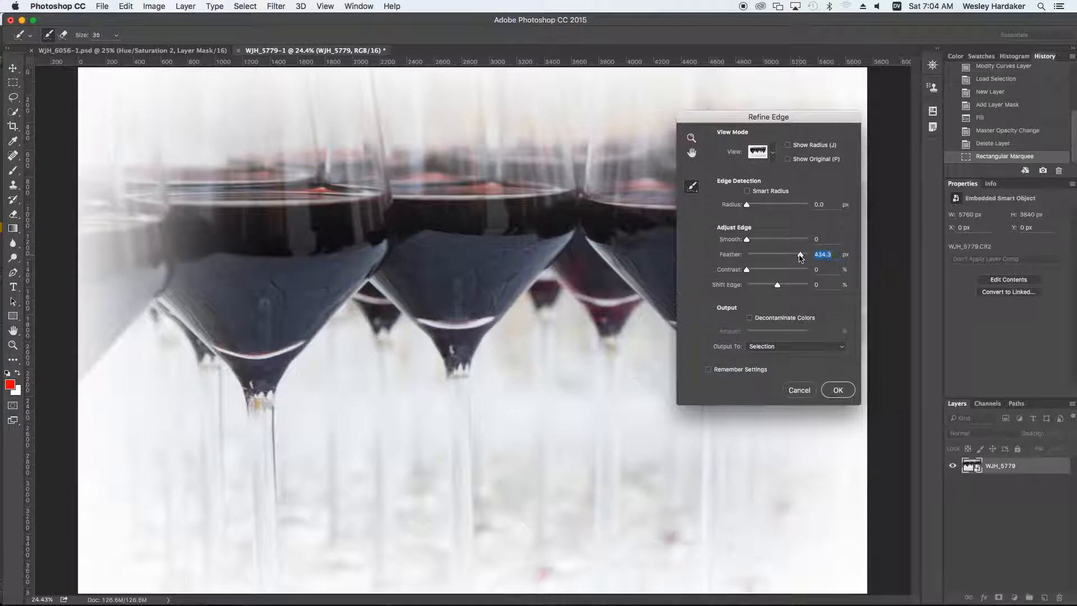
drag(799, 254, 801, 255)
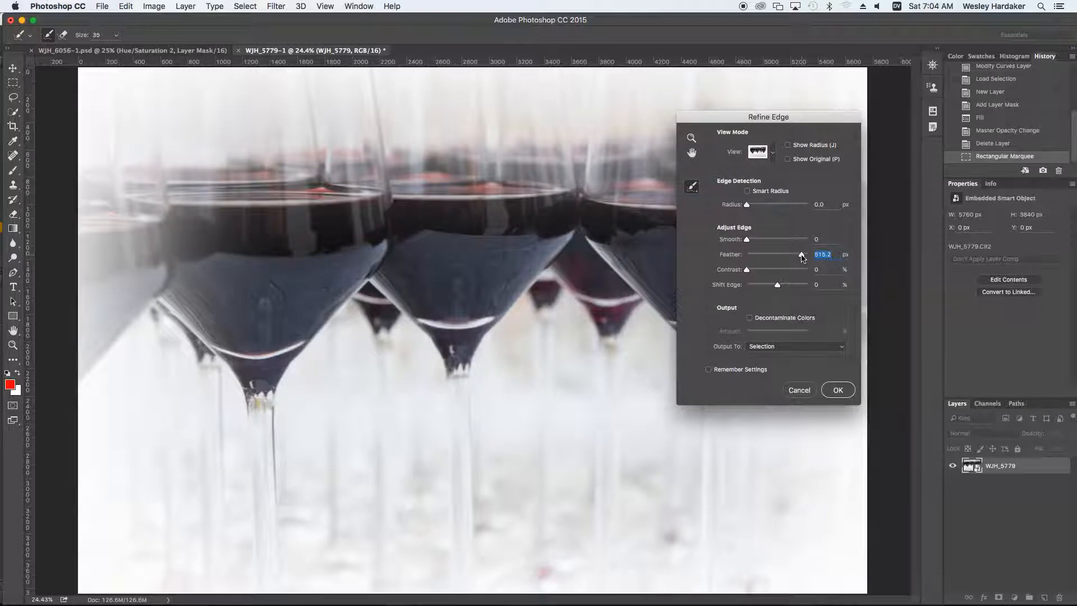
mouse_move(829, 313)
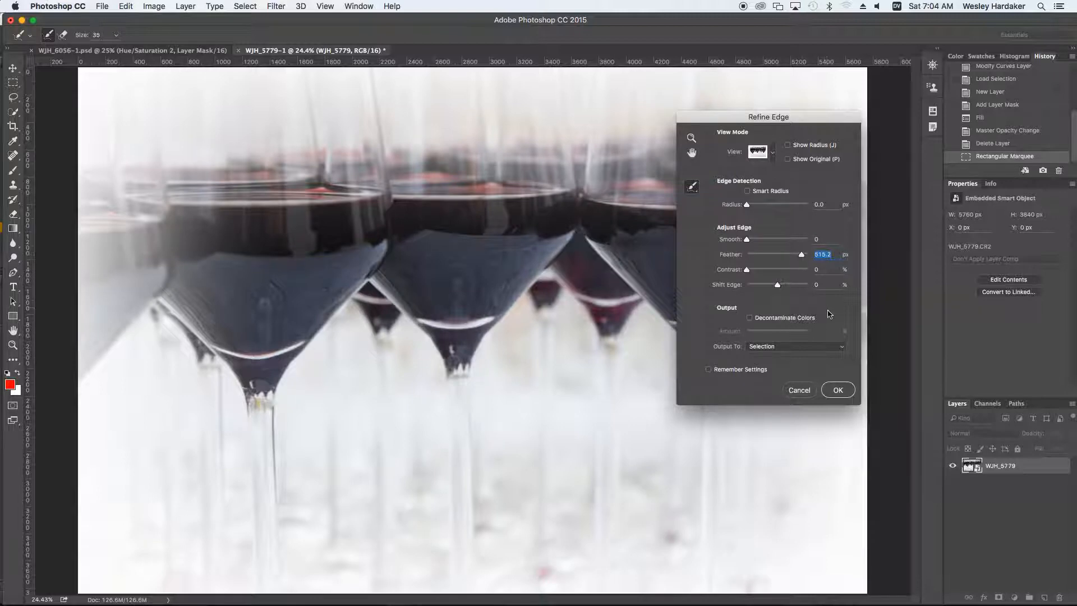
mouse_move(831, 365)
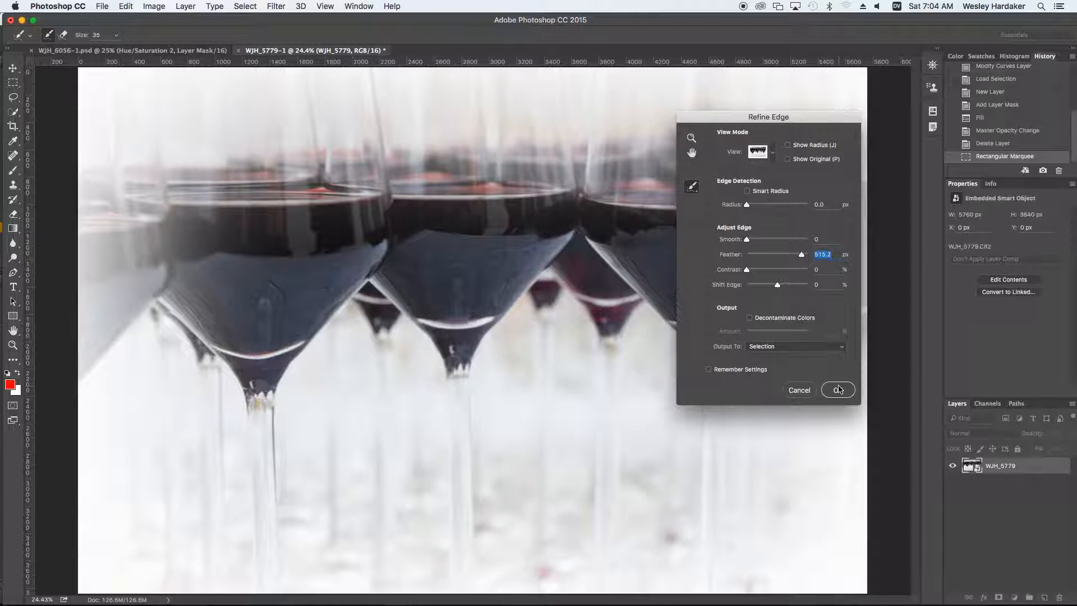
click(838, 390)
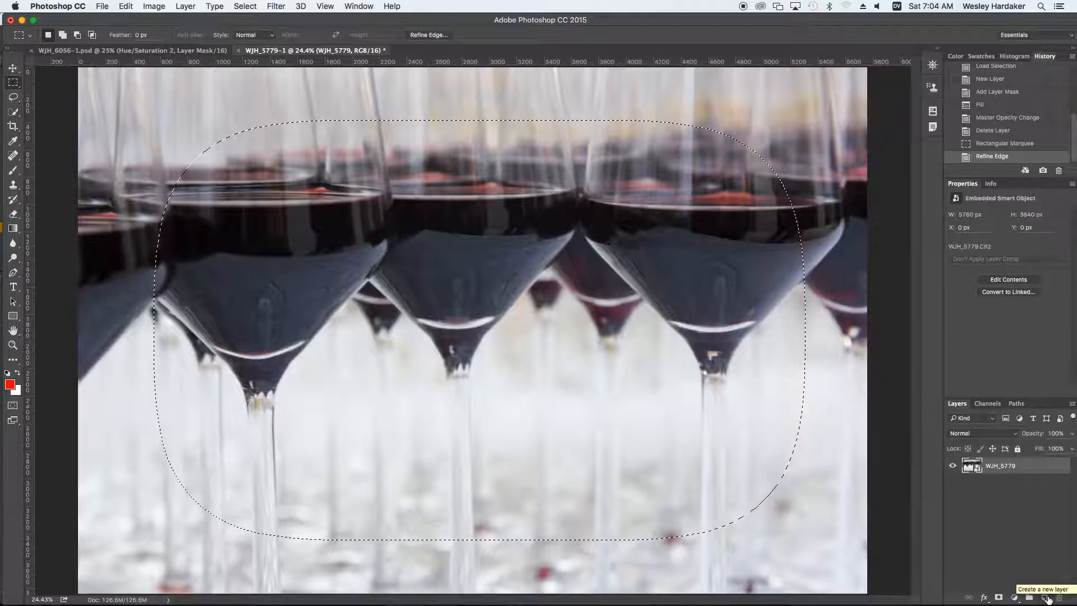
- Add a new layer masked by the feathered selection and preview the mask on its own
click(1046, 597)
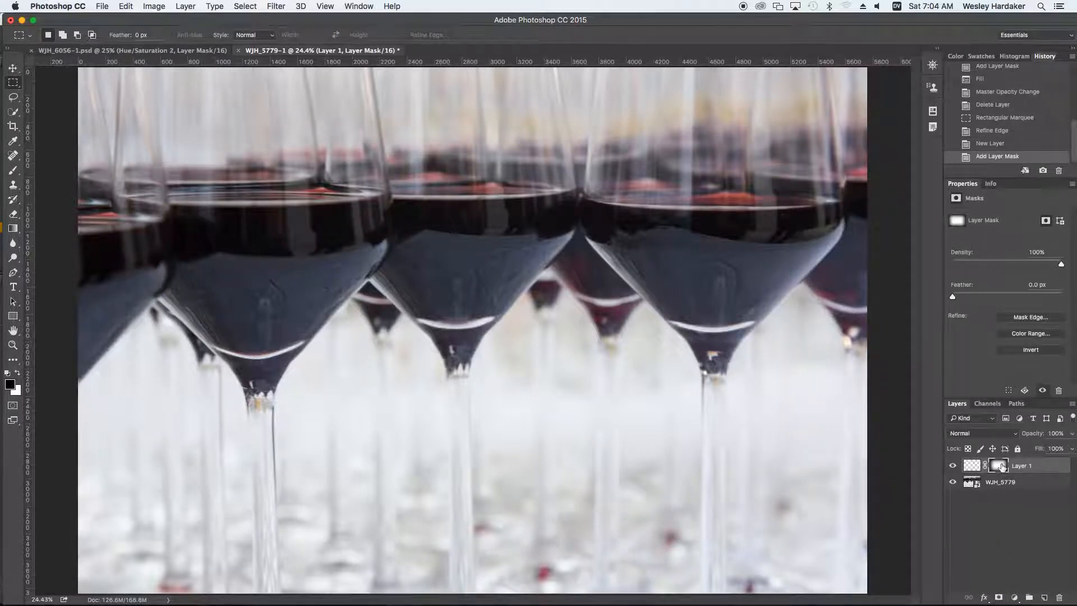
mouse_move(991, 466)
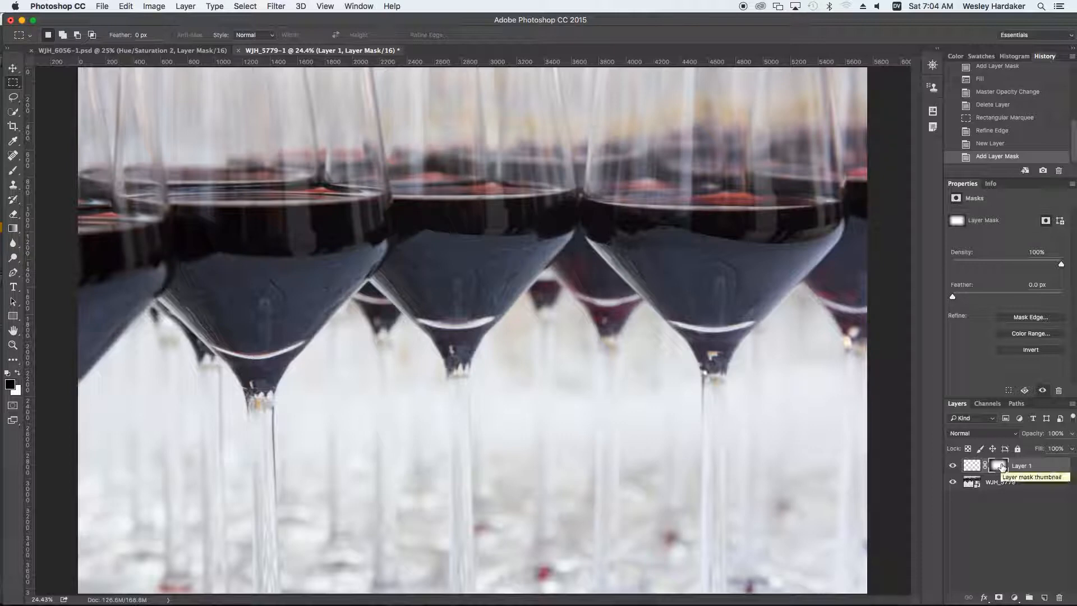
click(993, 466)
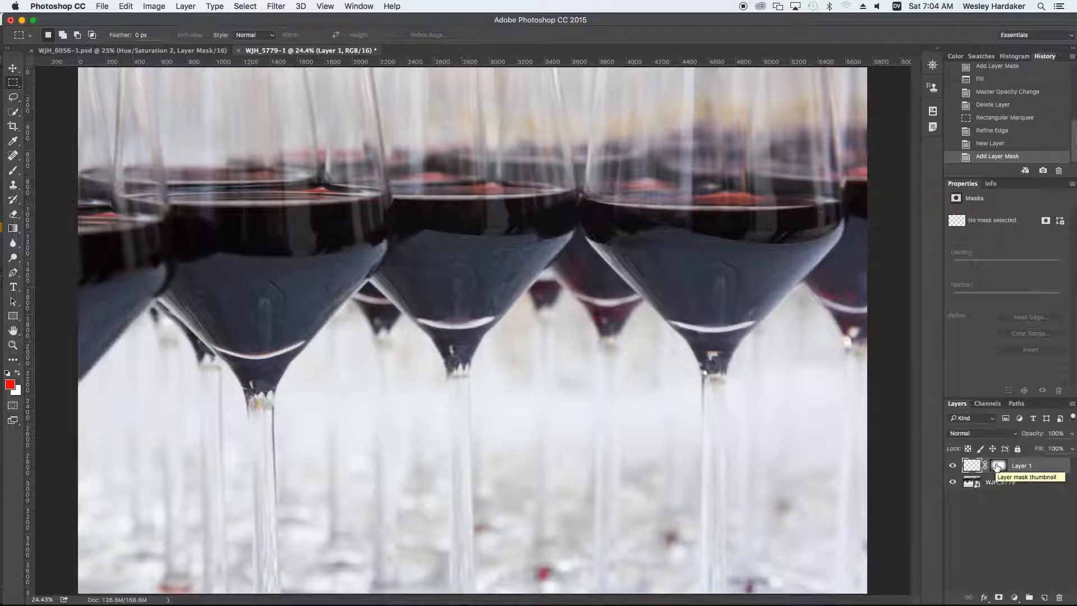
click(996, 466)
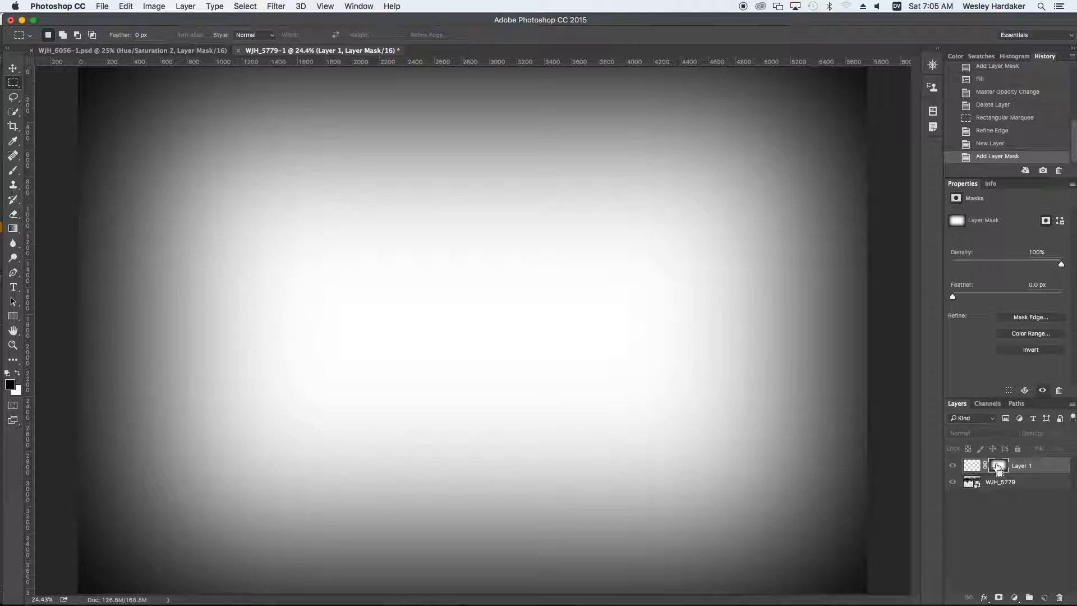
click(1030, 349)
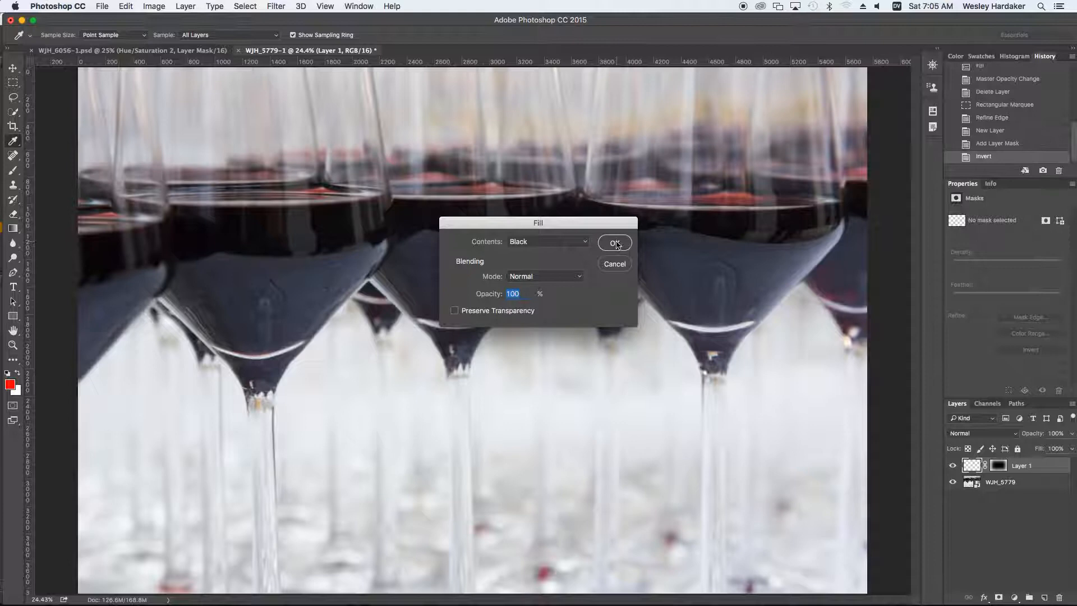
- Fill the masked layer with black and lower its opacity to a moderate vignette strength
click(546, 241)
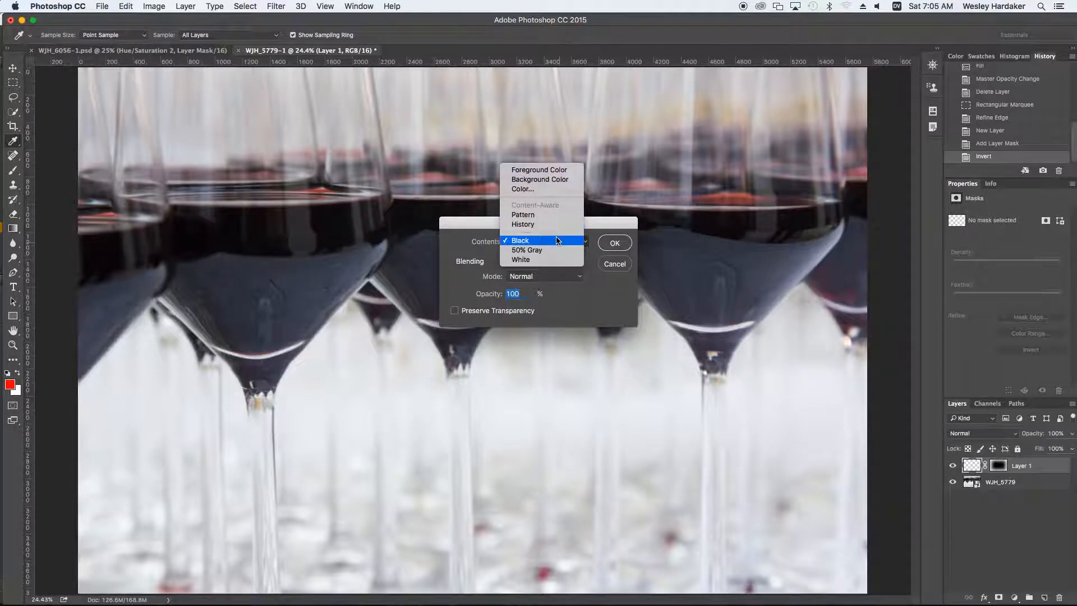
click(615, 243)
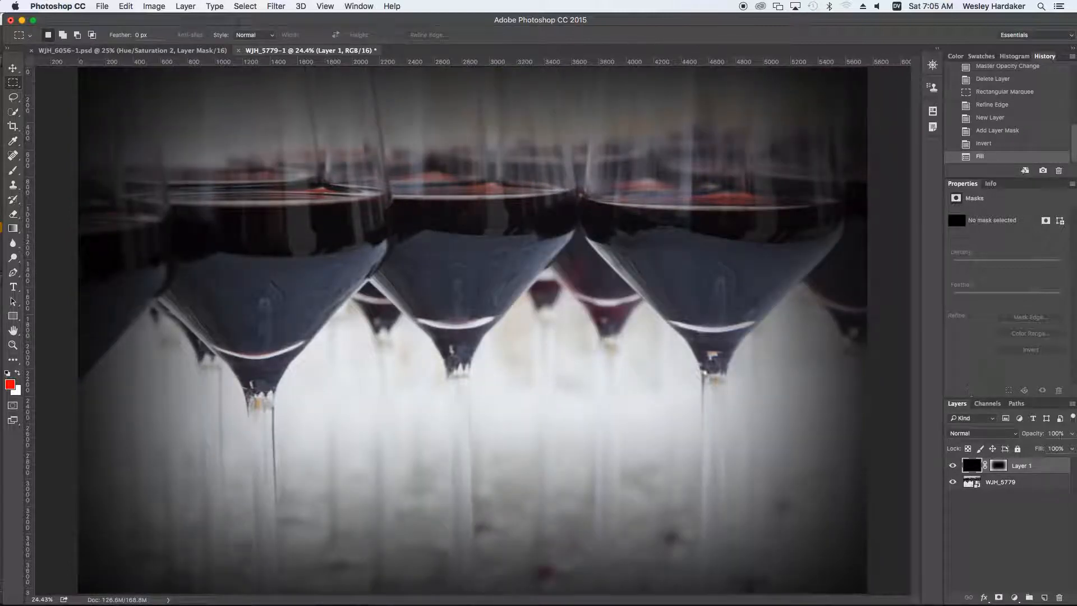
click(1067, 447)
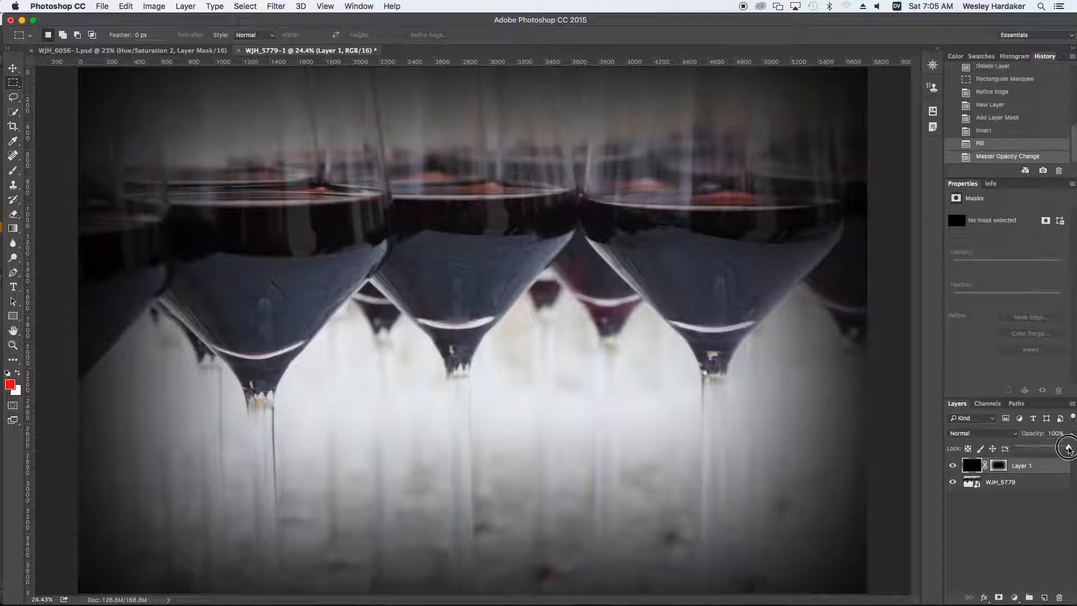
drag(1064, 445, 1036, 445)
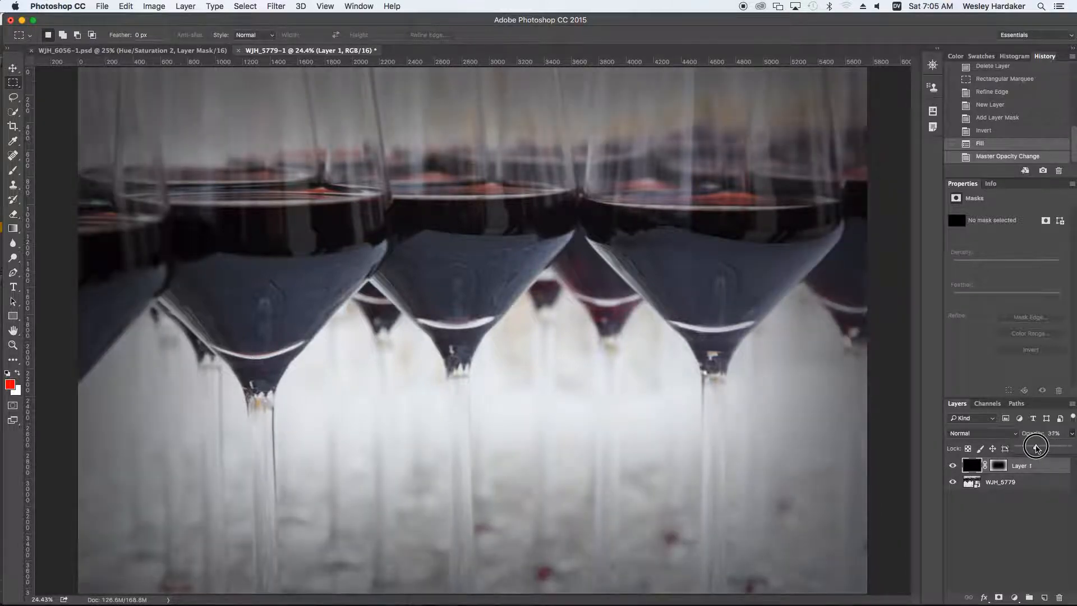
drag(1036, 446, 1042, 446)
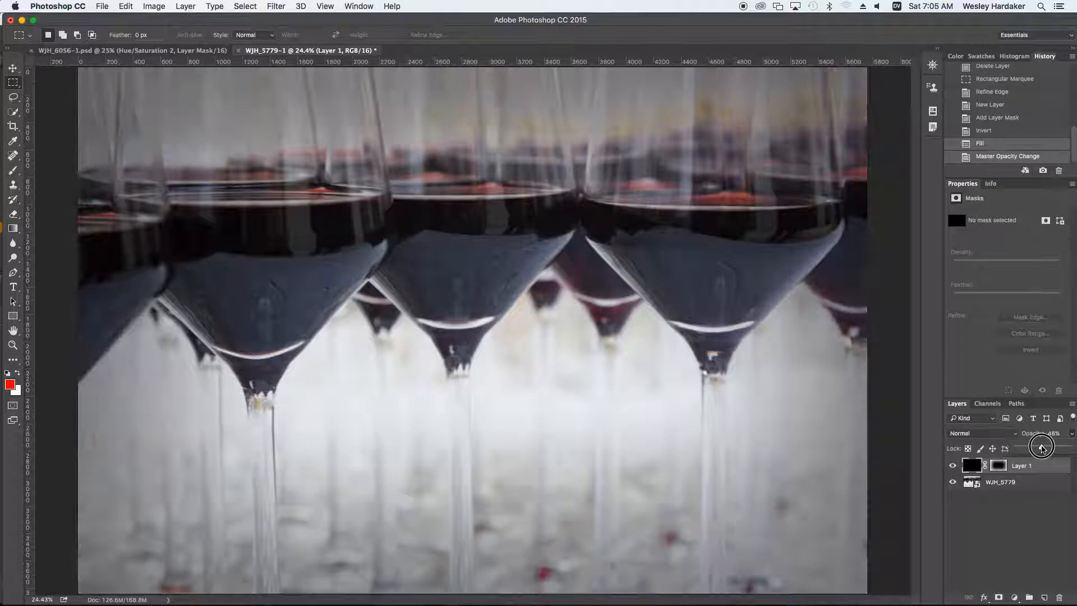
drag(1043, 445, 1046, 444)
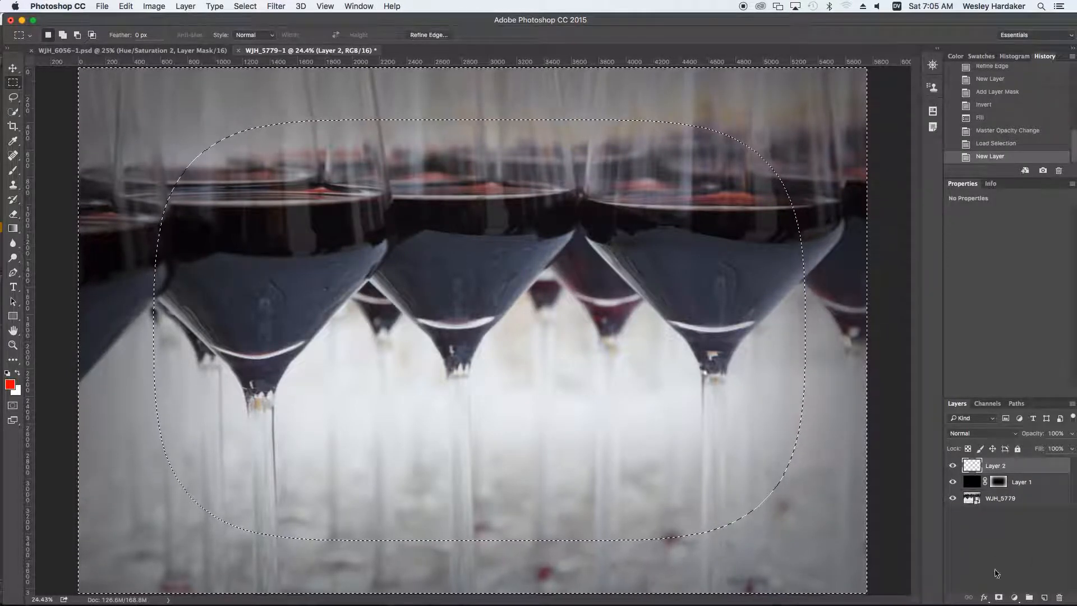
- Mask Layer 2 with the selection, pick yellow, and lower its opacity to about half
click(998, 596)
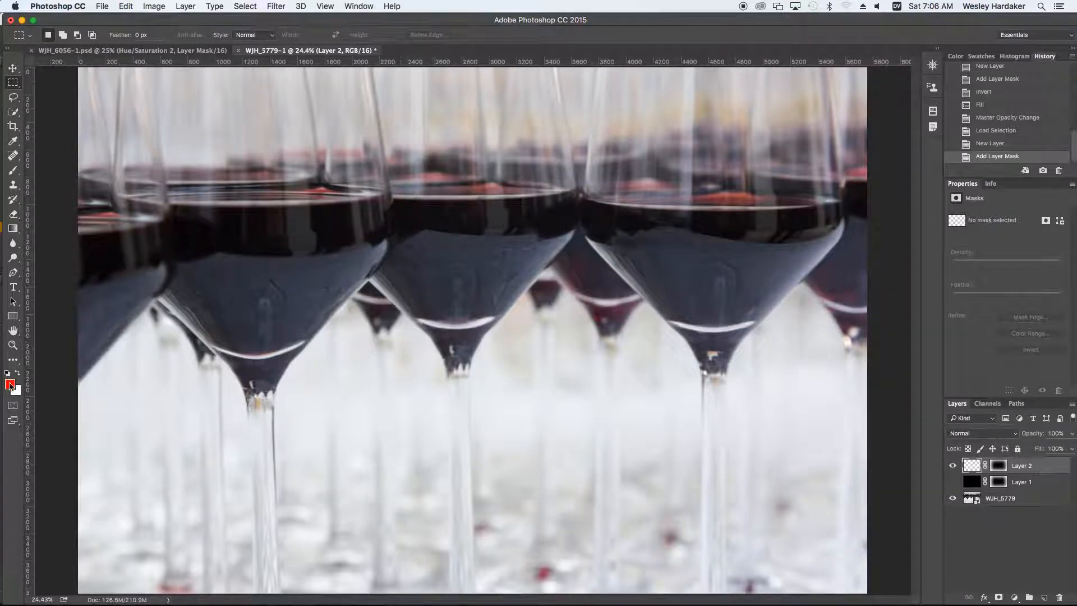
click(10, 384)
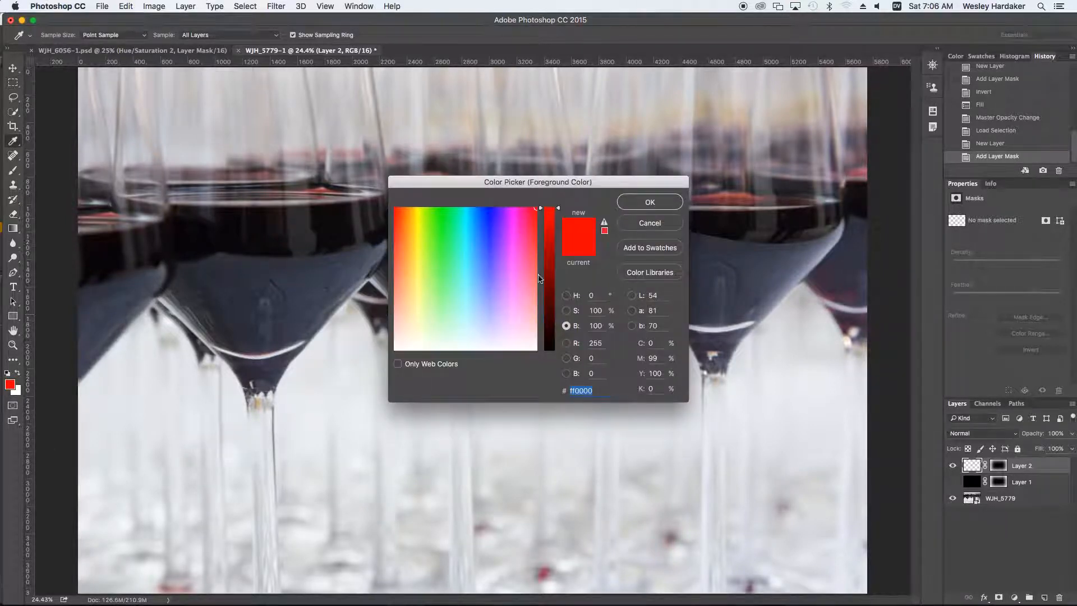
click(418, 202)
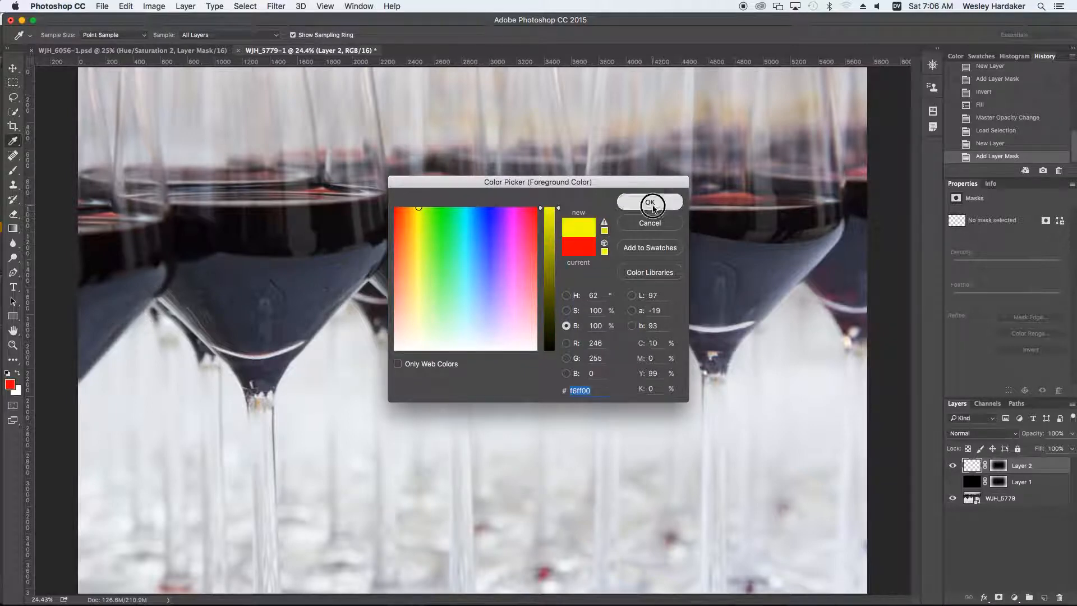
click(650, 203)
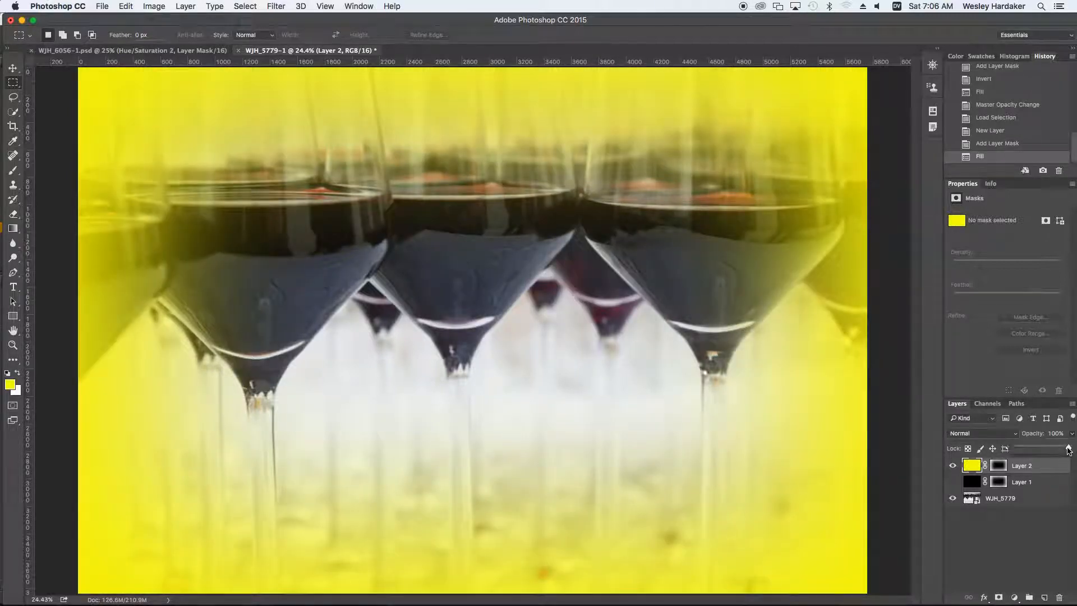
drag(1069, 449, 1043, 449)
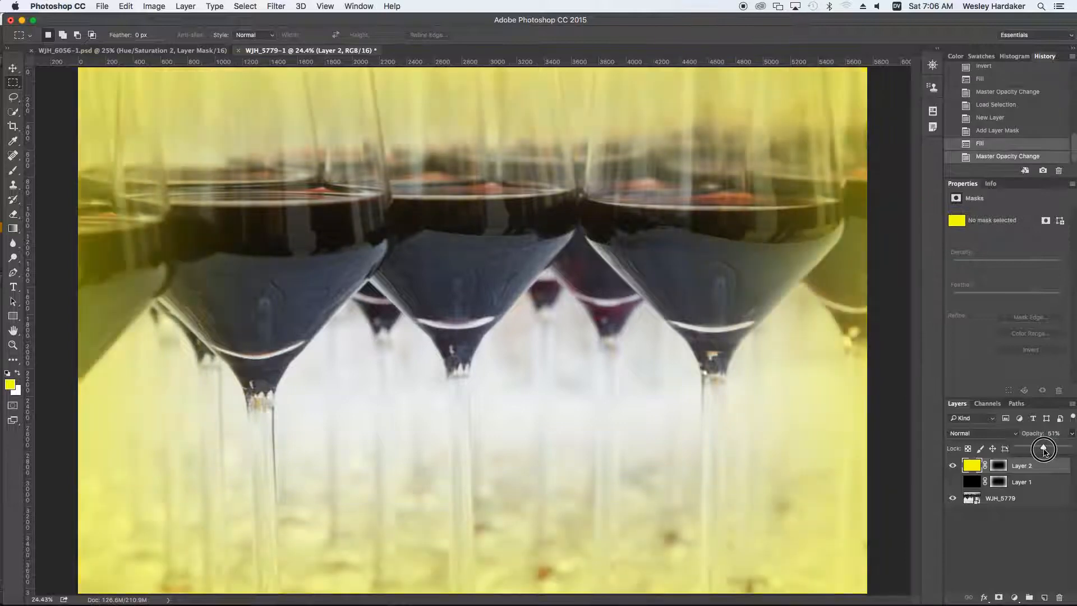
drag(1043, 451, 1037, 450)
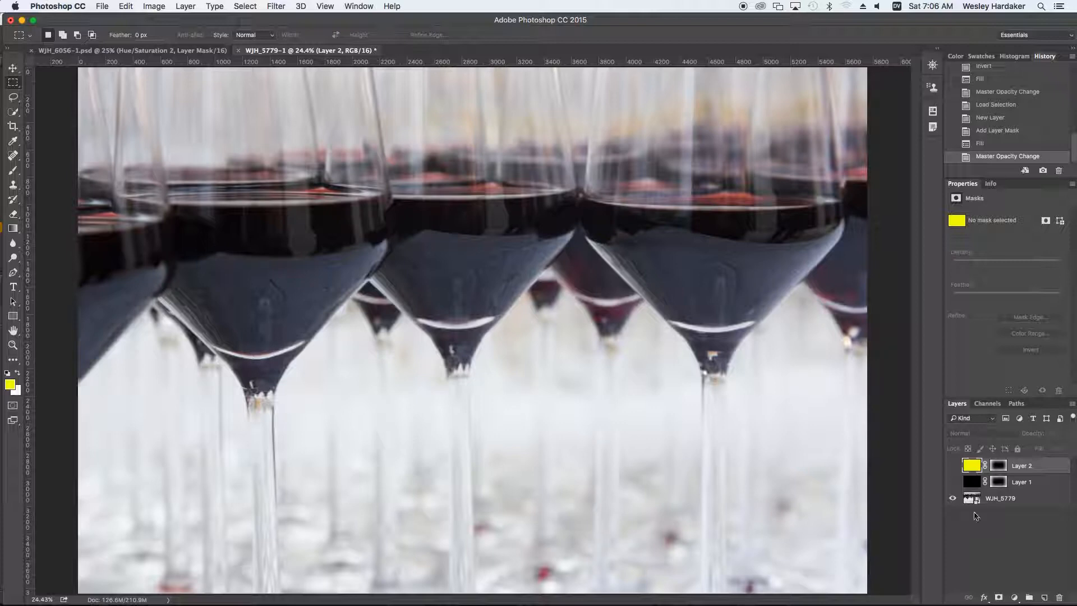
mouse_move(981, 515)
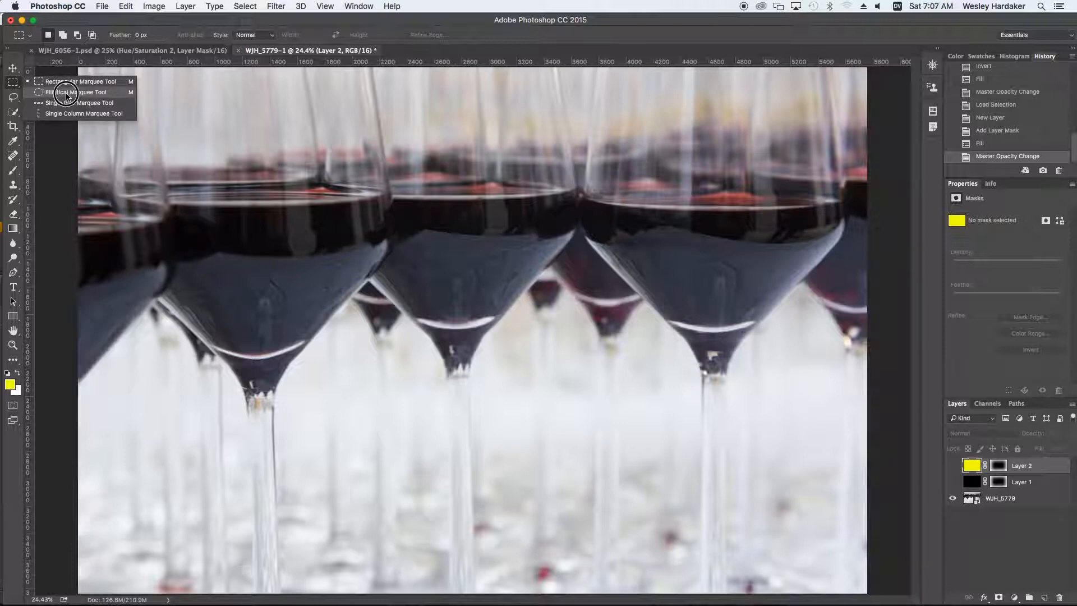
mouse_move(64, 151)
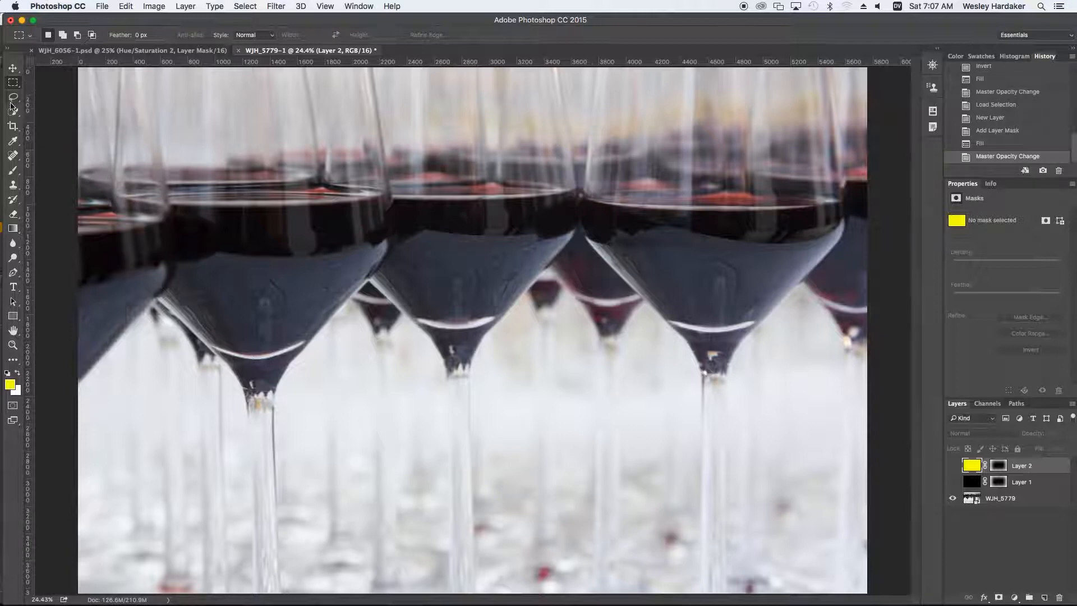
- Lasso the centre wine glass from the top of the photo down to its stem
click(11, 99)
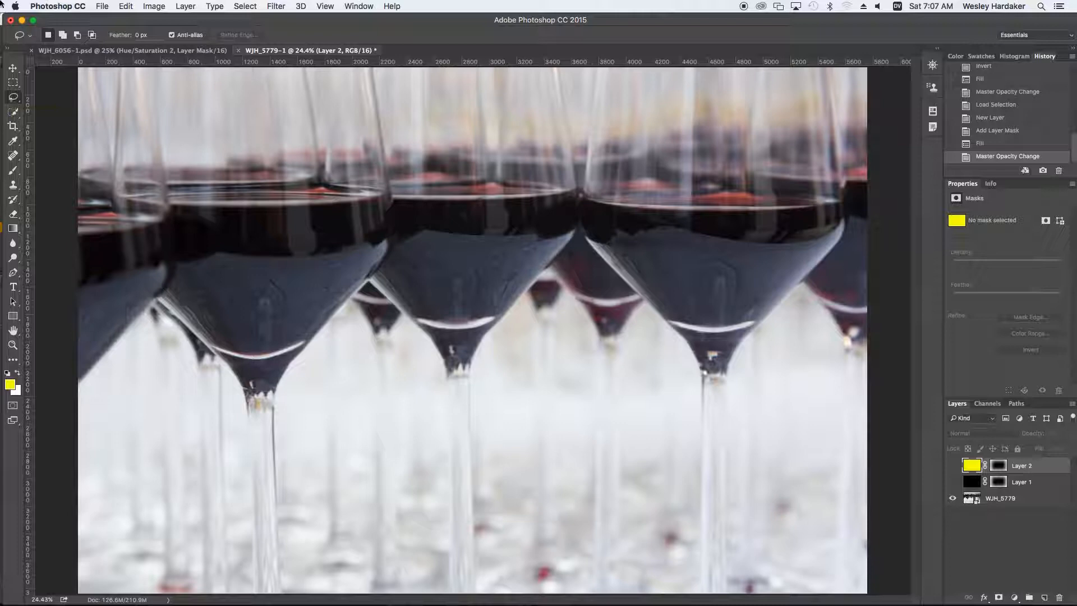
mouse_move(312, 147)
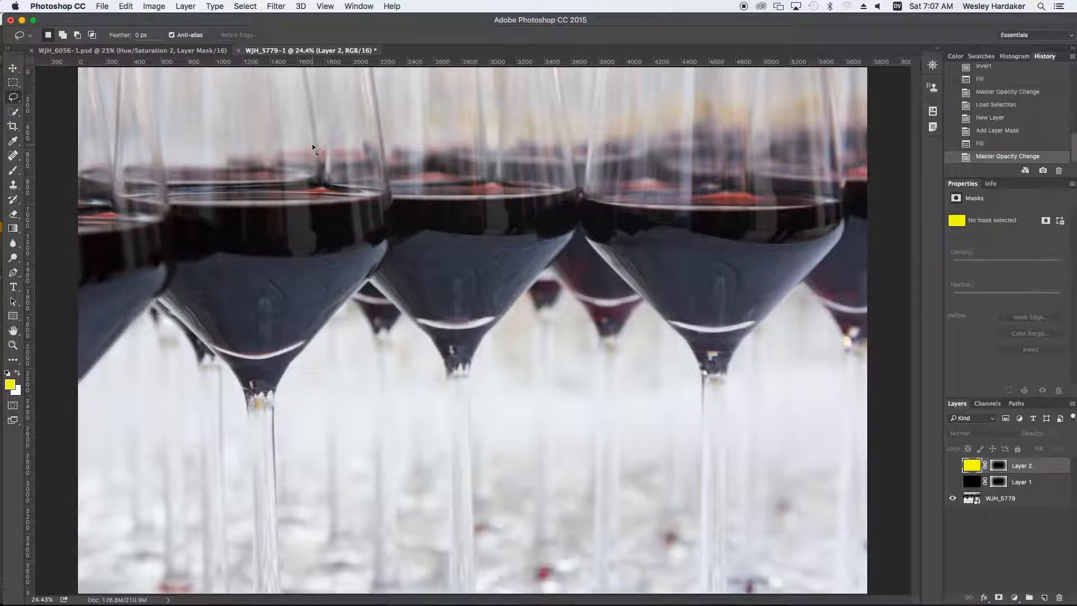
mouse_move(311, 202)
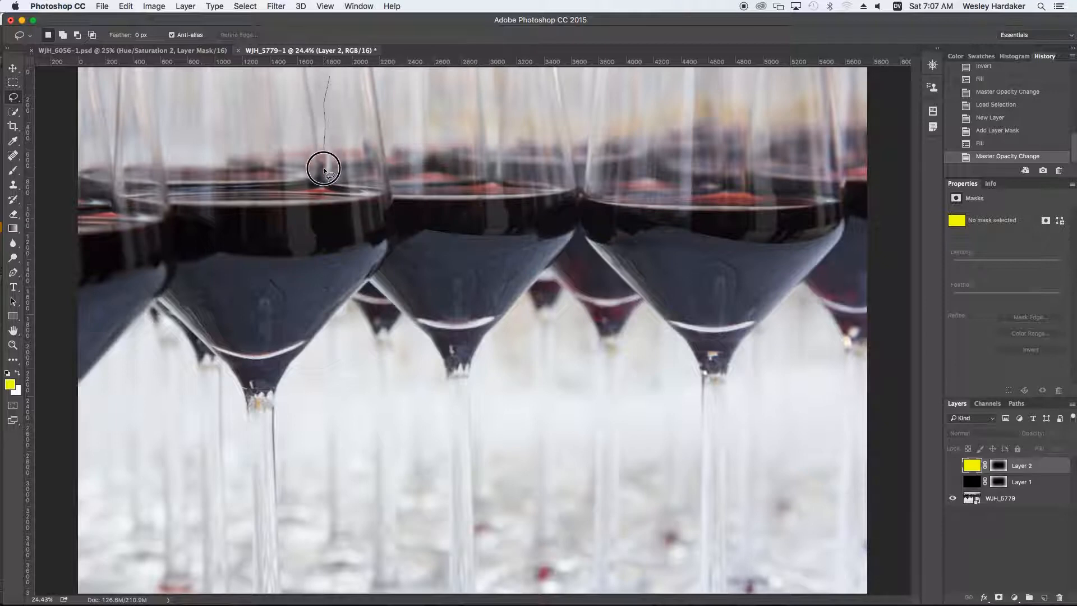
drag(323, 169, 412, 334)
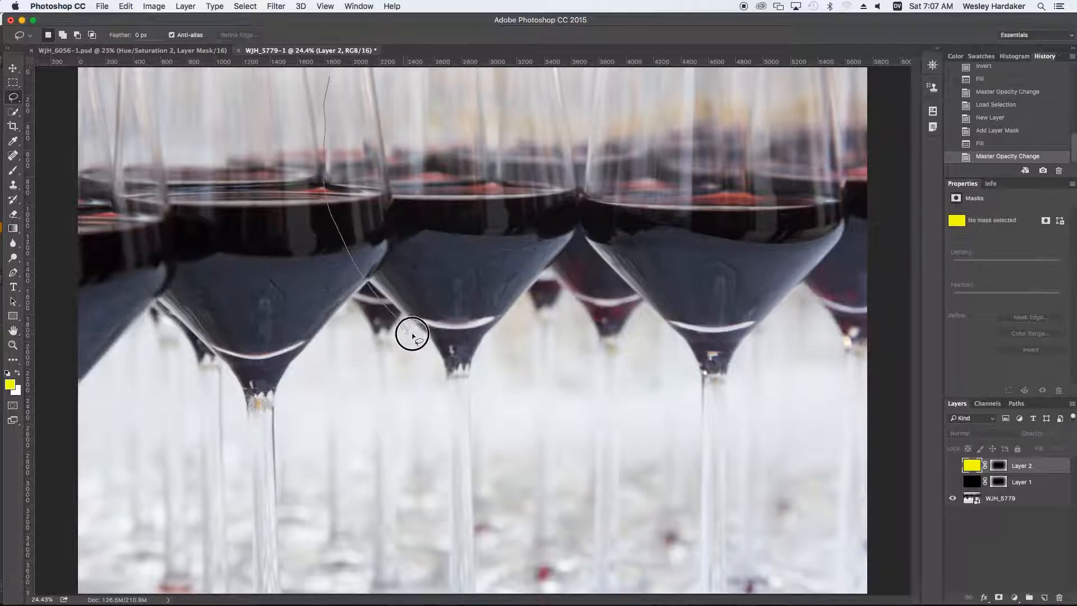
drag(412, 335, 556, 309)
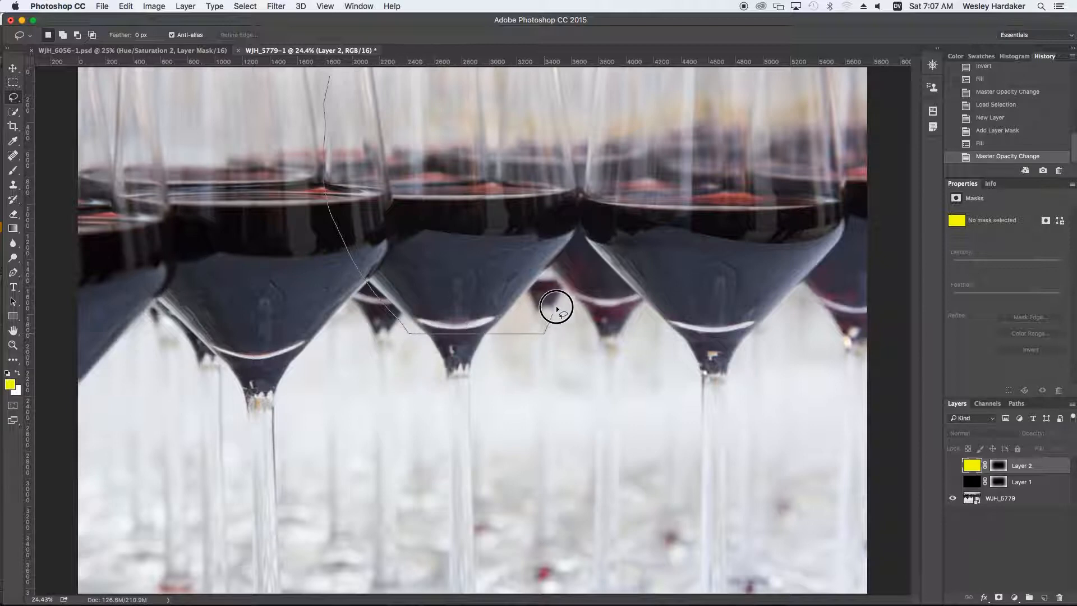
drag(556, 307, 535, 43)
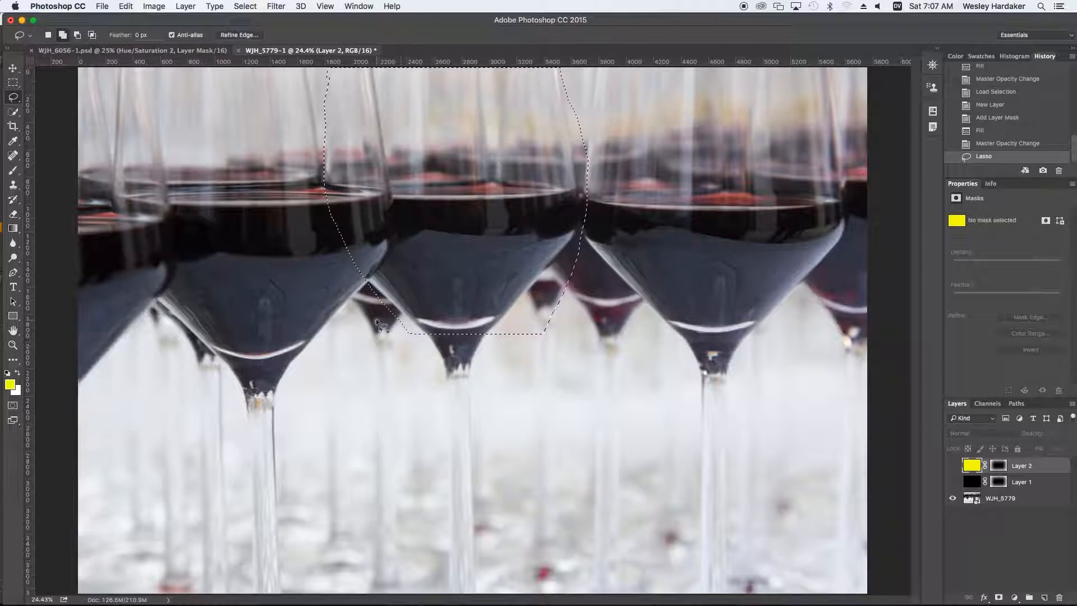
drag(381, 323, 428, 440)
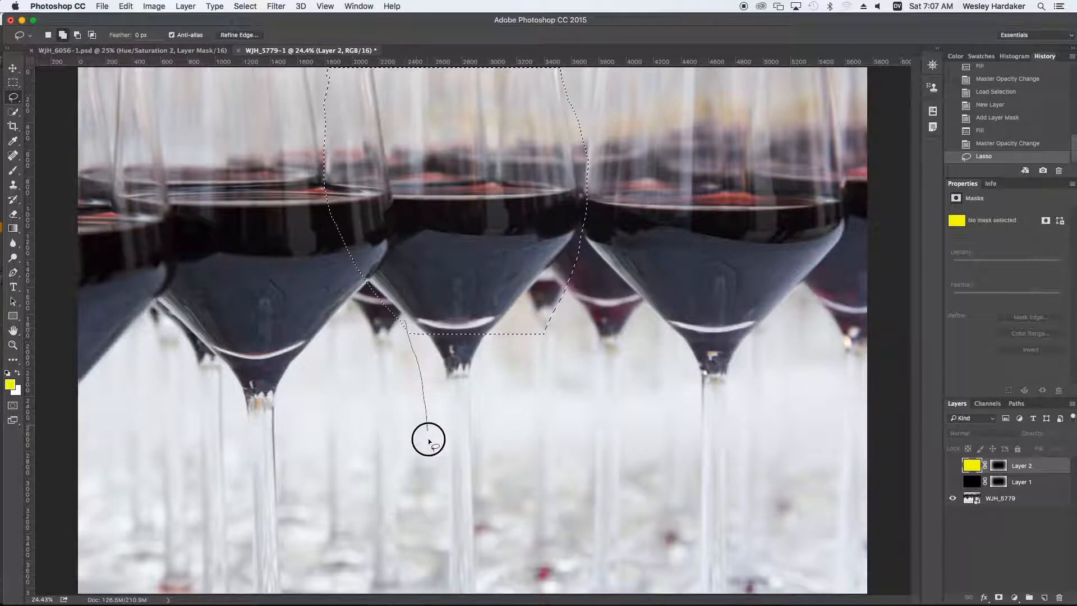
drag(428, 440, 504, 522)
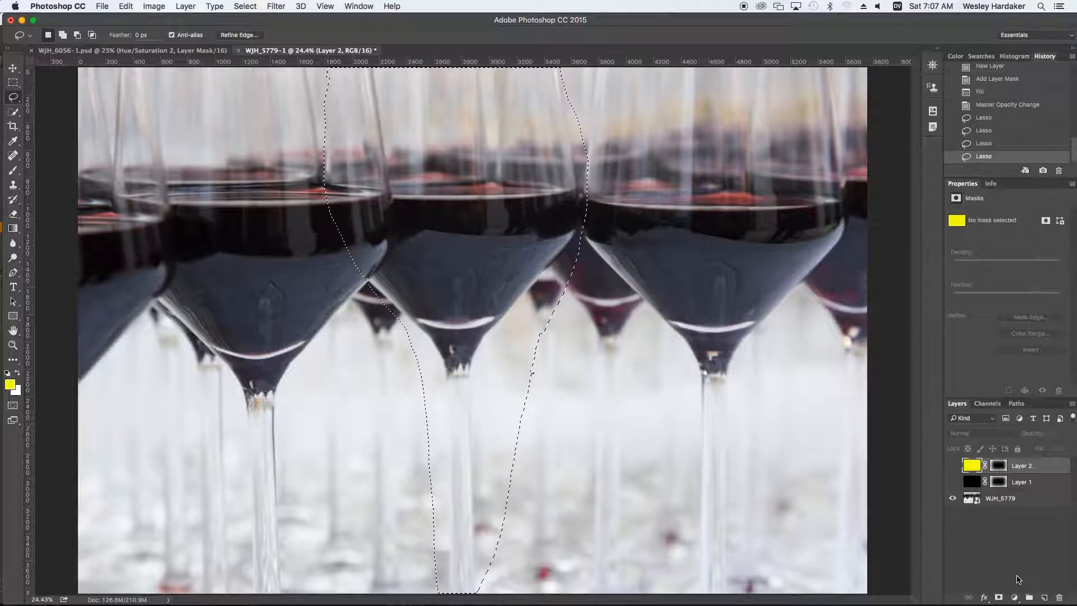
click(242, 34)
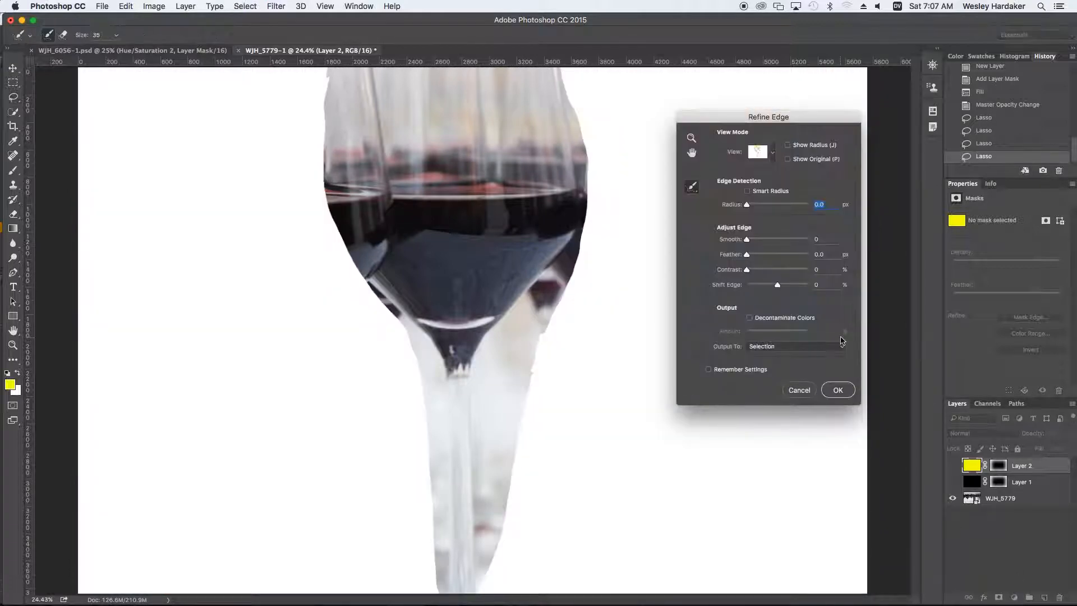
- Feather the centre-glass selection to about 434 px and apply it
drag(747, 254, 769, 254)
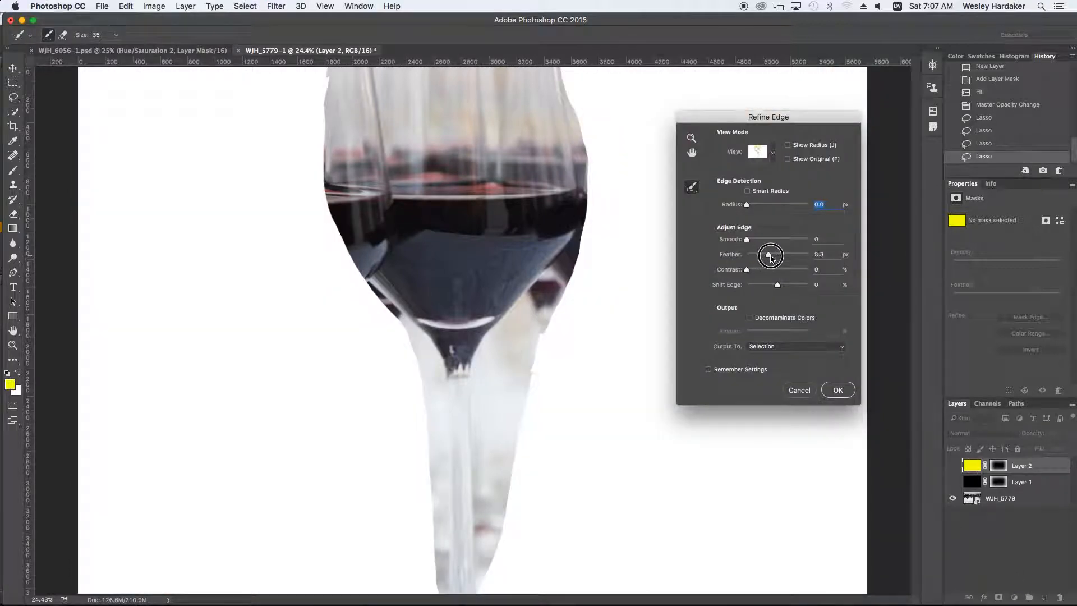
drag(769, 255, 794, 254)
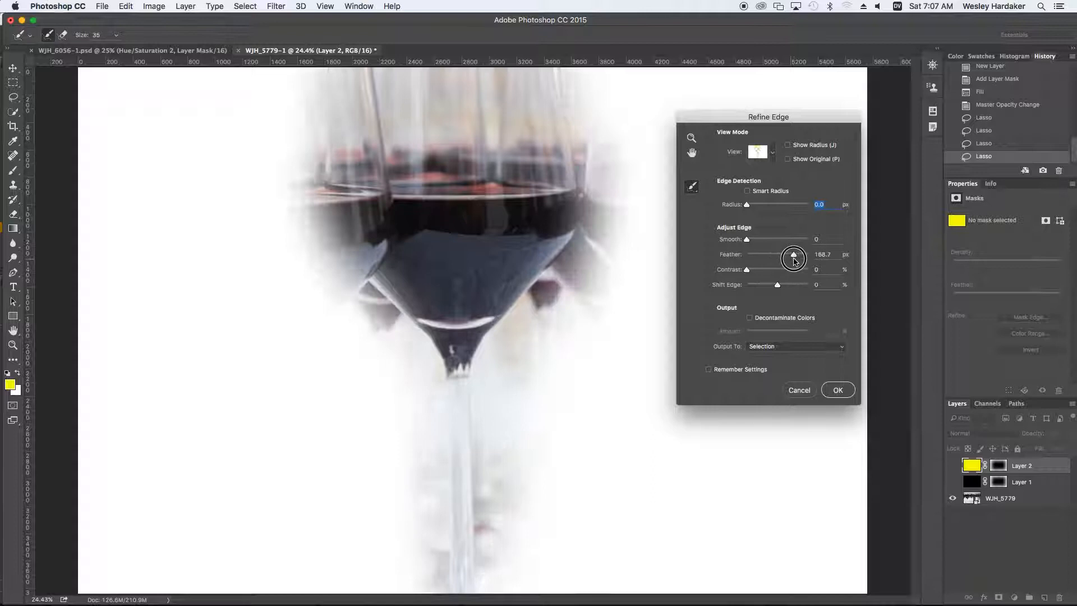
drag(793, 258, 794, 258)
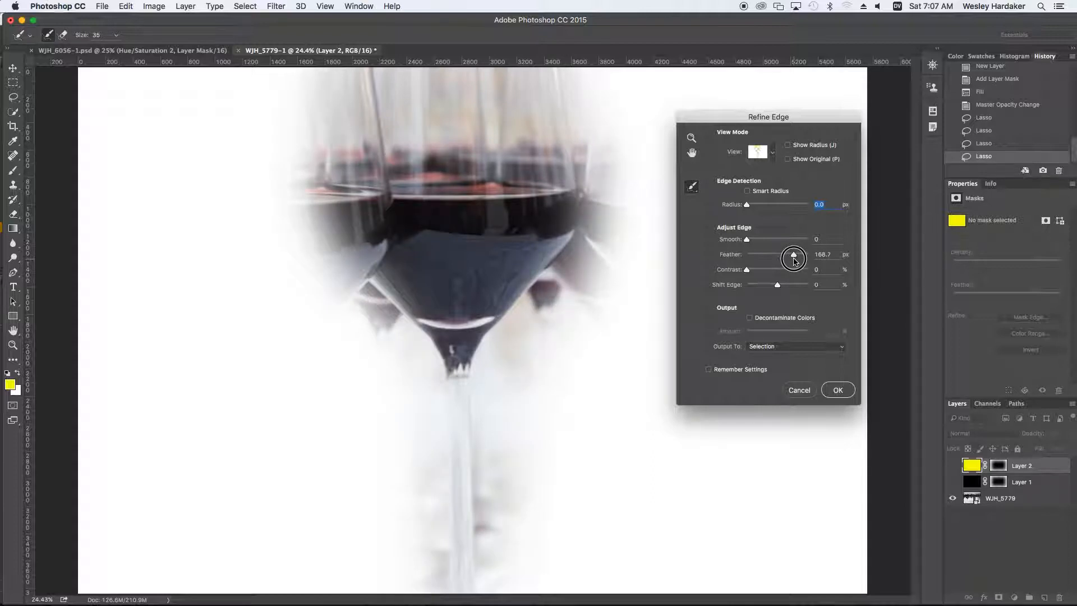
drag(794, 255, 776, 259)
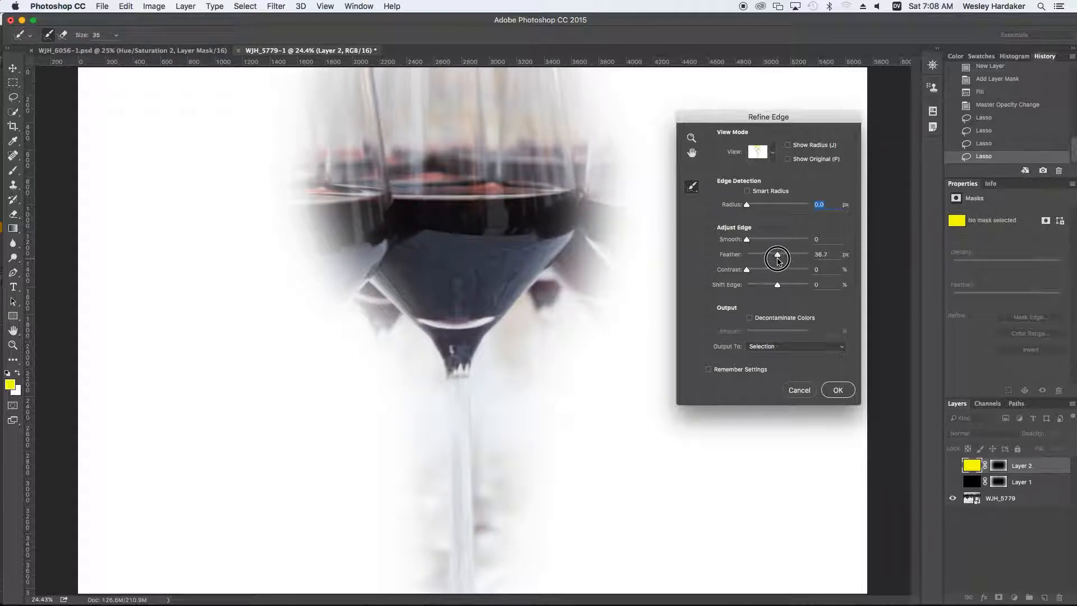
drag(776, 259, 787, 259)
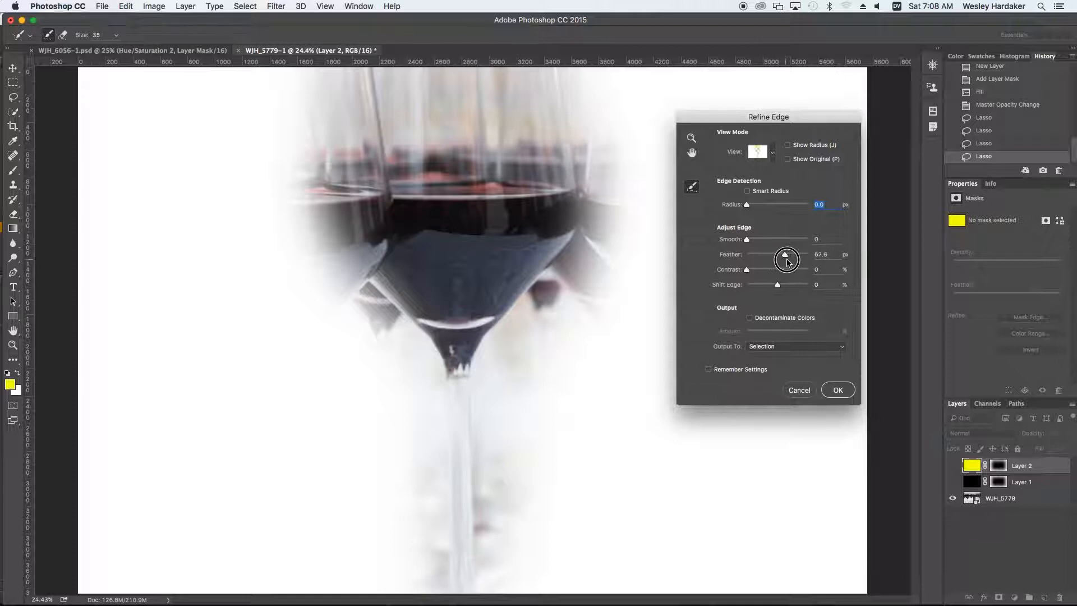
drag(786, 260, 800, 259)
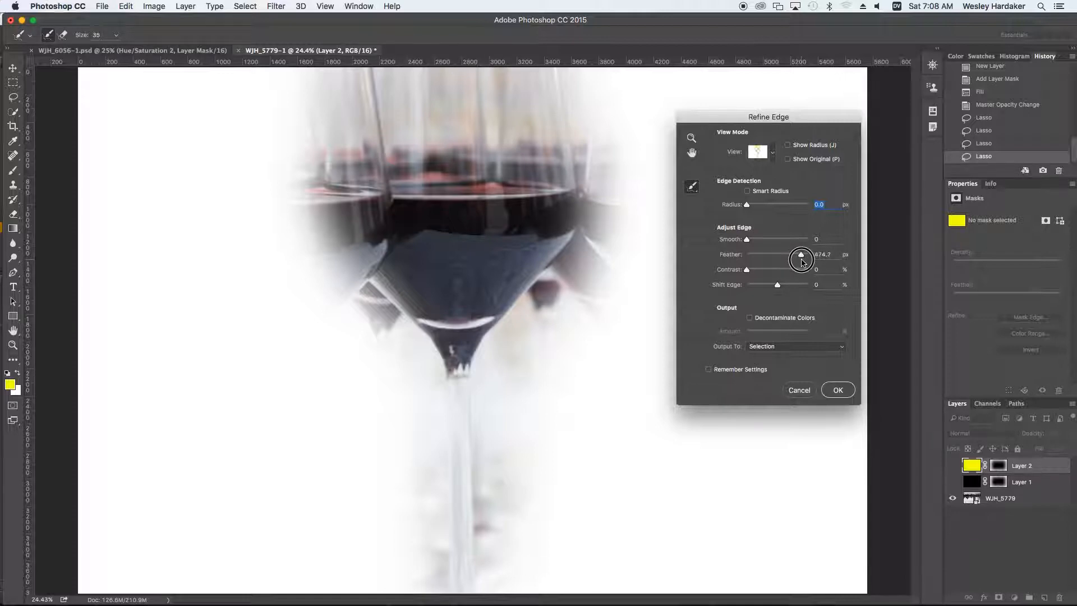
drag(800, 257, 801, 254)
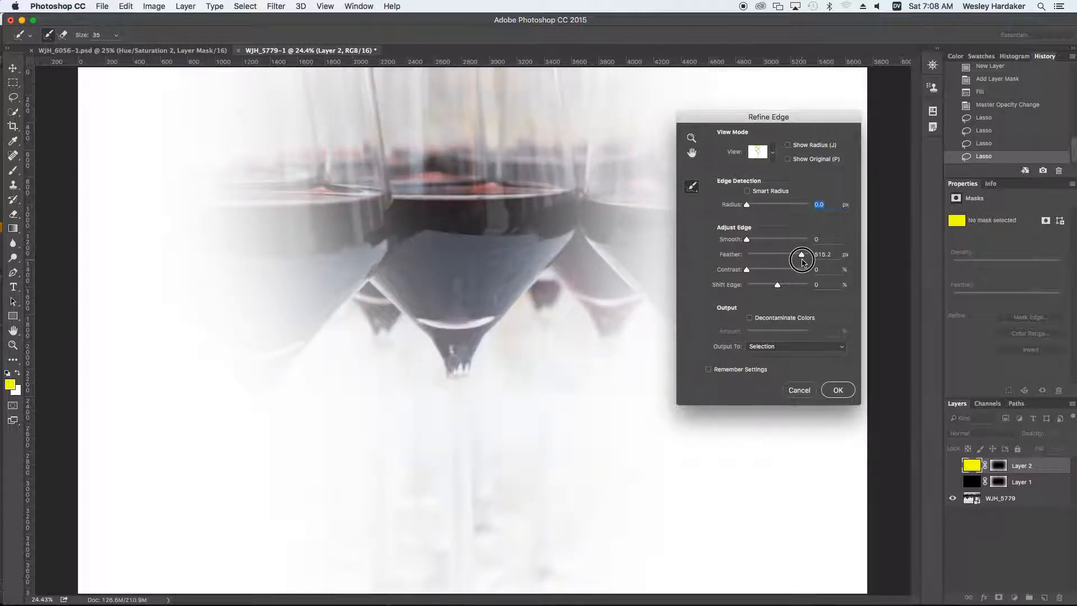
drag(802, 255, 801, 255)
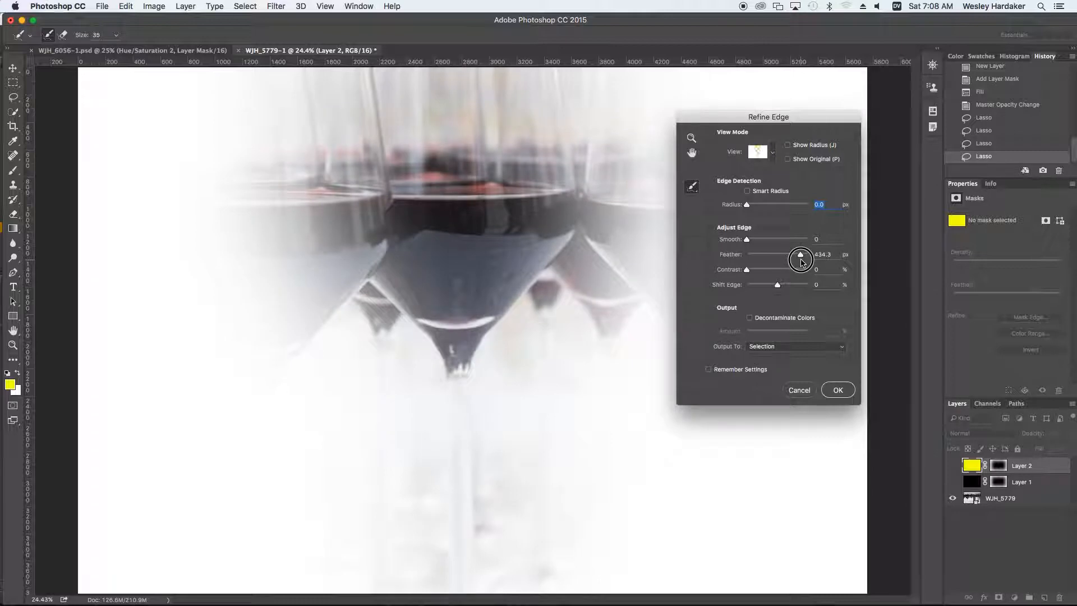
click(823, 254)
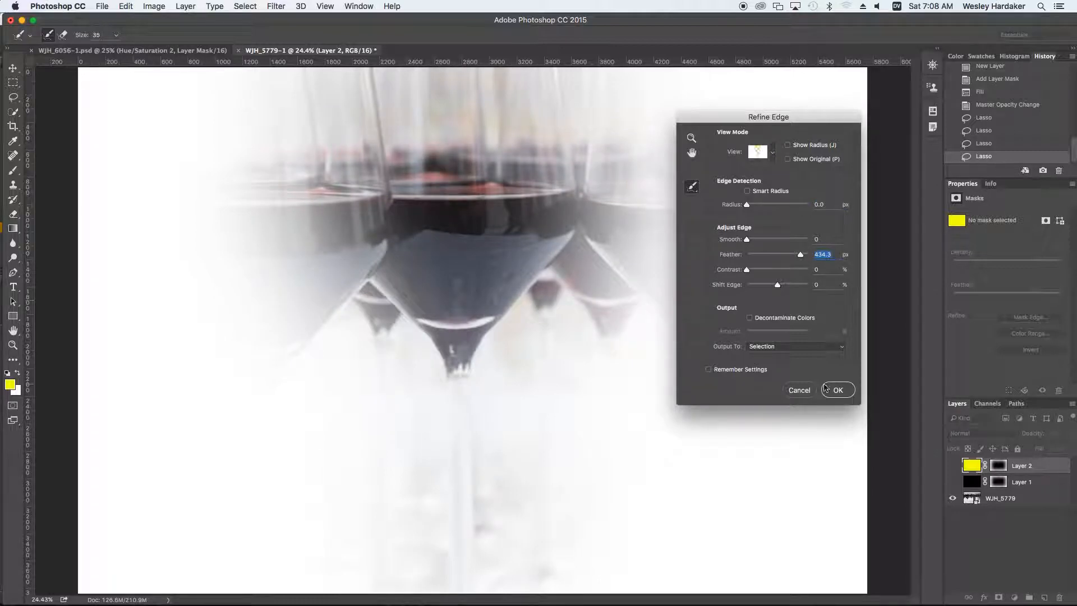
click(837, 390)
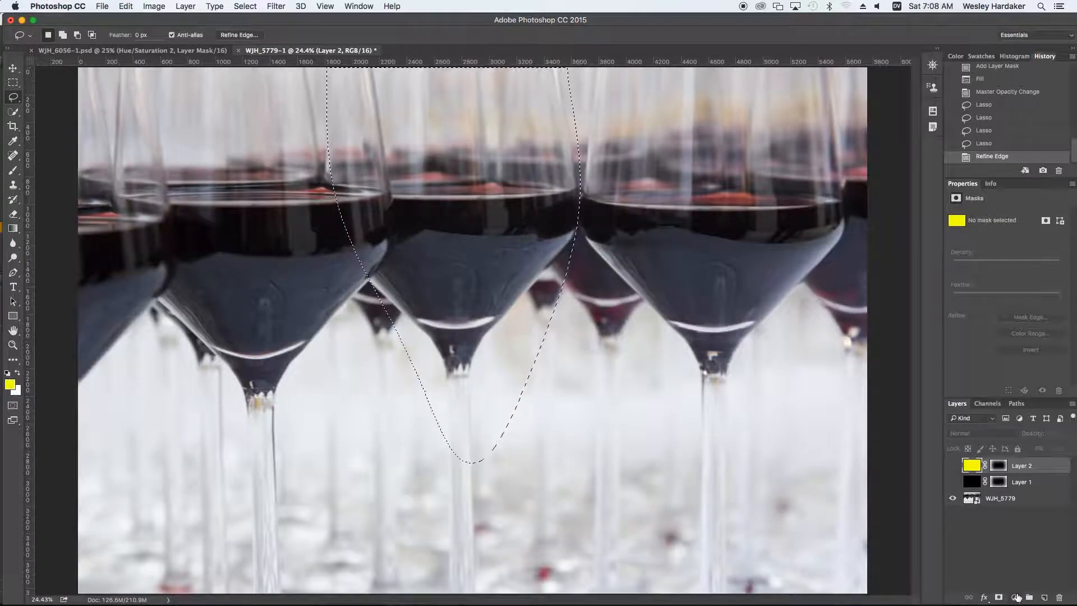
mouse_move(1016, 596)
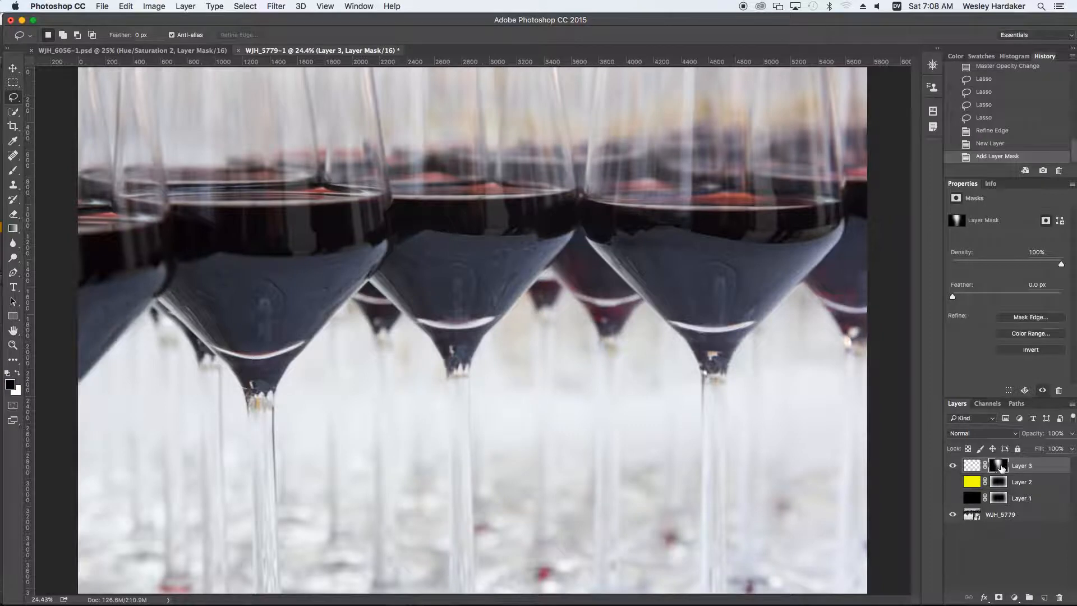
- Target Layer 3's pixels instead of its mask
click(997, 465)
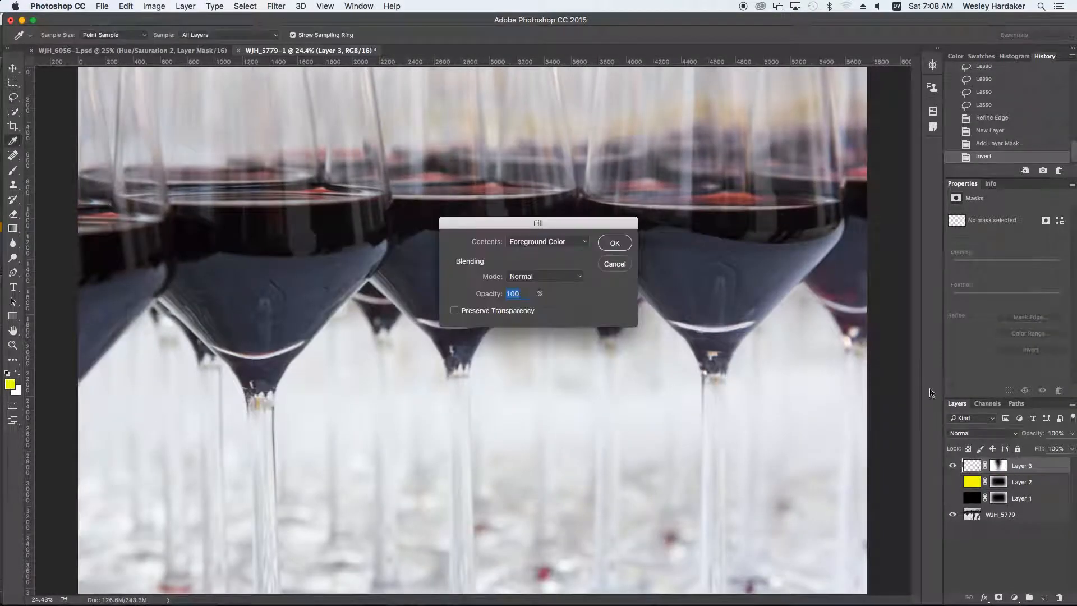
- Fill Layer 3 with black at 42% opacity, toggling its visibility to compare
click(546, 241)
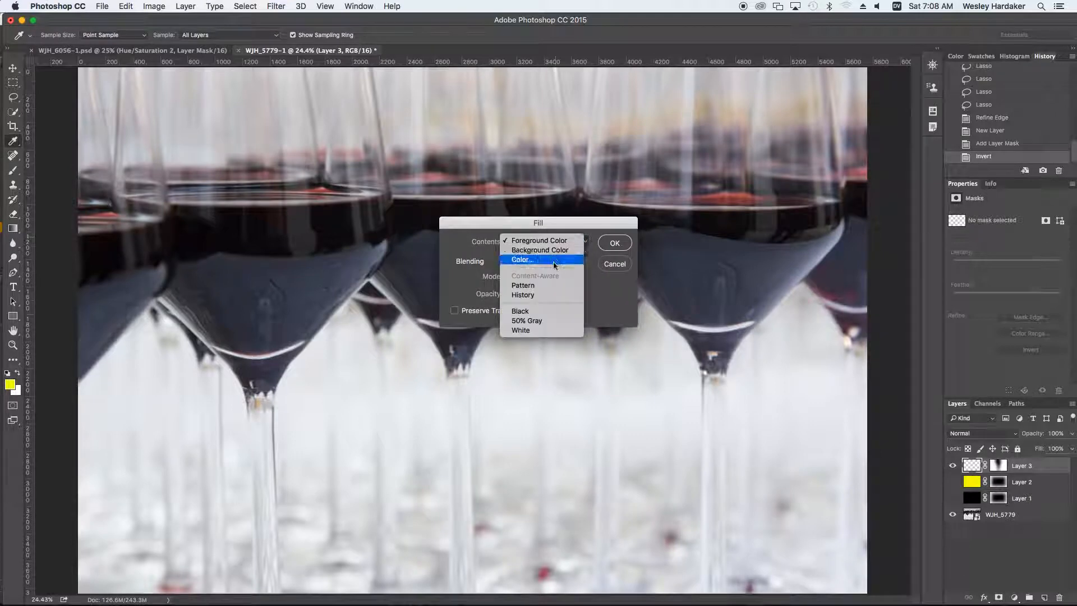
click(521, 311)
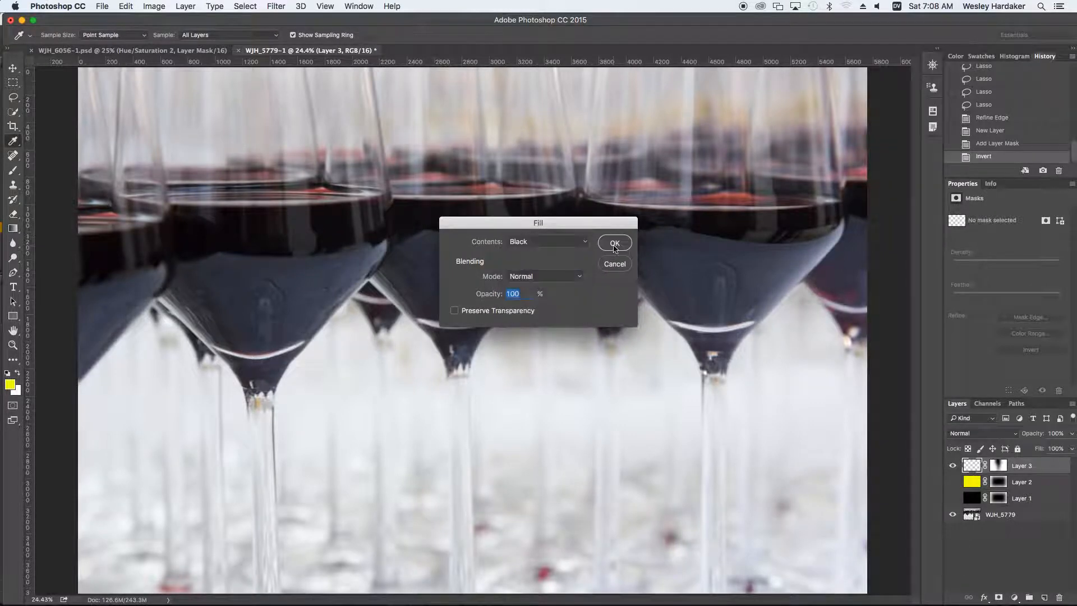
click(614, 243)
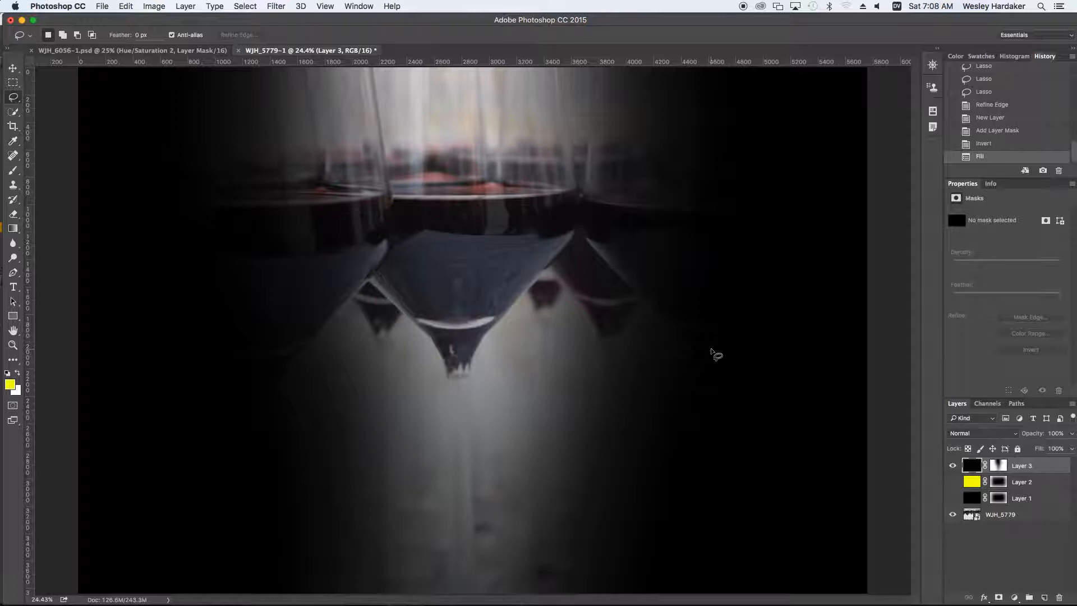
mouse_move(943, 380)
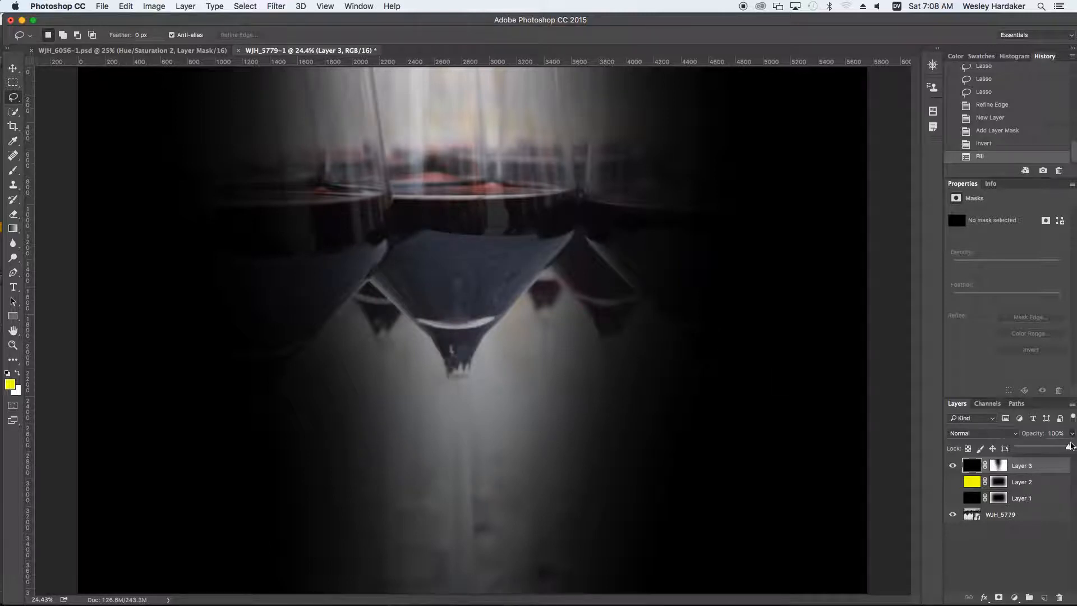
drag(1067, 444, 1039, 449)
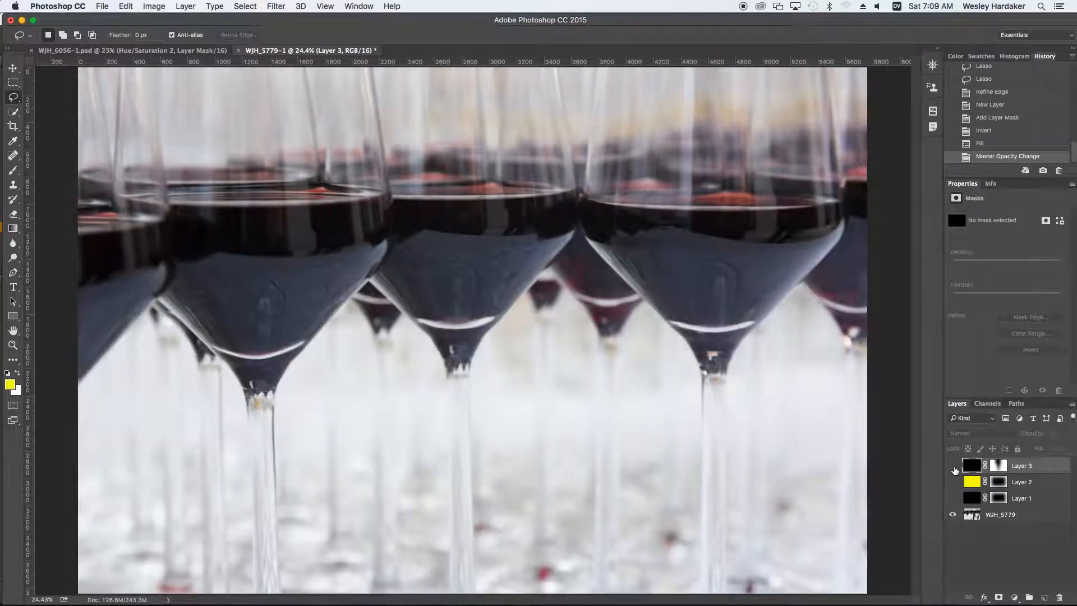
click(952, 465)
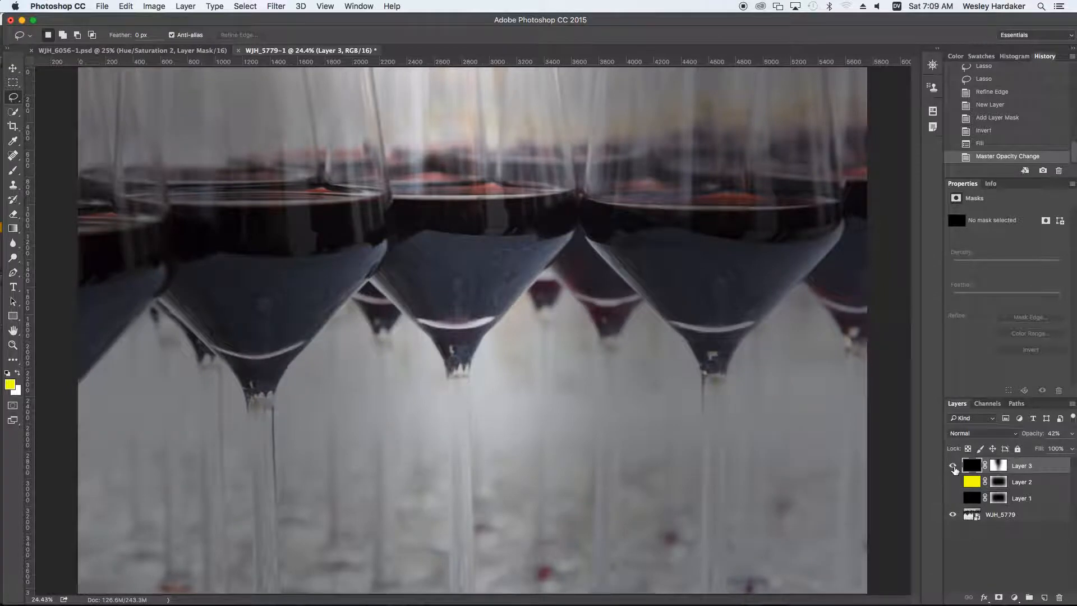
click(953, 465)
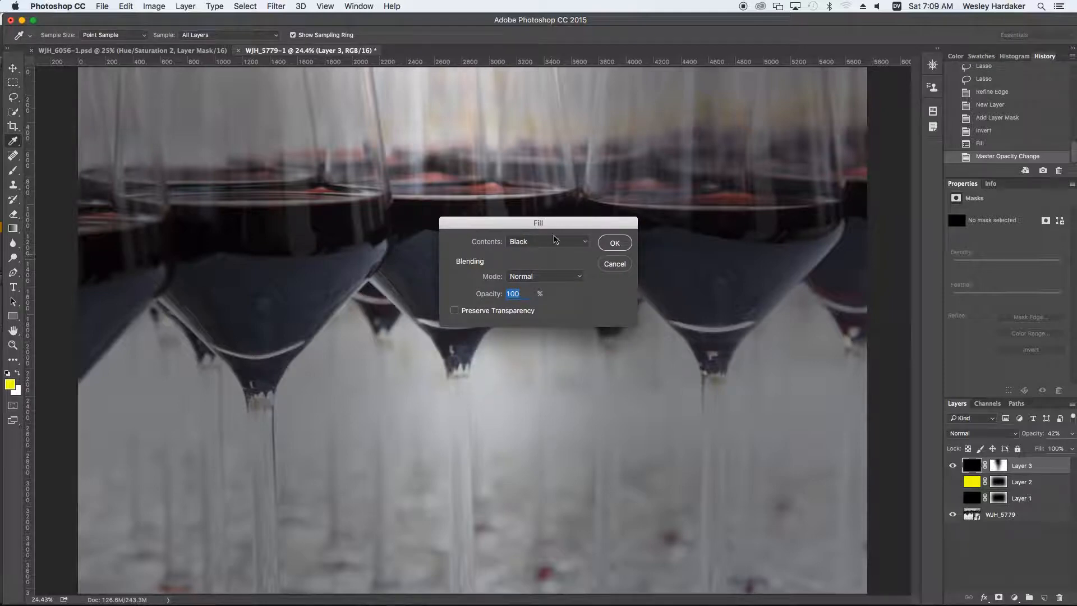
- Refill Layer 3 with White instead of black
click(547, 241)
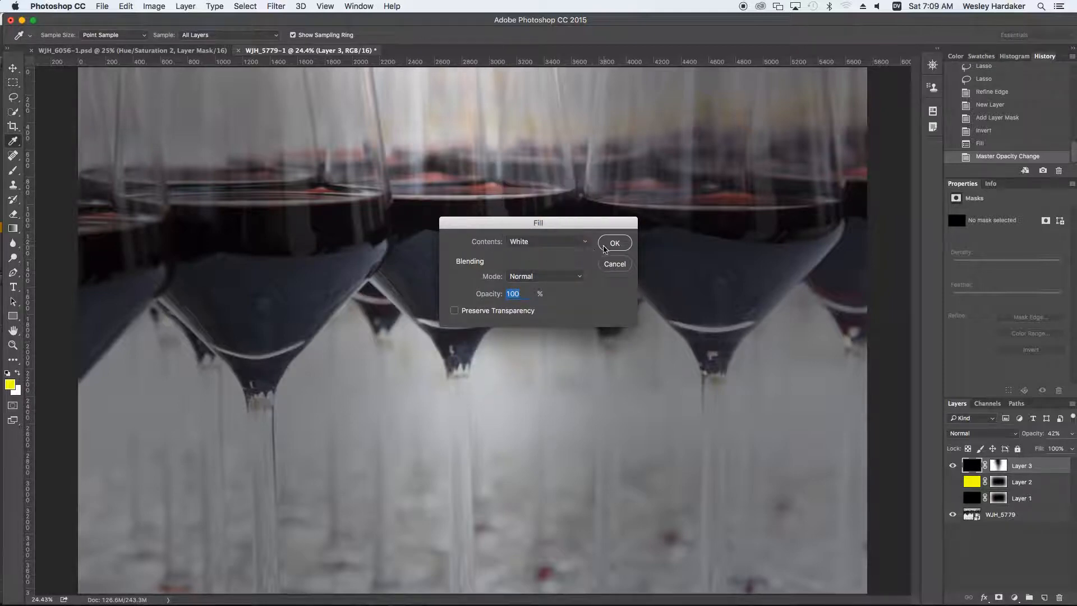
click(615, 242)
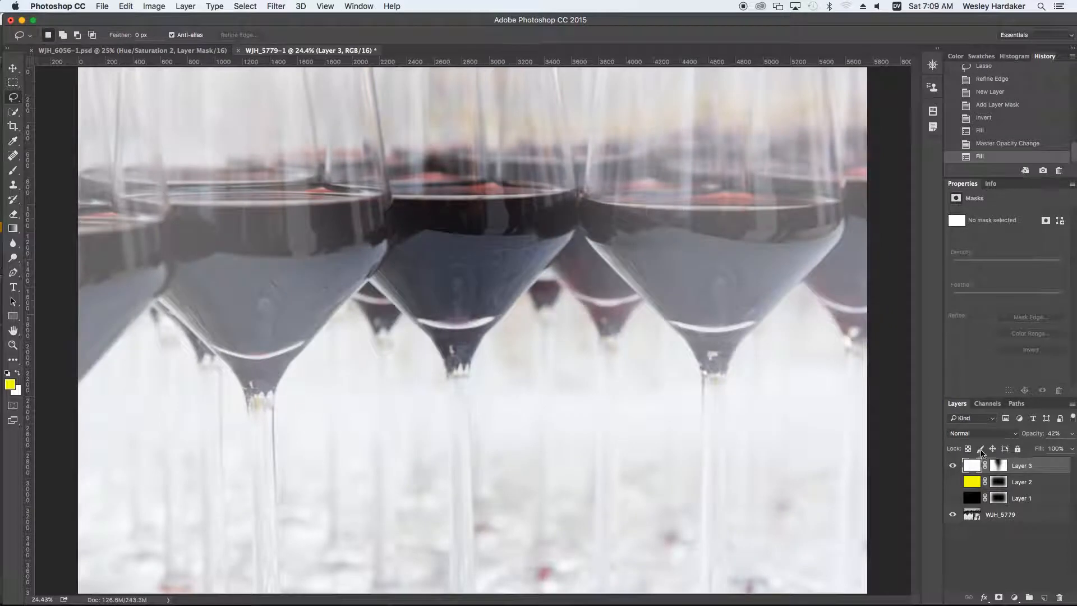
mouse_move(982, 449)
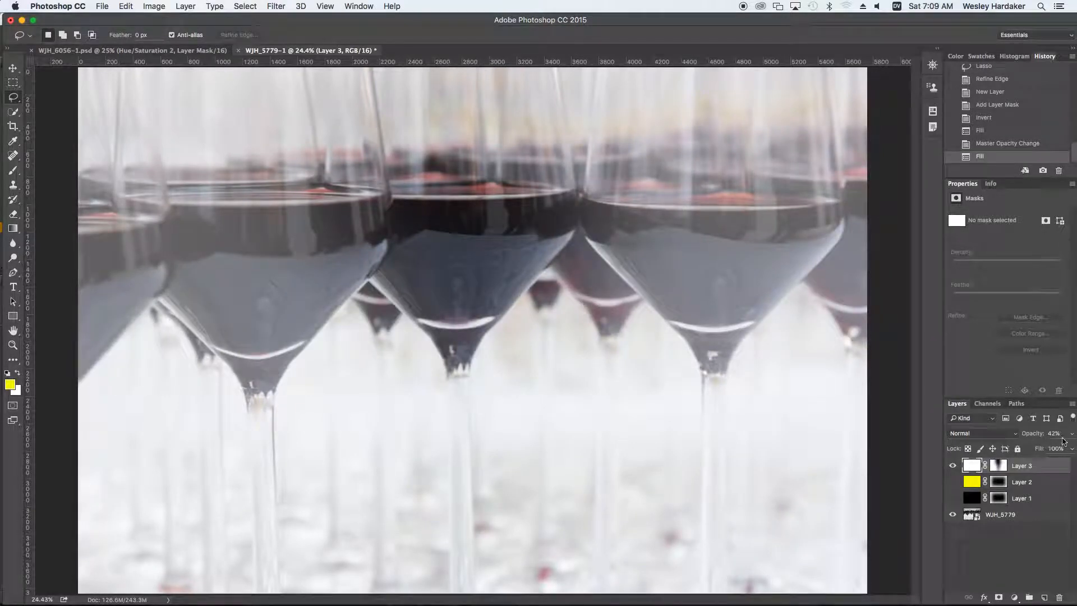
mouse_move(1073, 436)
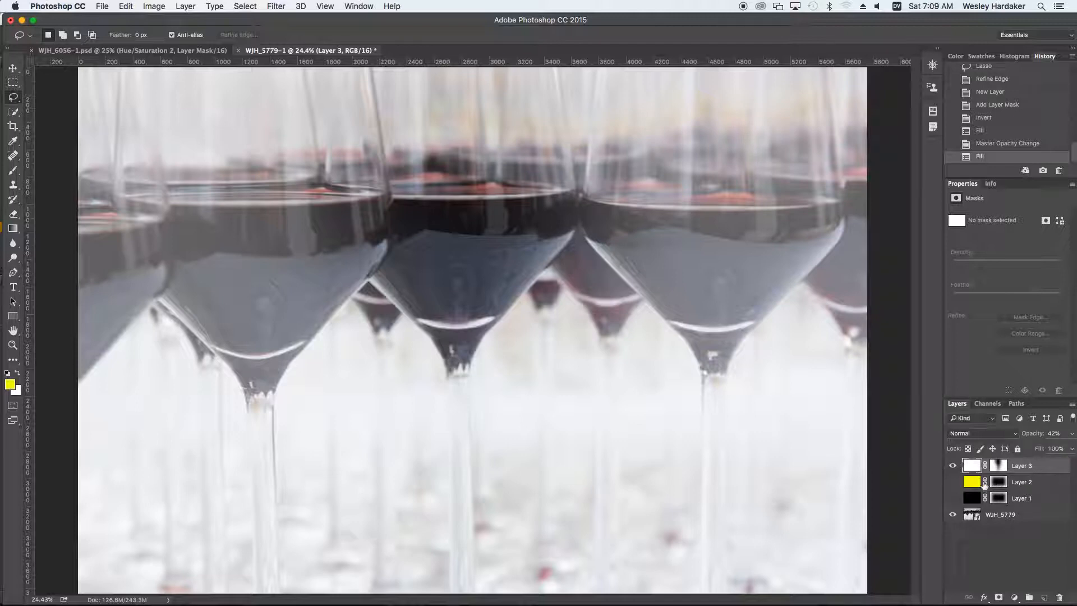
mouse_move(971, 481)
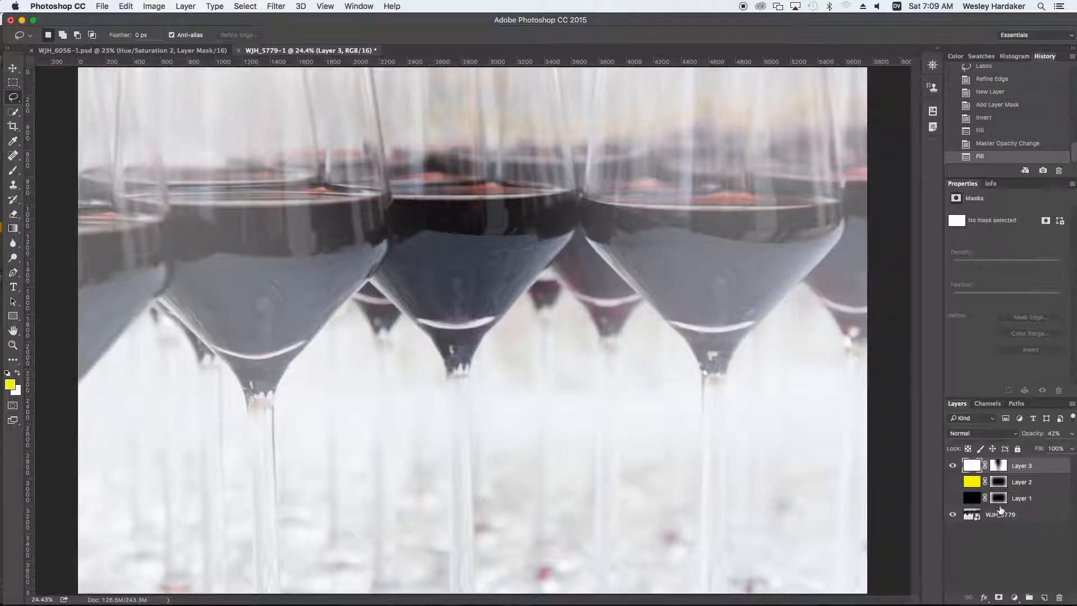
mouse_move(997, 466)
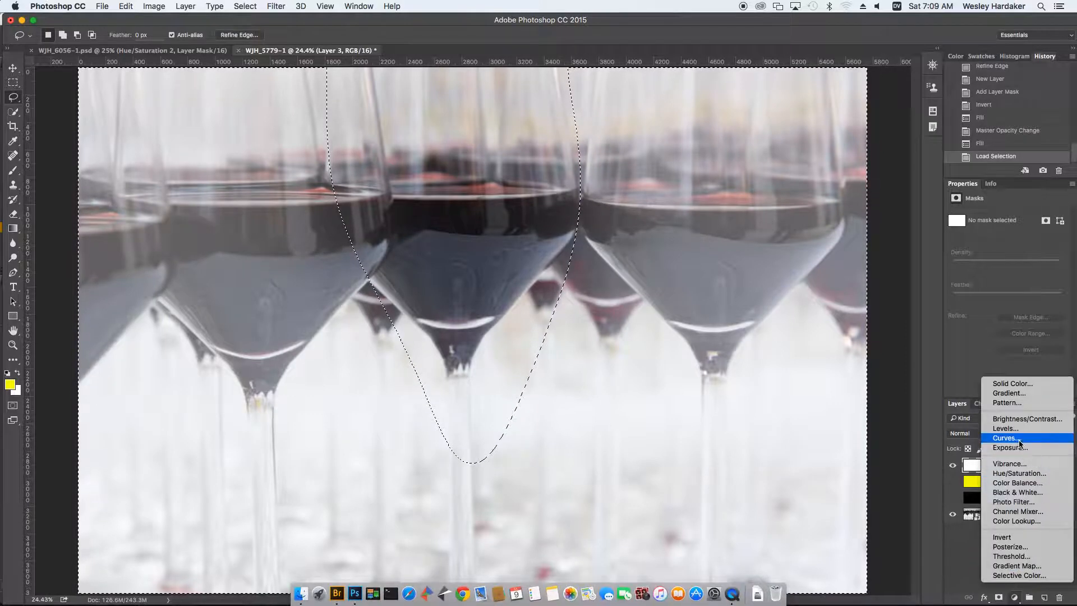
- Add a Curves layer to the loaded selection, hide Layer 3, and trial darkening midtones
click(1004, 438)
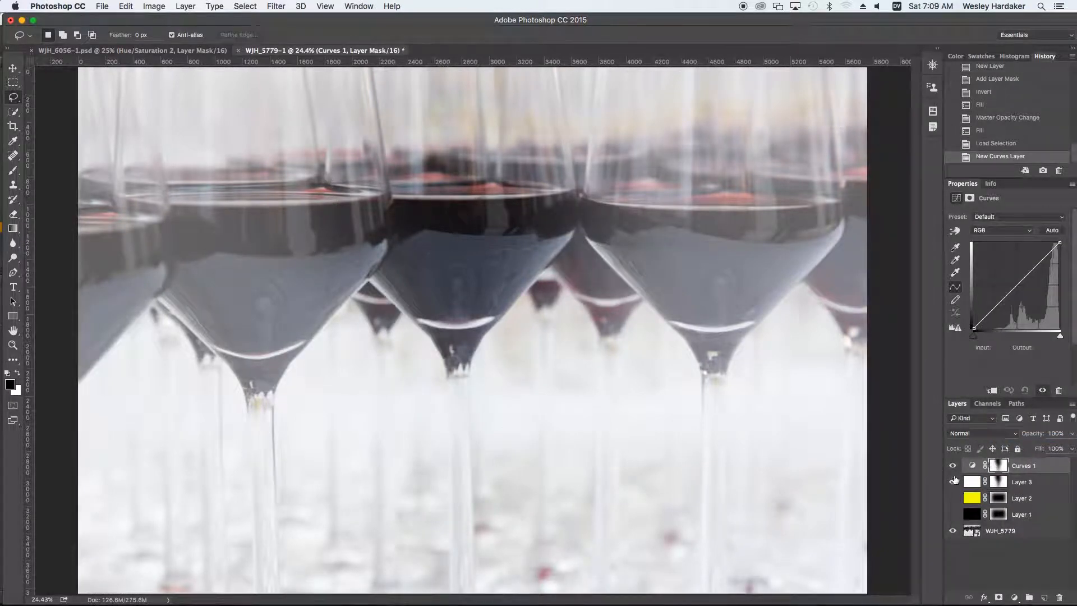
click(952, 465)
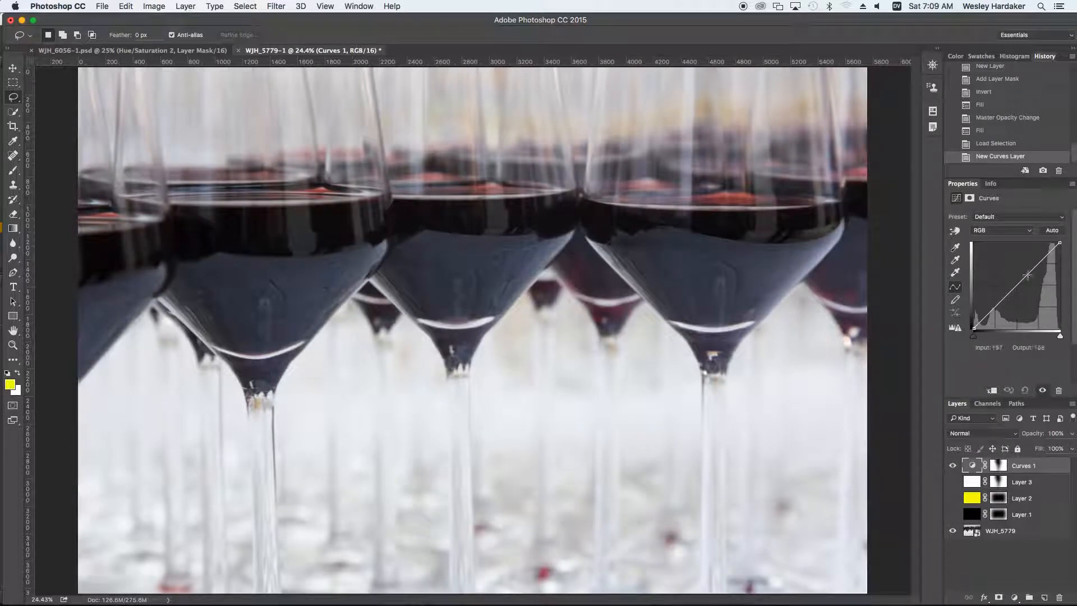
drag(1025, 274, 1029, 280)
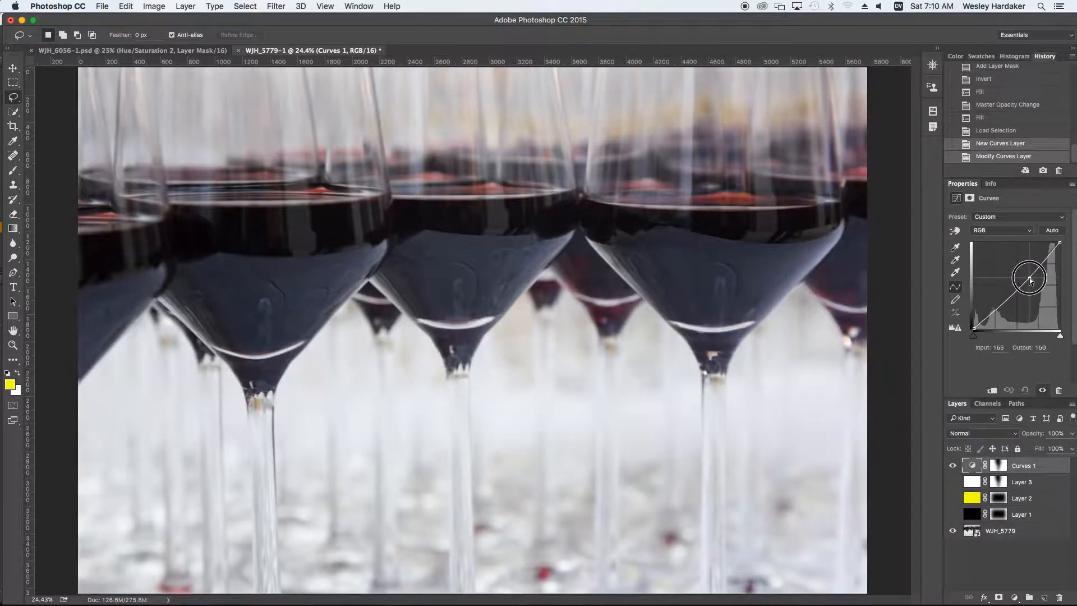
drag(1030, 279, 1033, 287)
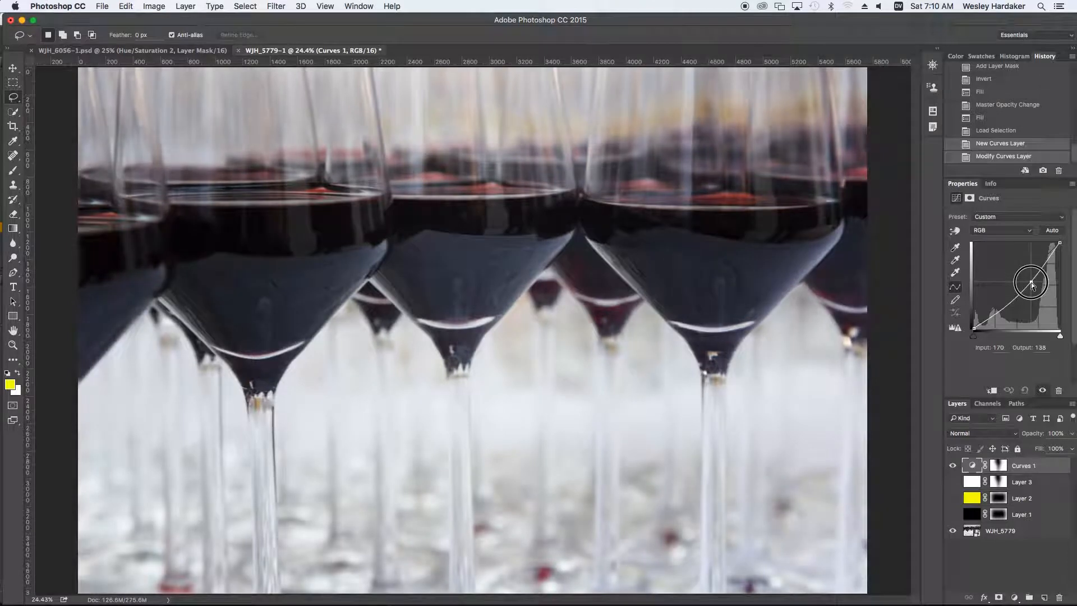
drag(1030, 285, 1033, 289)
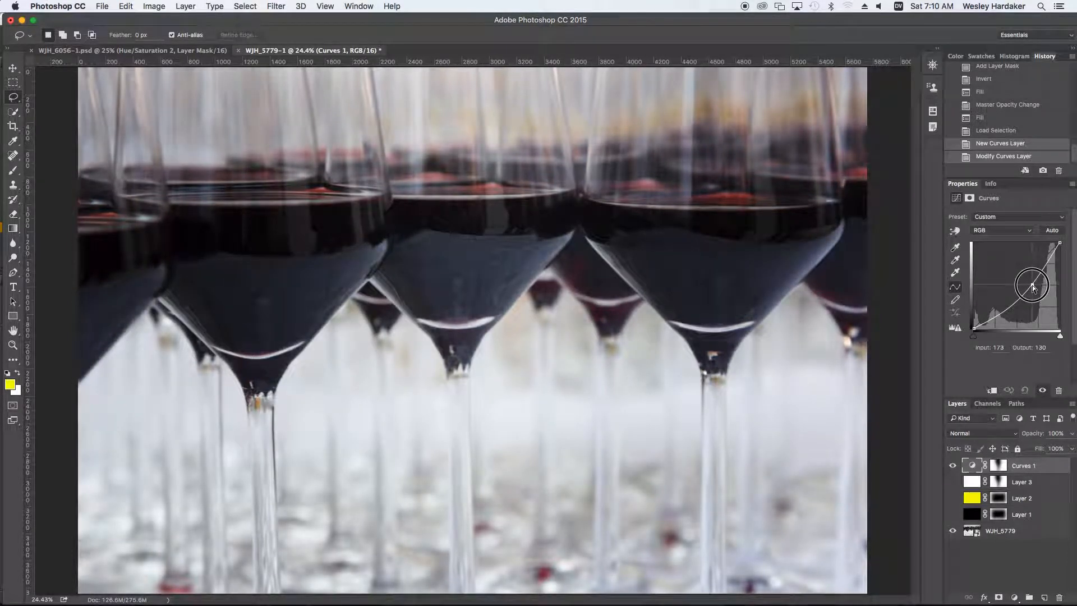
- Raise the curve's midpoint to brighten the centre glass, comparing with the layer toggled
drag(1030, 285, 998, 314)
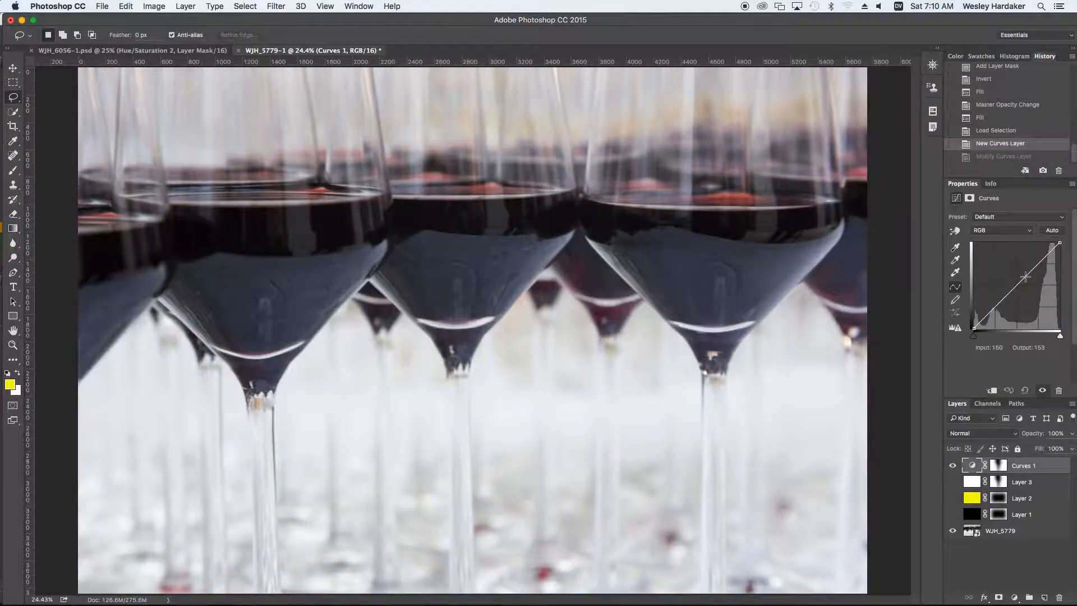
drag(1025, 275, 1022, 266)
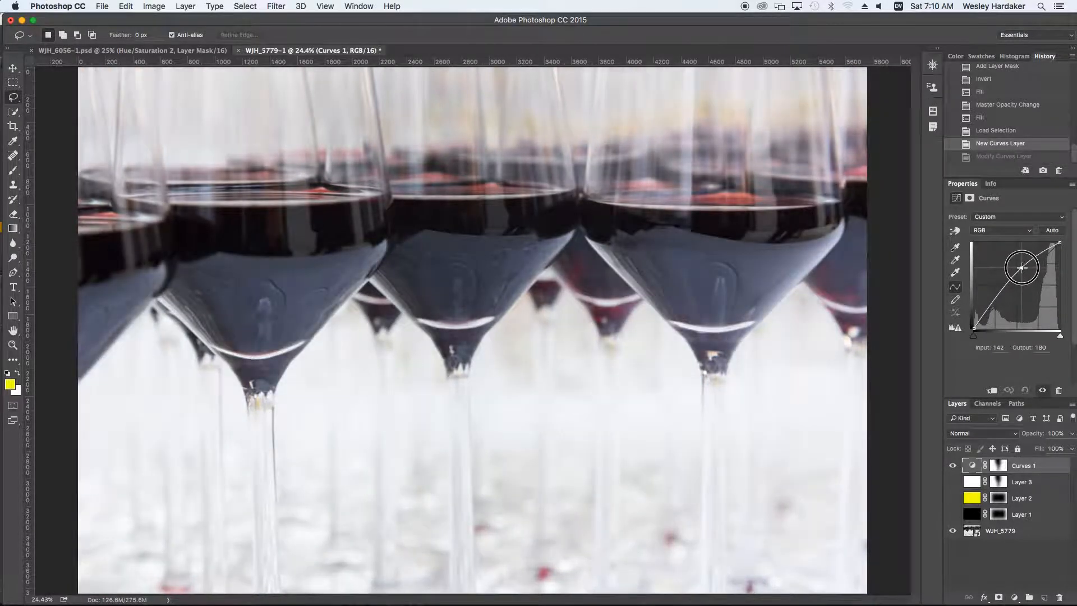
drag(1021, 266, 1026, 274)
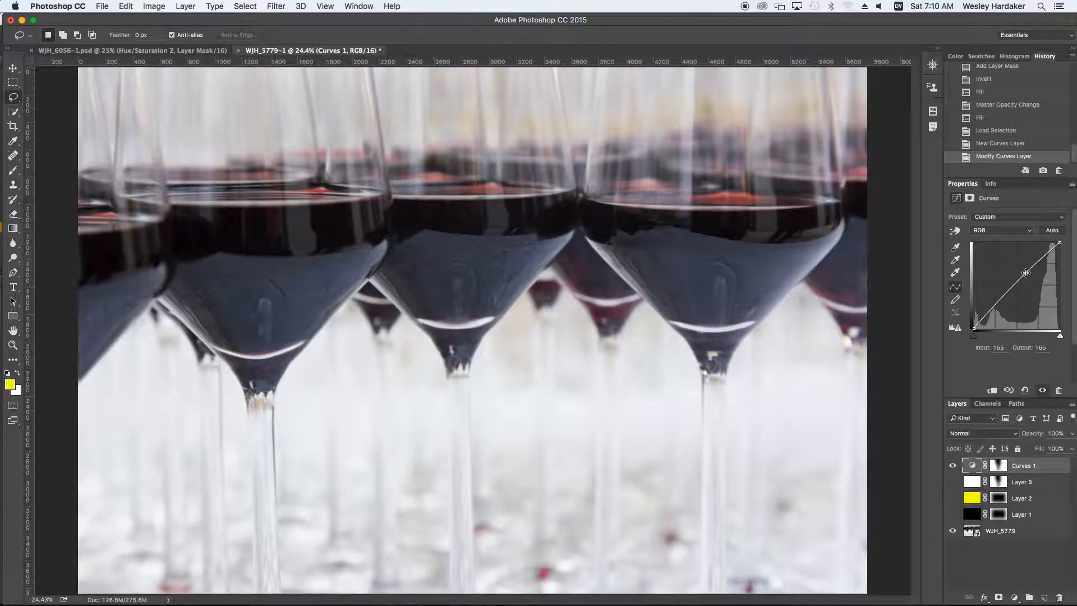
drag(1025, 271, 1025, 259)
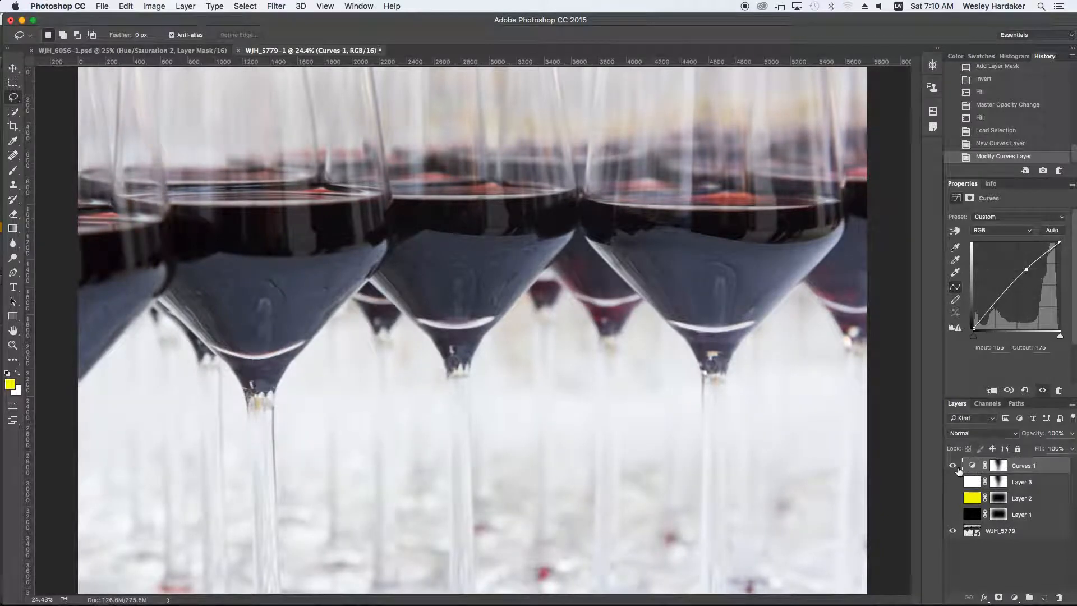
mouse_move(953, 466)
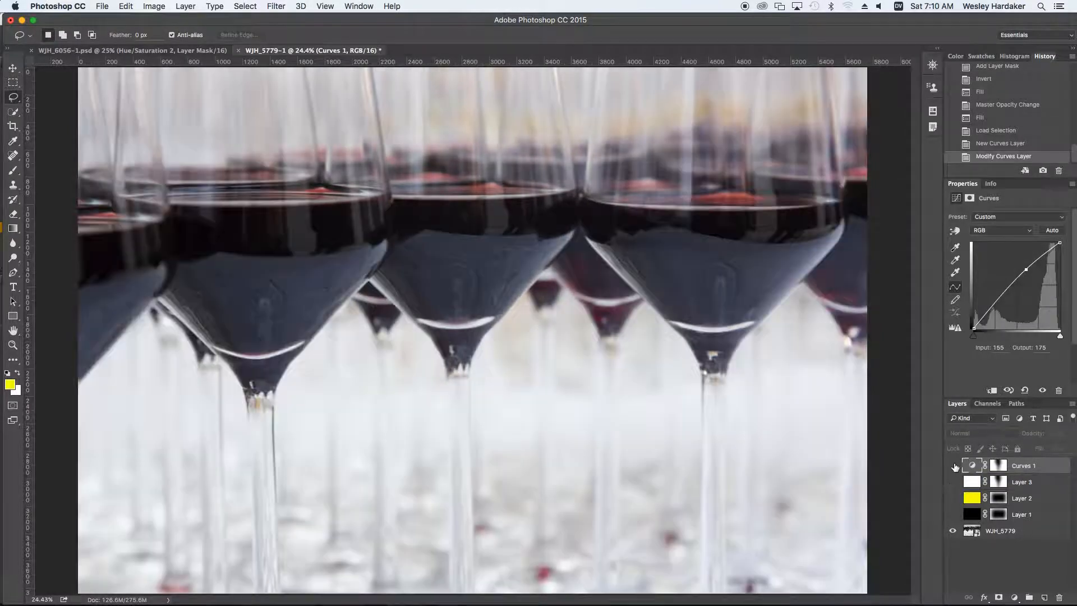
click(952, 465)
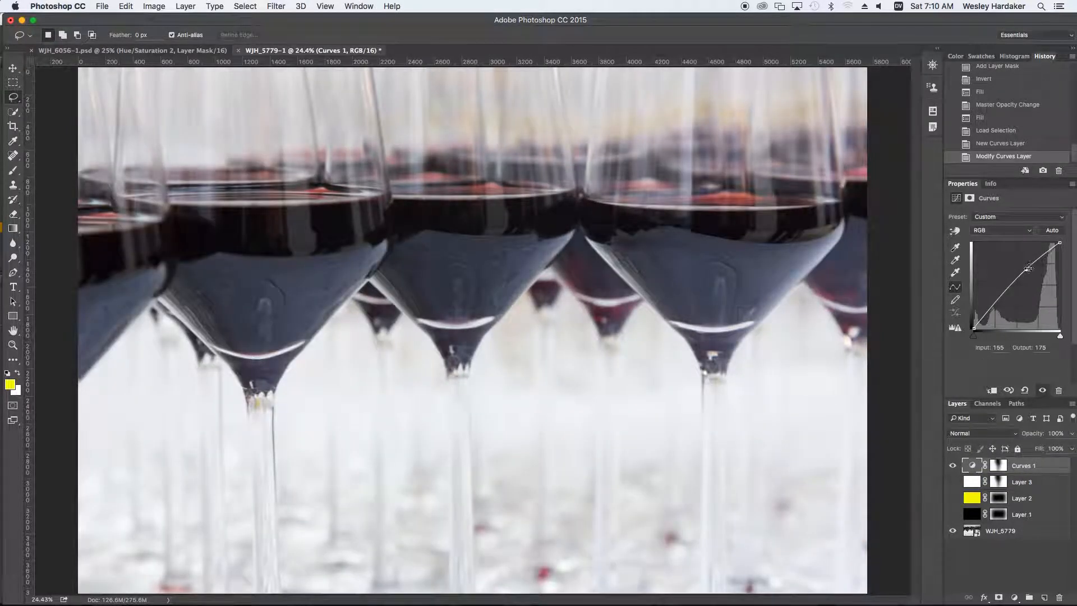
drag(1028, 269, 1024, 267)
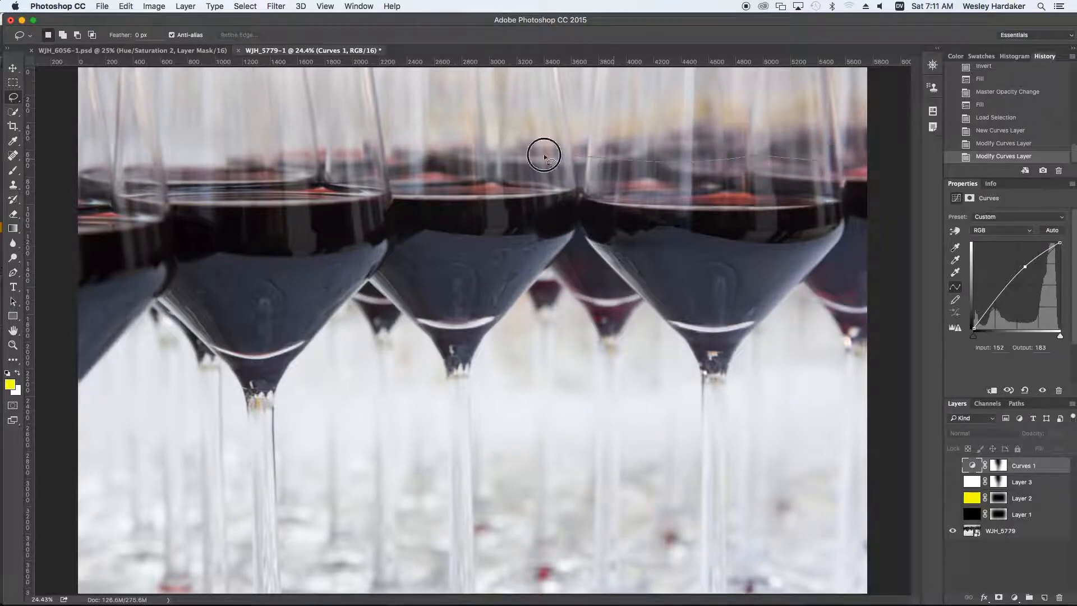
mouse_move(64, 319)
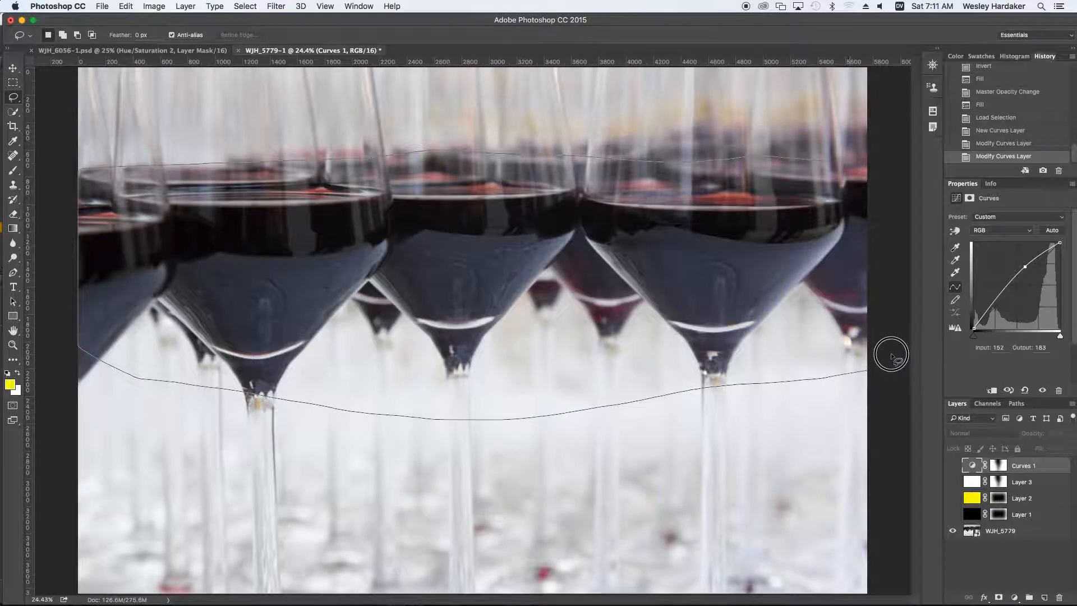
mouse_move(876, 181)
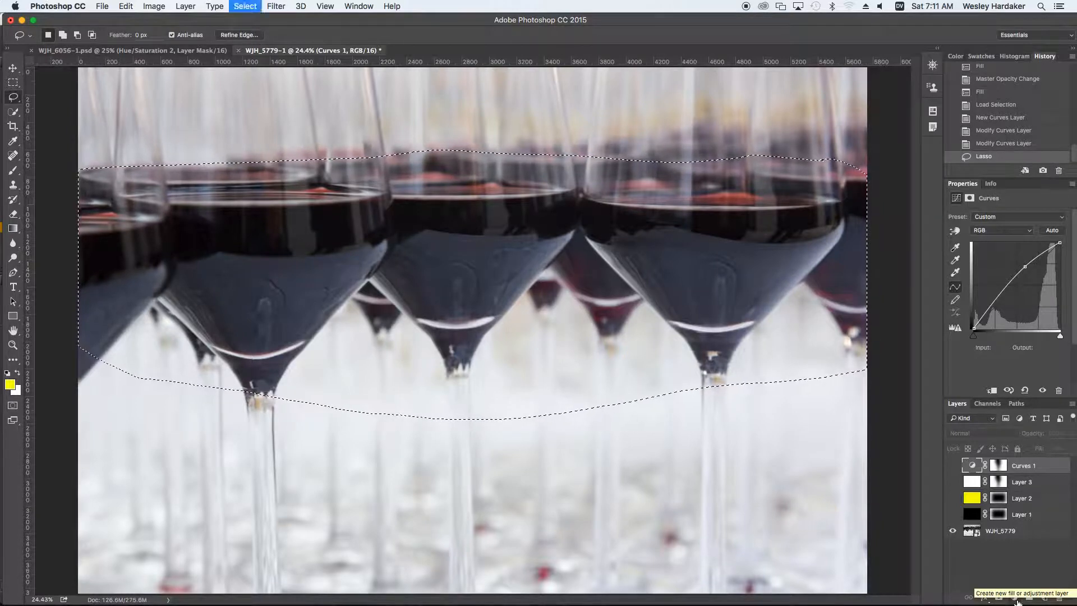
- Set Refine Edge feather to 474.7 px on the wavy band selection
click(242, 34)
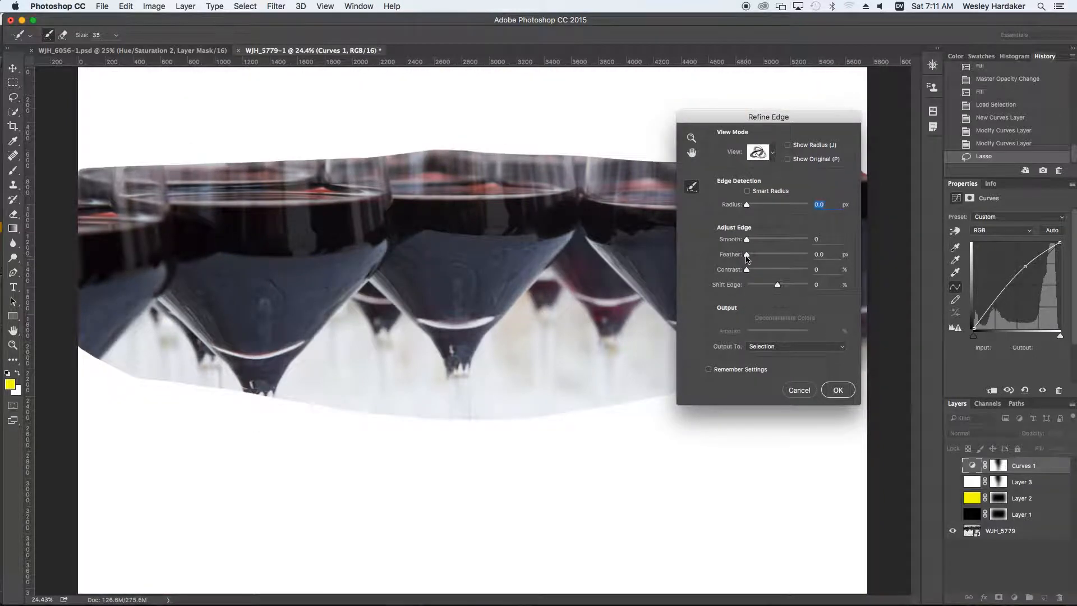
drag(747, 254, 796, 254)
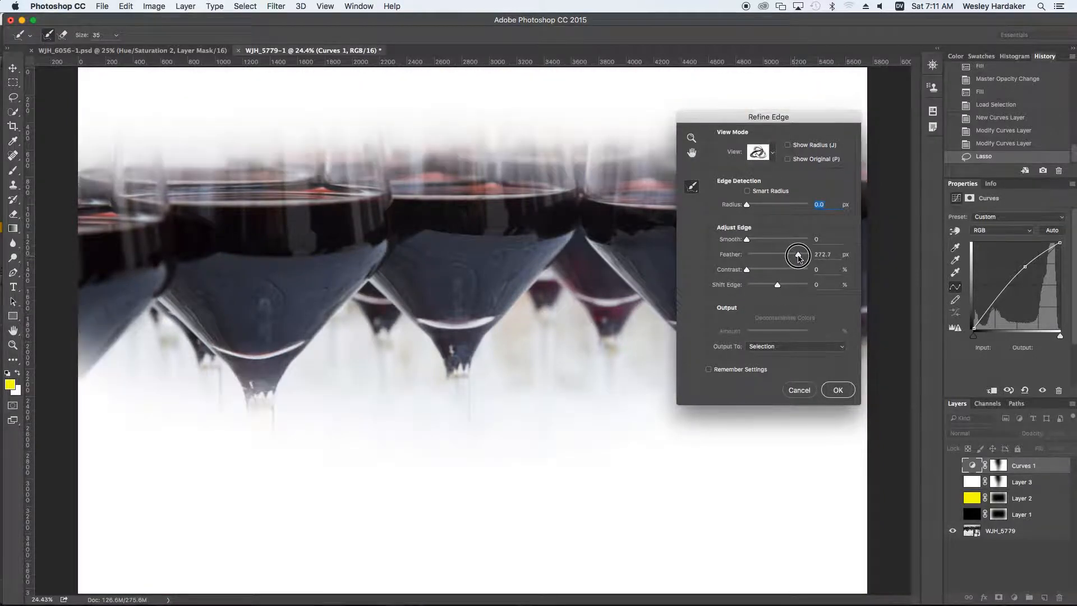
drag(797, 254, 800, 254)
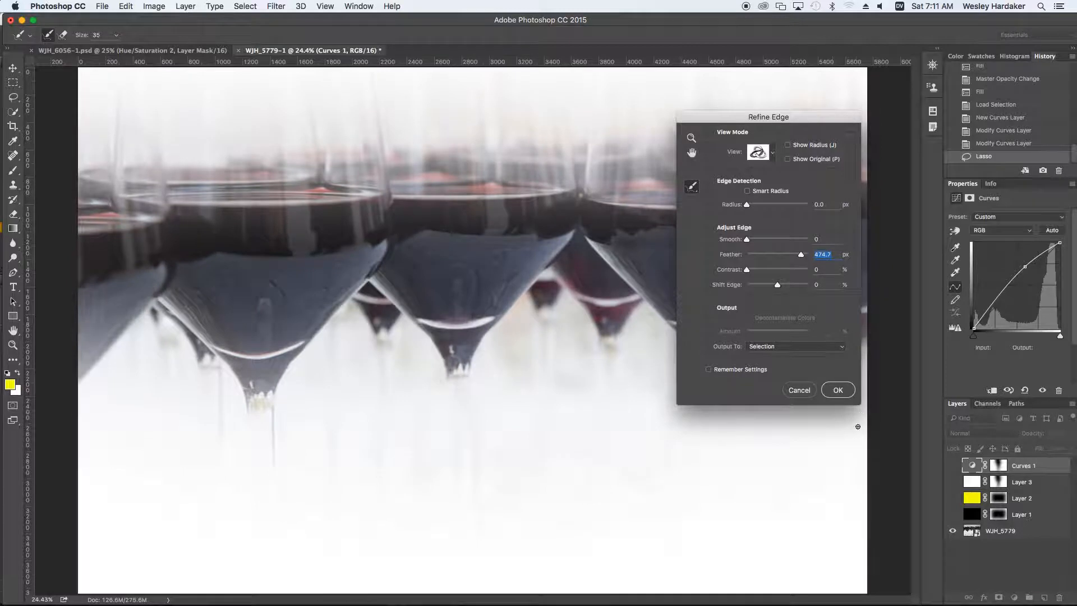
click(838, 390)
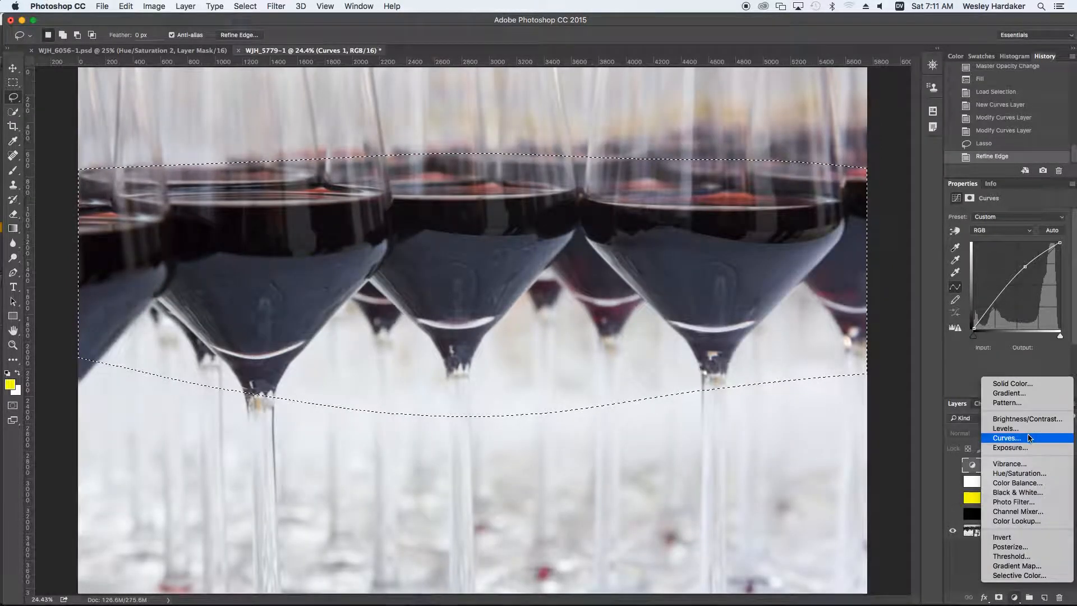
- Add a second Curves layer for the feathered band, darken it, and invert its mask
click(1006, 437)
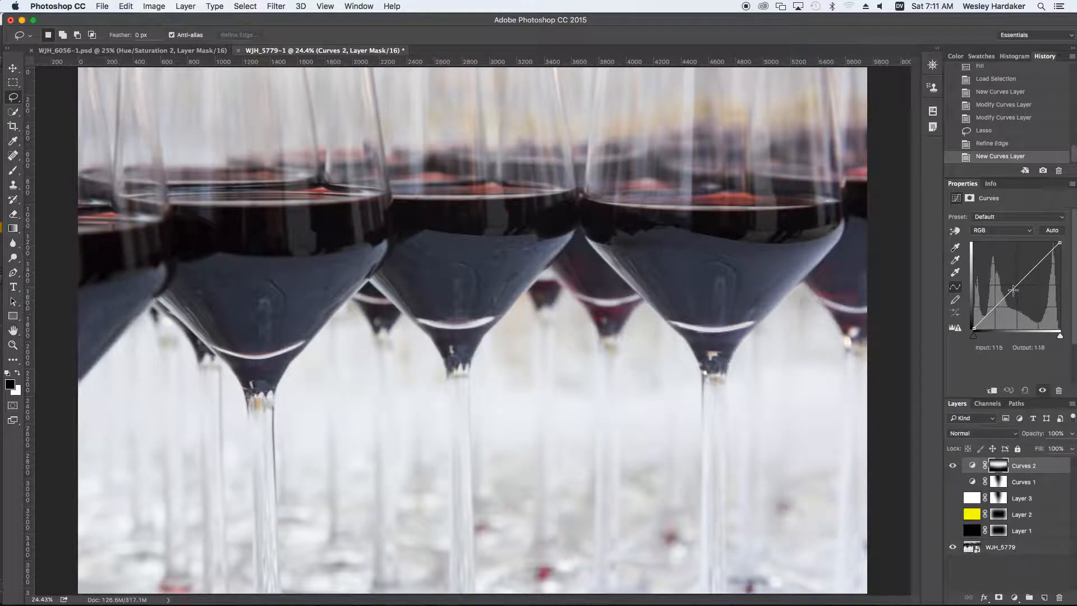
drag(1012, 290, 1020, 302)
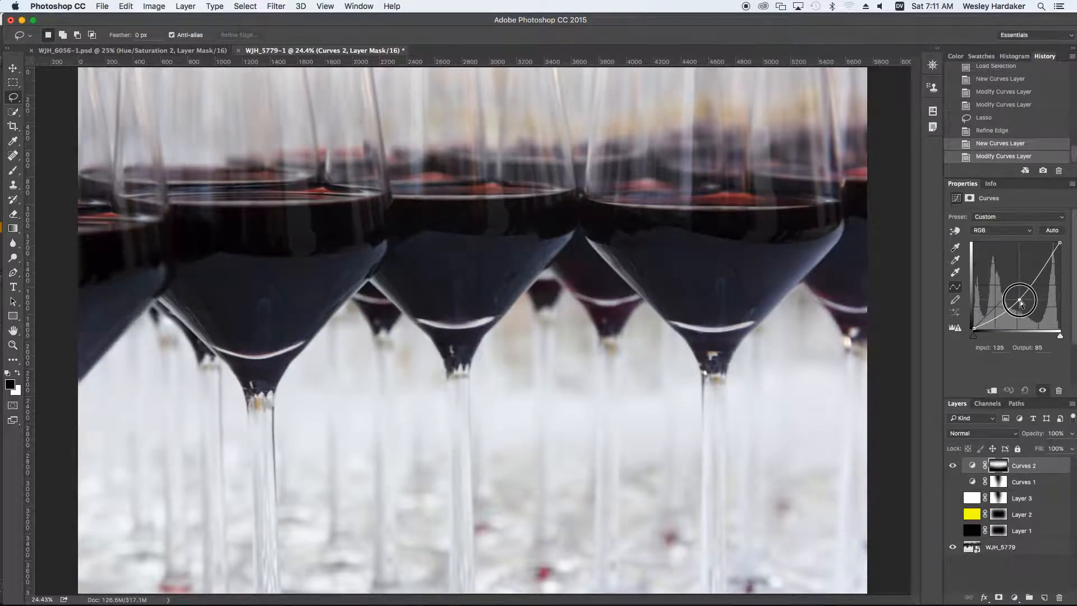
drag(1020, 304, 1020, 300)
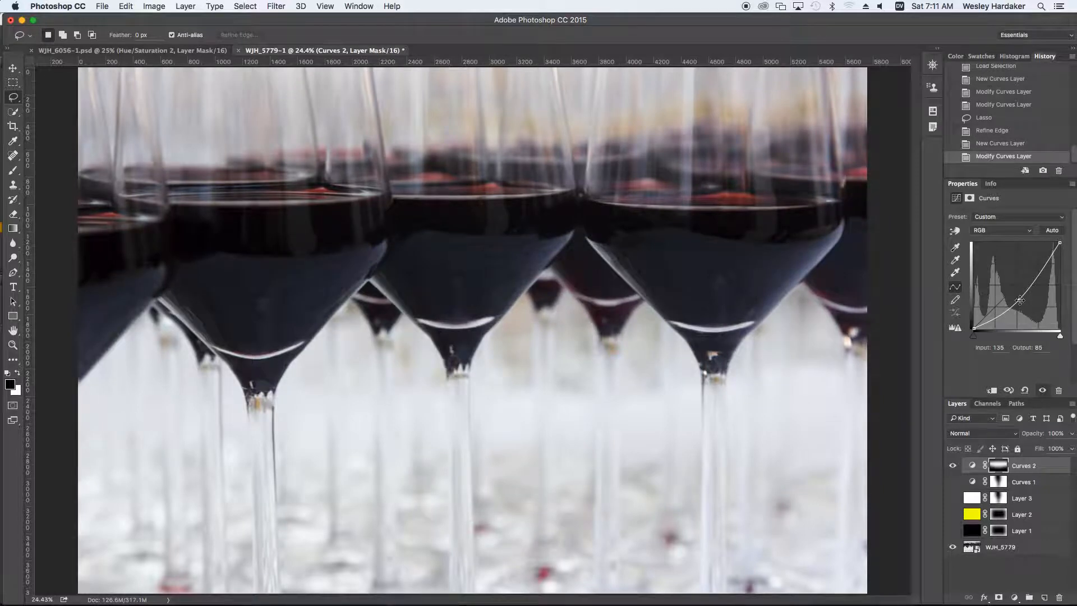
click(997, 465)
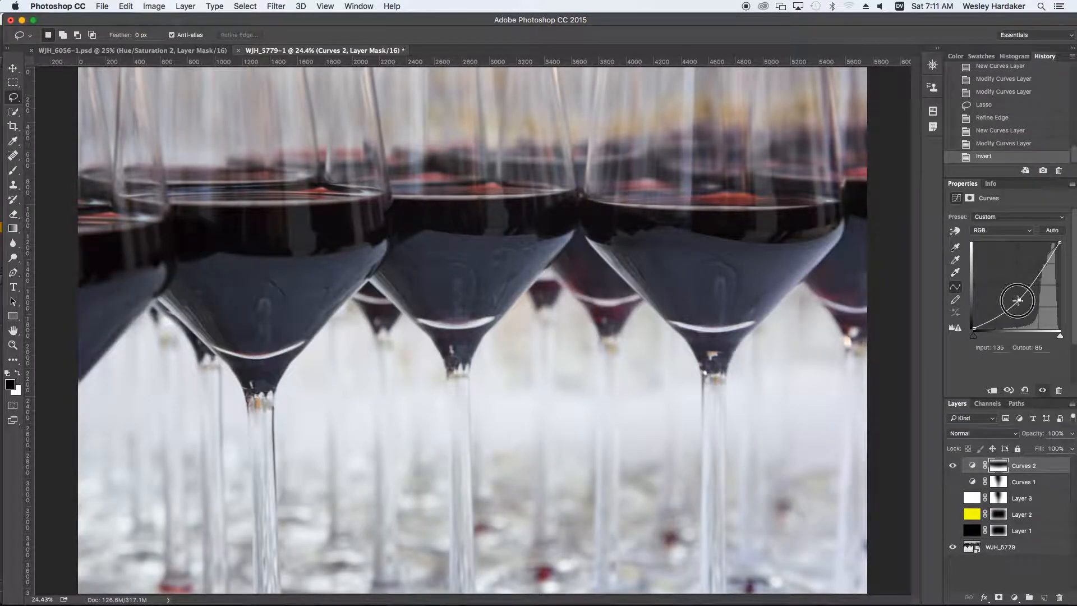
- Drag the Curves 2 midpoint upward so it brightens areas outside the glass bowls
drag(1016, 297, 1022, 306)
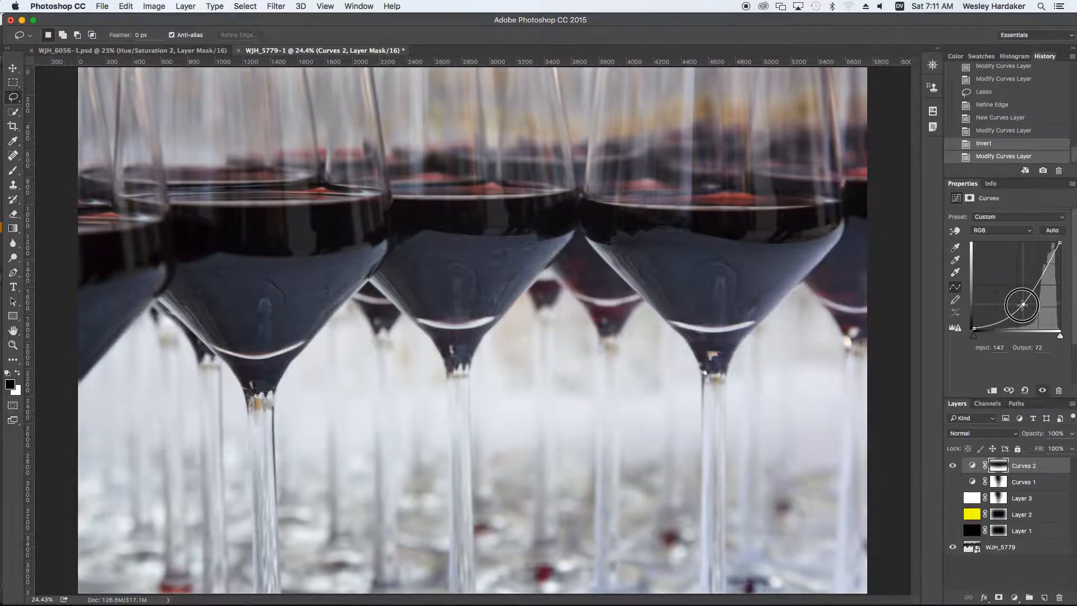
drag(1022, 304, 1019, 287)
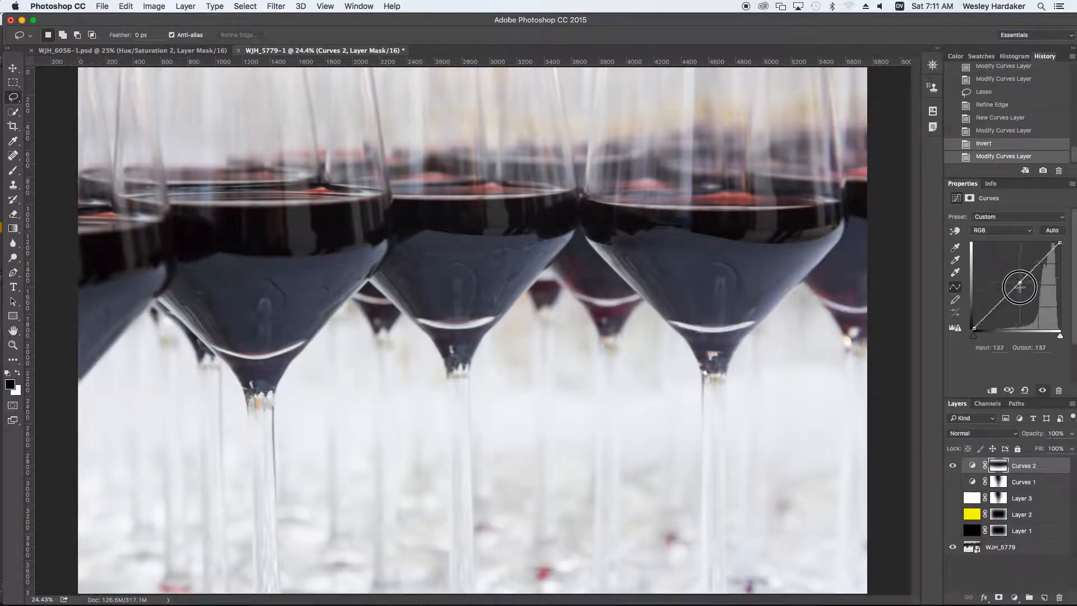
drag(1019, 287, 1021, 294)
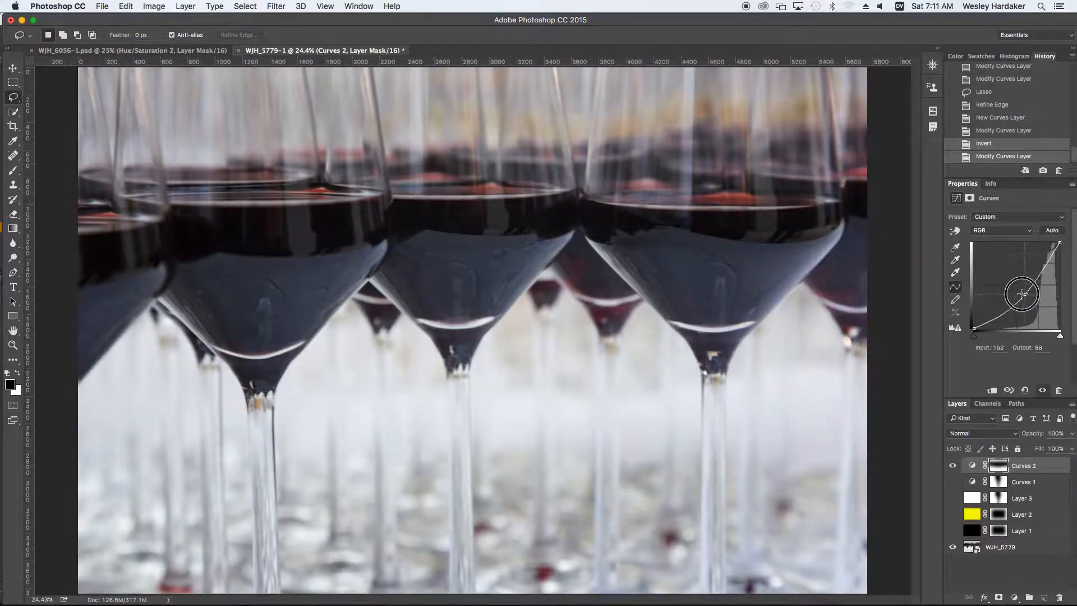
drag(1021, 293, 1015, 275)
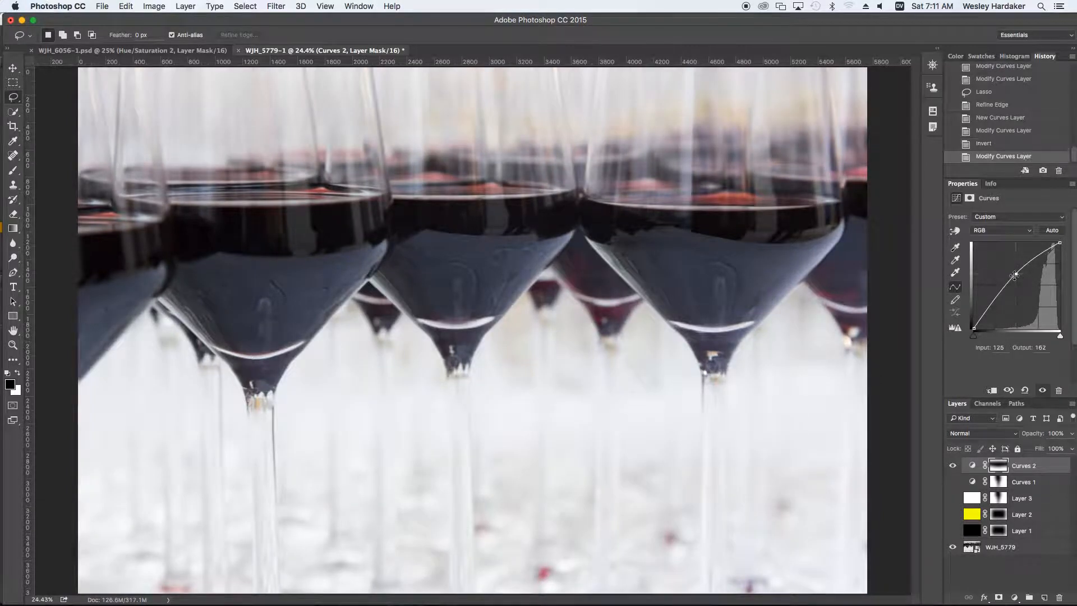
mouse_move(553, 281)
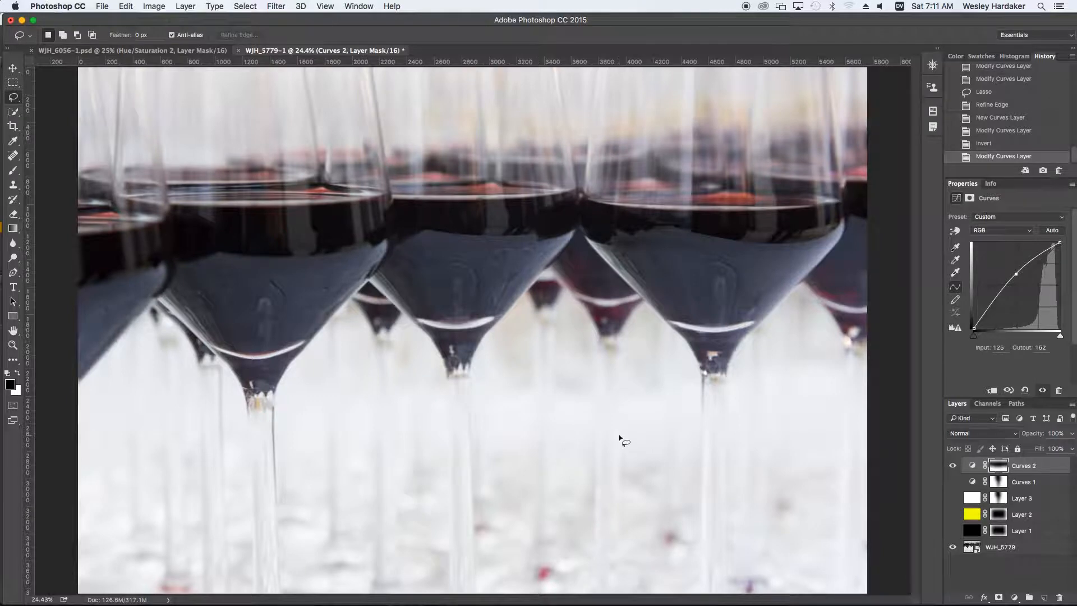
mouse_move(653, 435)
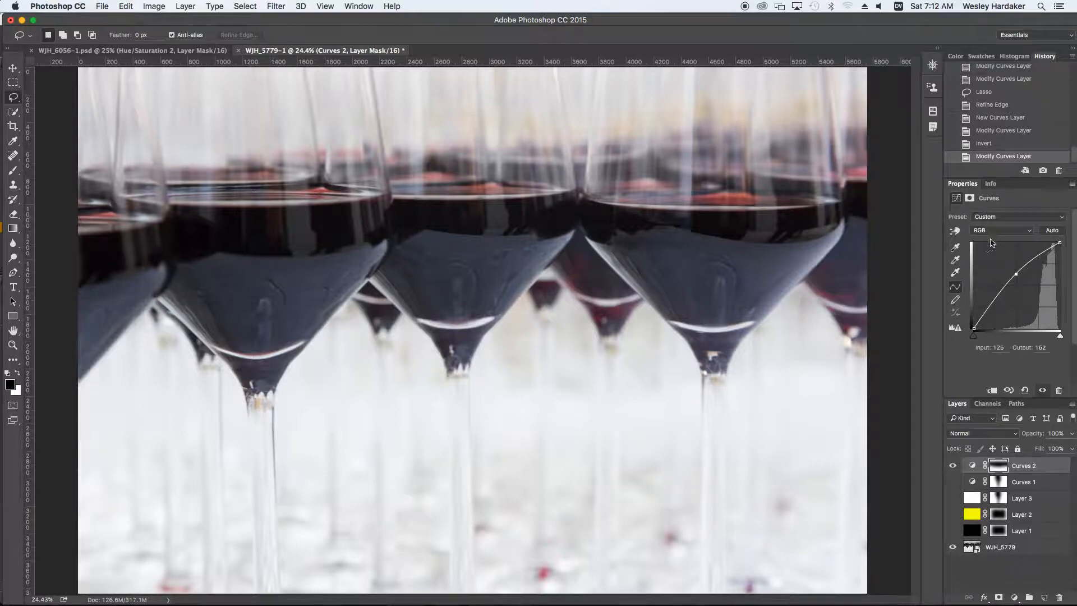
- Add a Hue/Saturation layer at Hue -6 and Saturation +14 from the adjustment button
click(1014, 596)
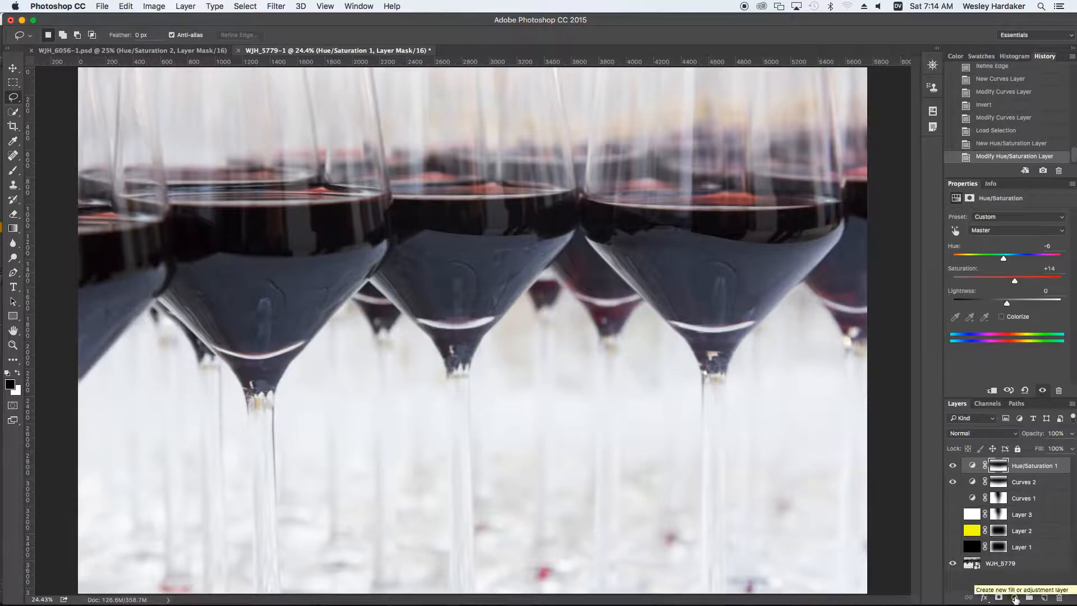
- Load the Hue/Saturation 1 mask as a selection and add a Photo Filter layer
click(998, 466)
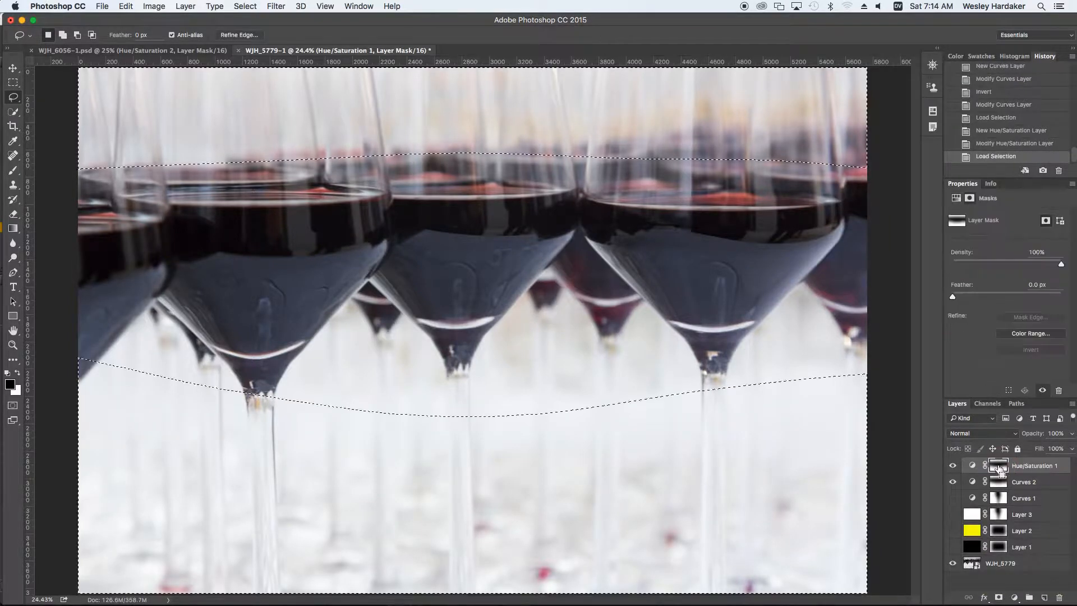
click(1032, 597)
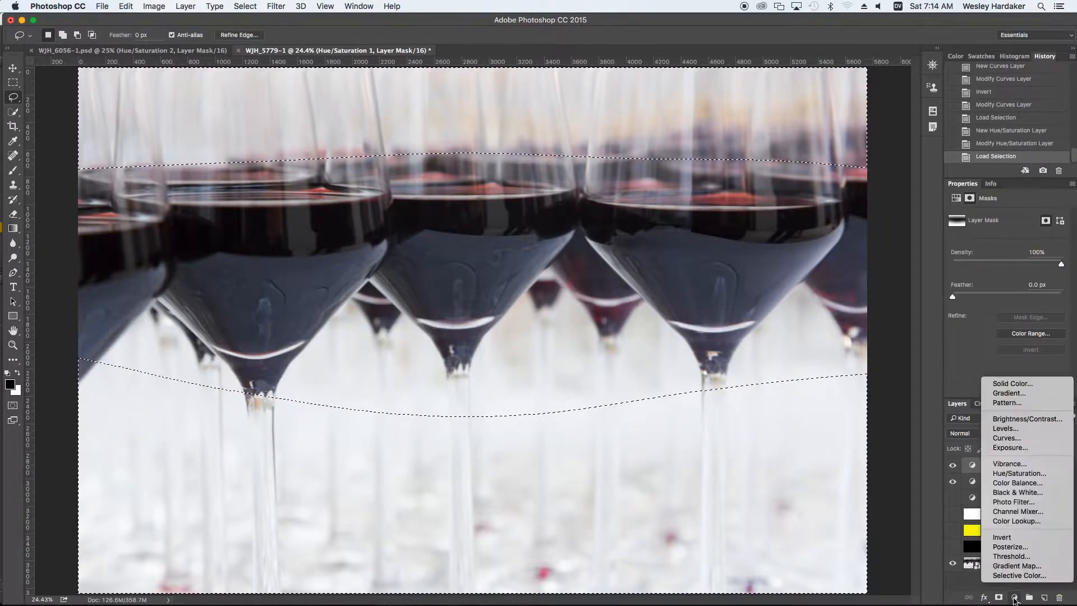
mouse_move(1013, 502)
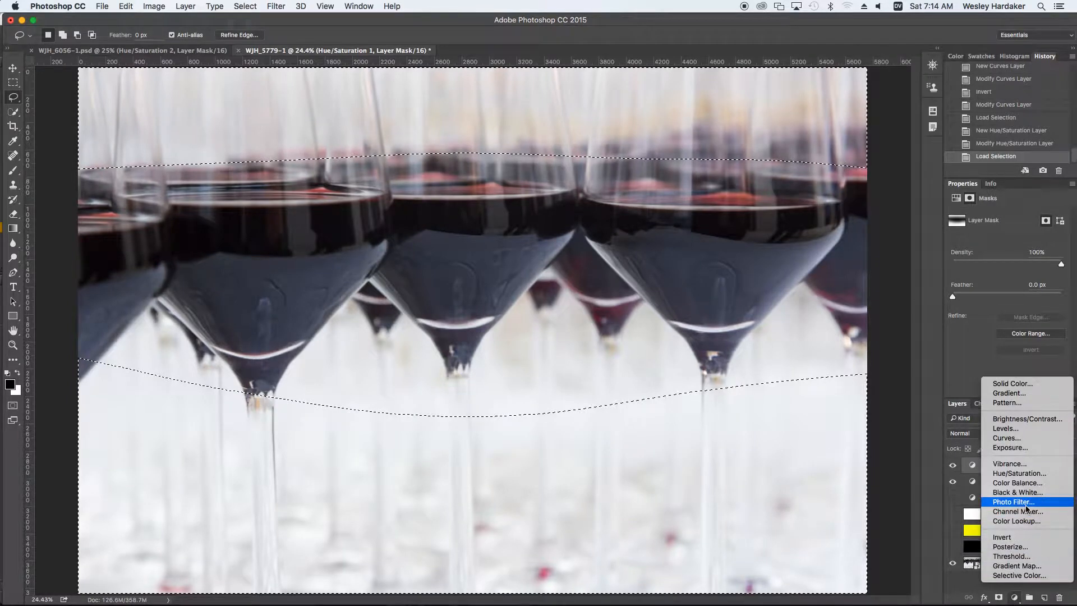
click(1013, 501)
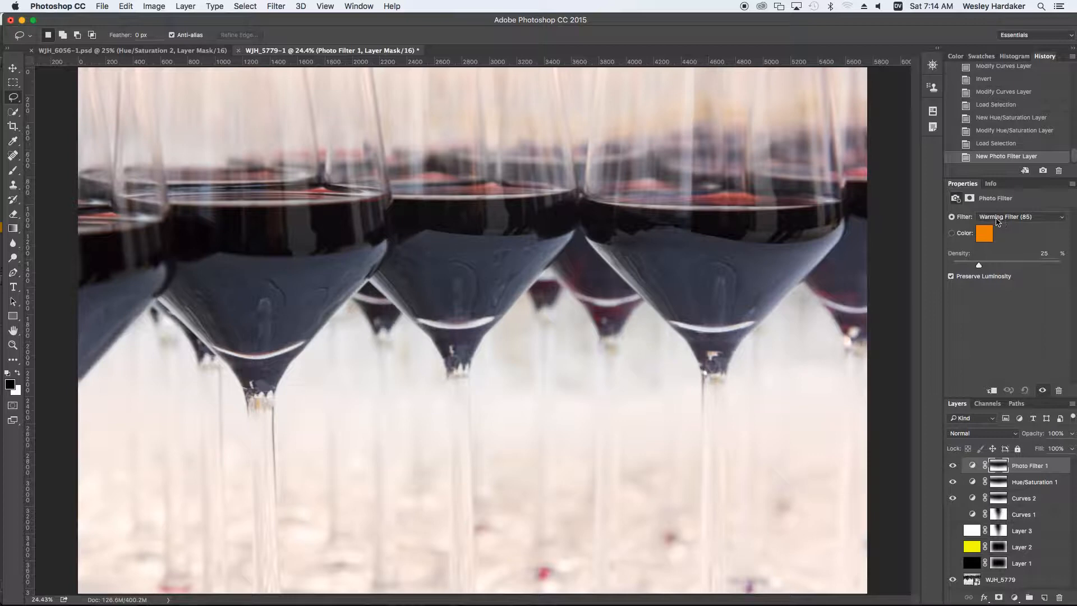
- Switch the Photo Filter colour from Yellow to Deep Red and display its mask alone
click(1019, 217)
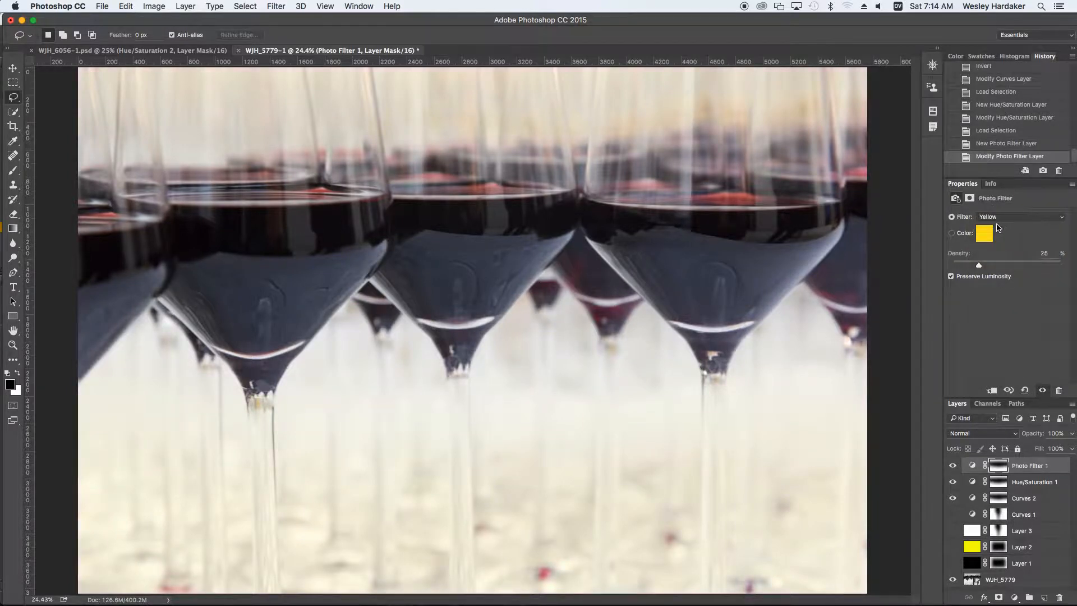
click(1020, 216)
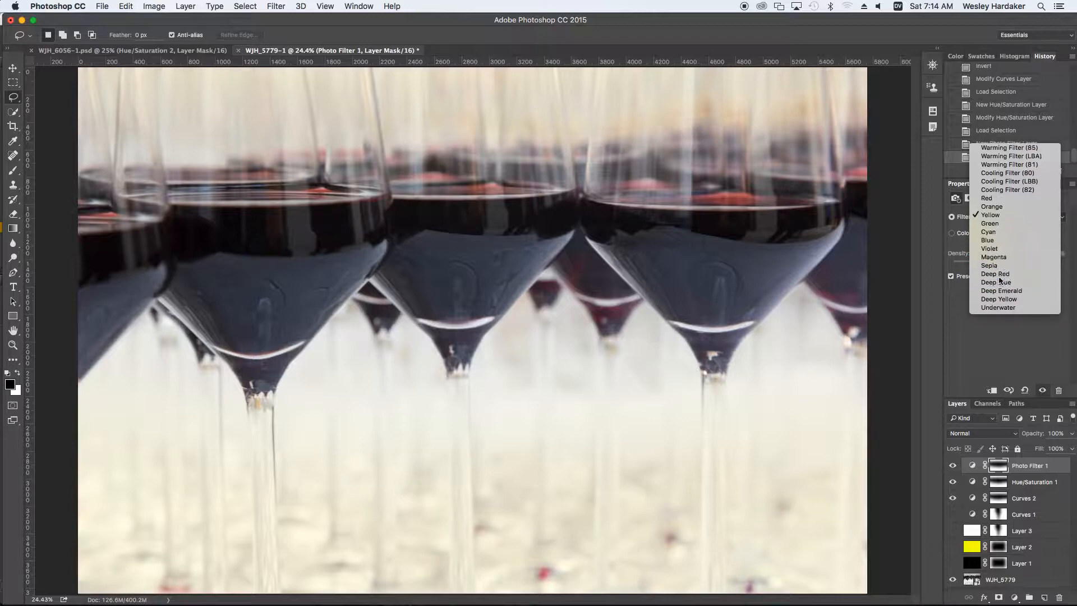
click(995, 274)
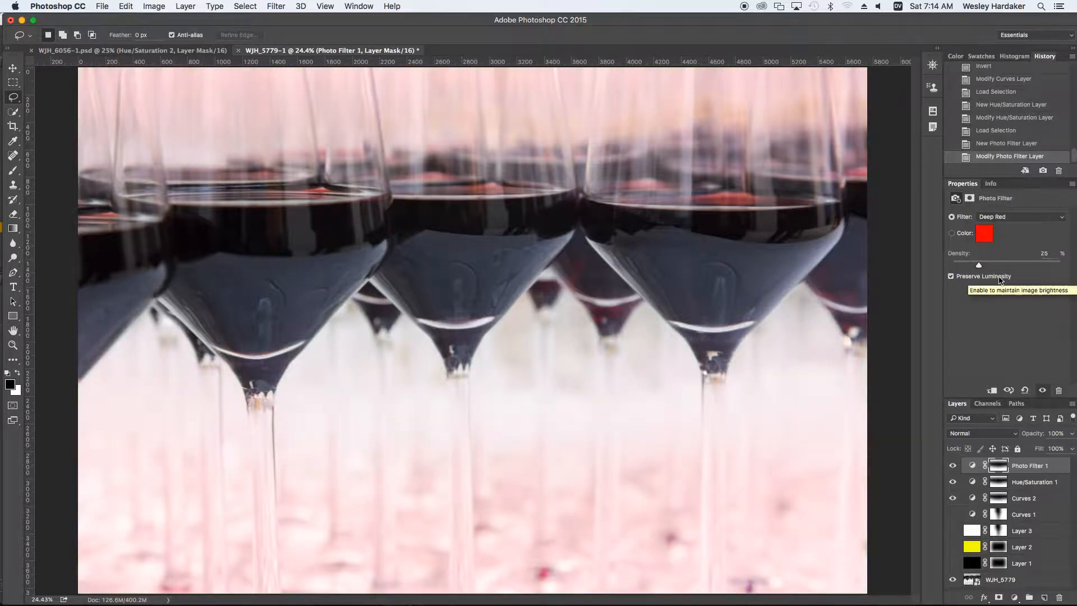
mouse_move(1013, 358)
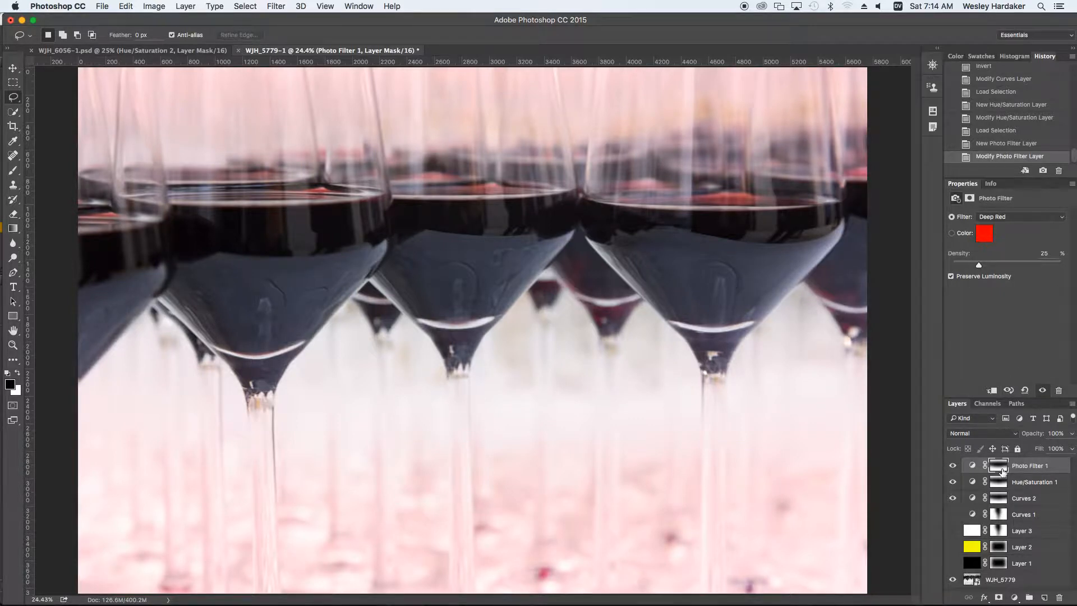
click(997, 465)
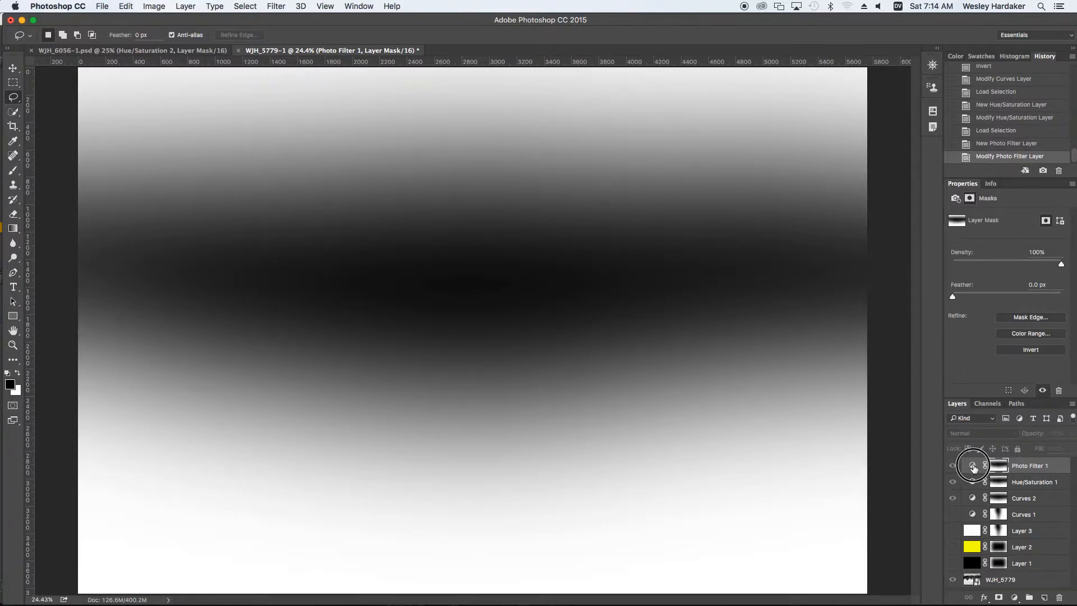
- Return to the image view and solo the Curves 2 layer's visibility
click(971, 465)
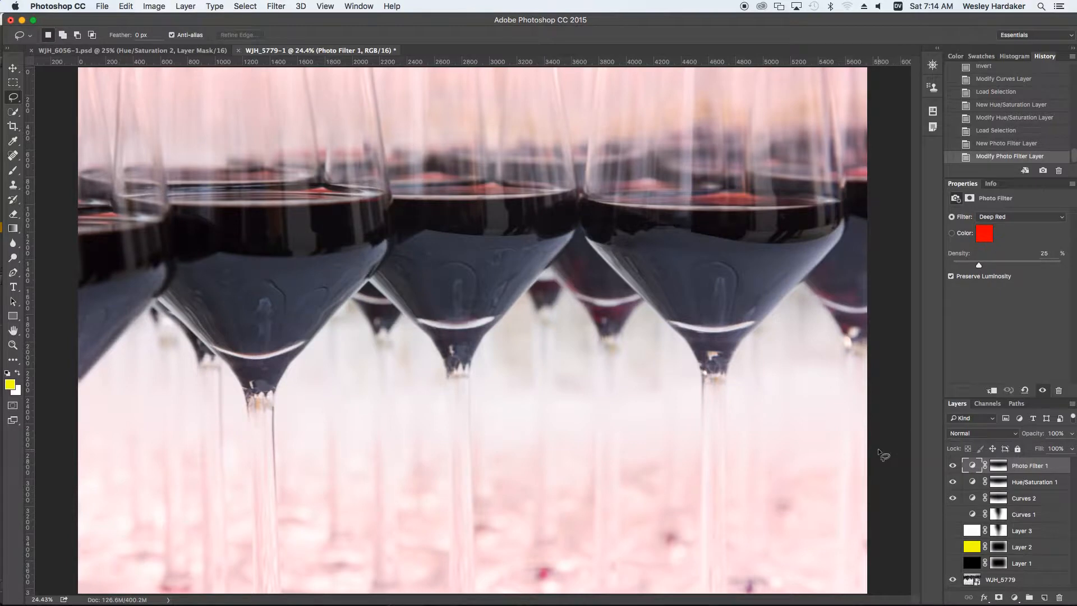
mouse_move(905, 457)
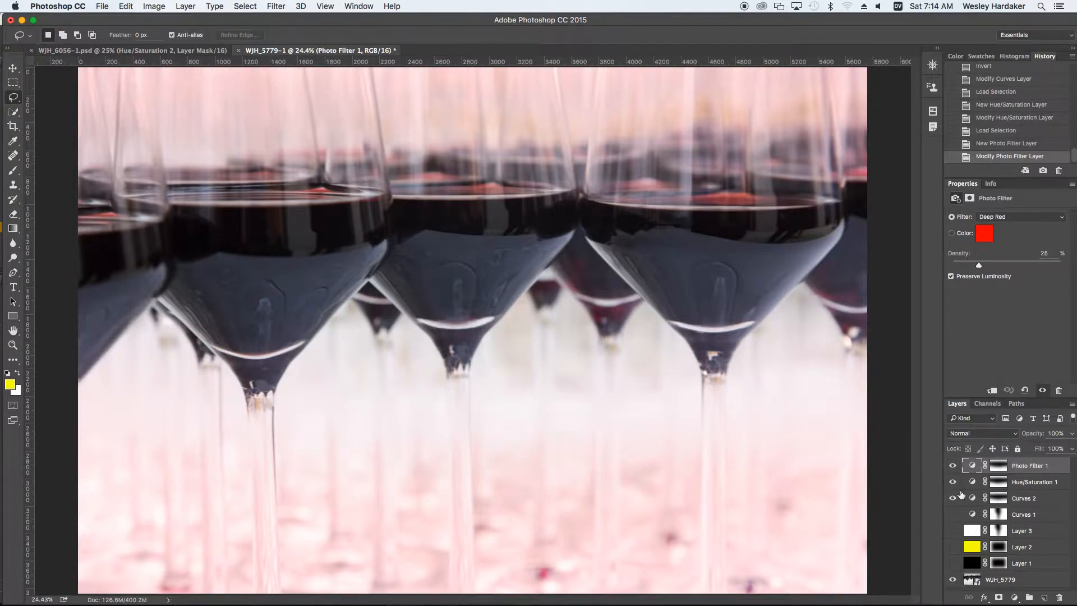
click(952, 465)
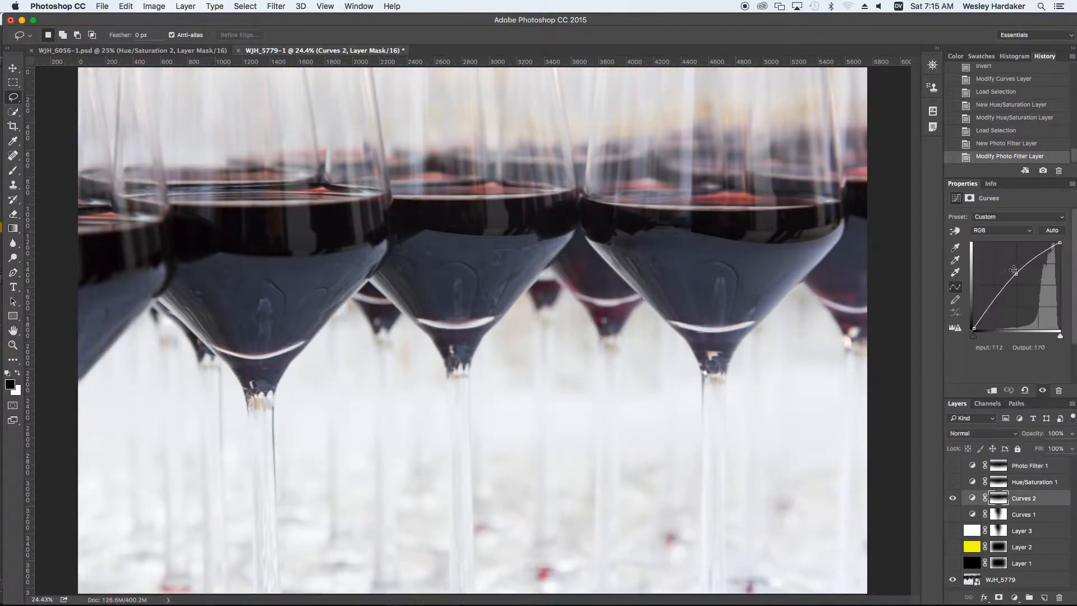
- Pull the Curves 2 midpoint down and lower the white point to darken the photo
drag(1015, 270, 1030, 288)
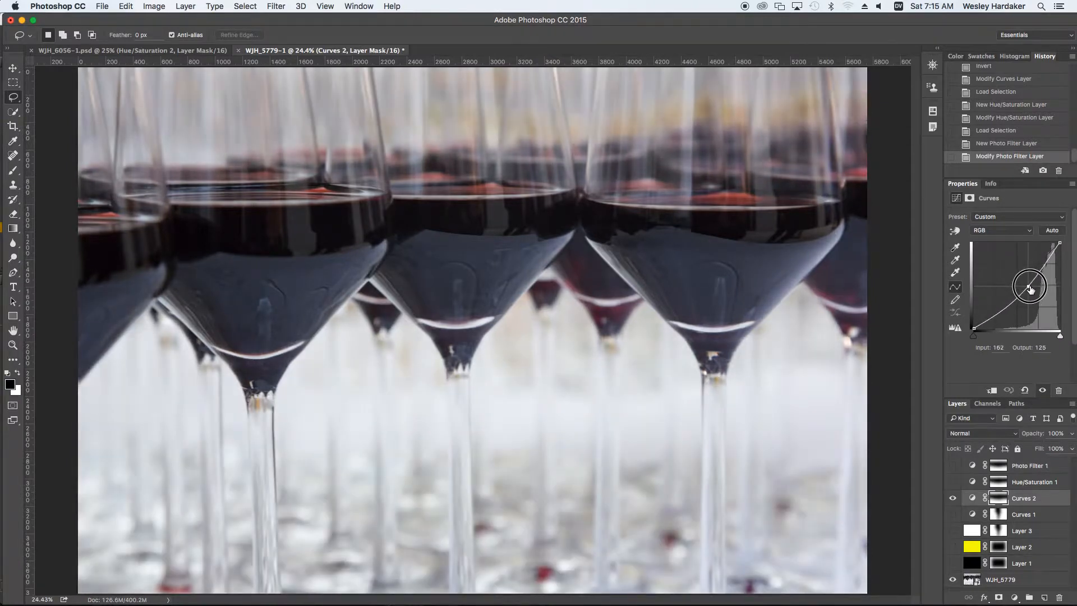
drag(1030, 287, 1050, 257)
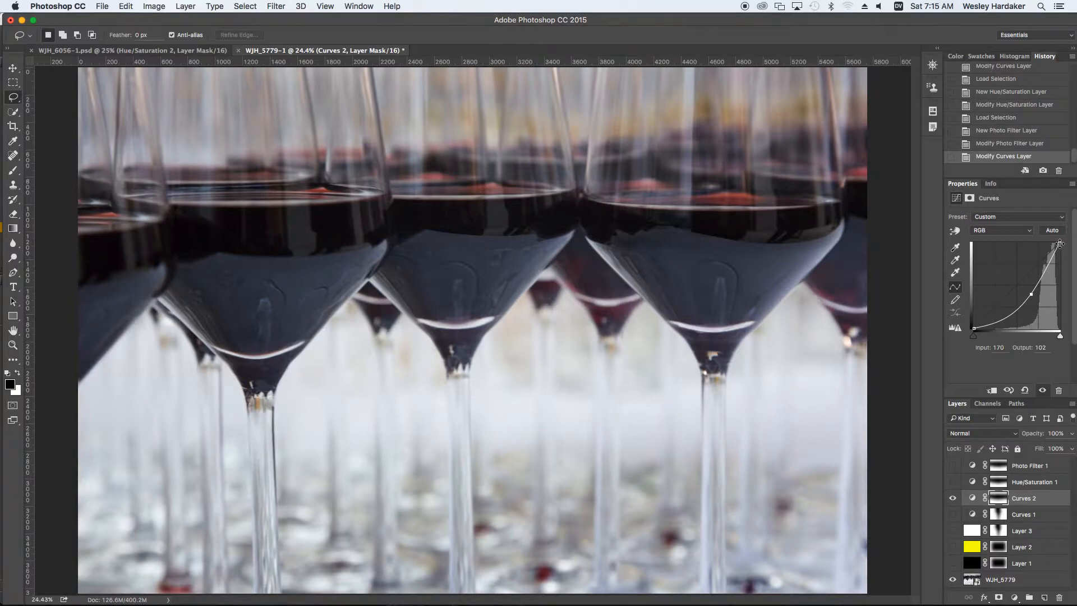
drag(1059, 242, 1061, 264)
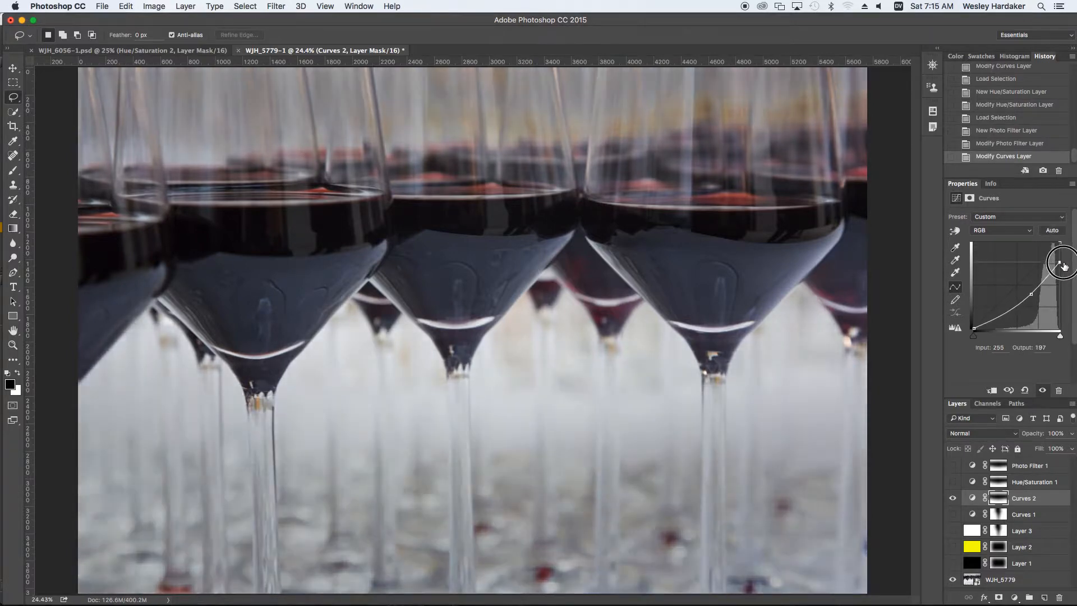
drag(1061, 264, 1030, 296)
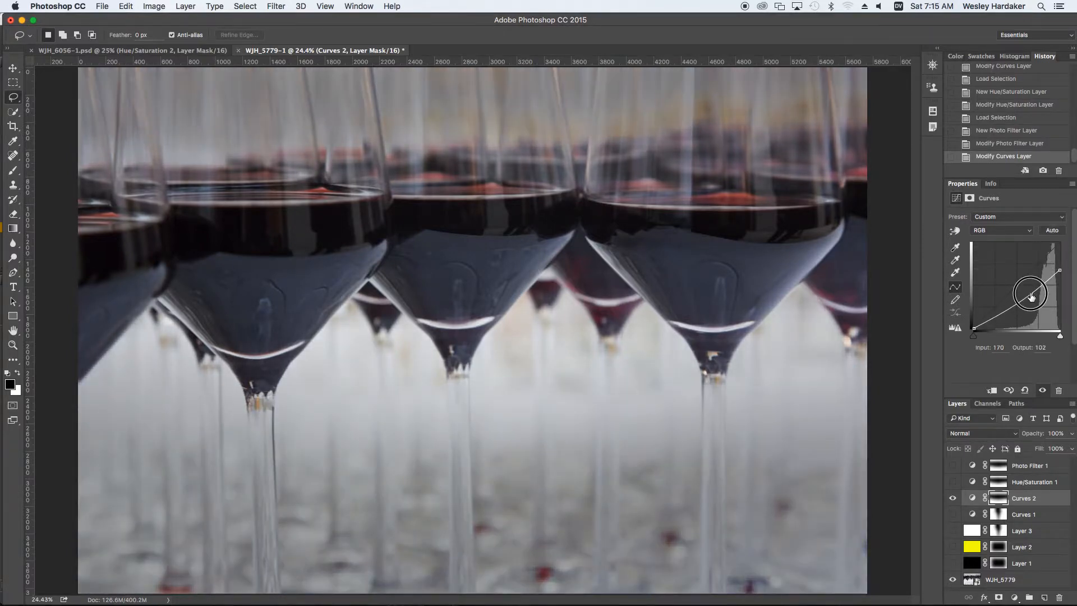
drag(1030, 293, 1055, 271)
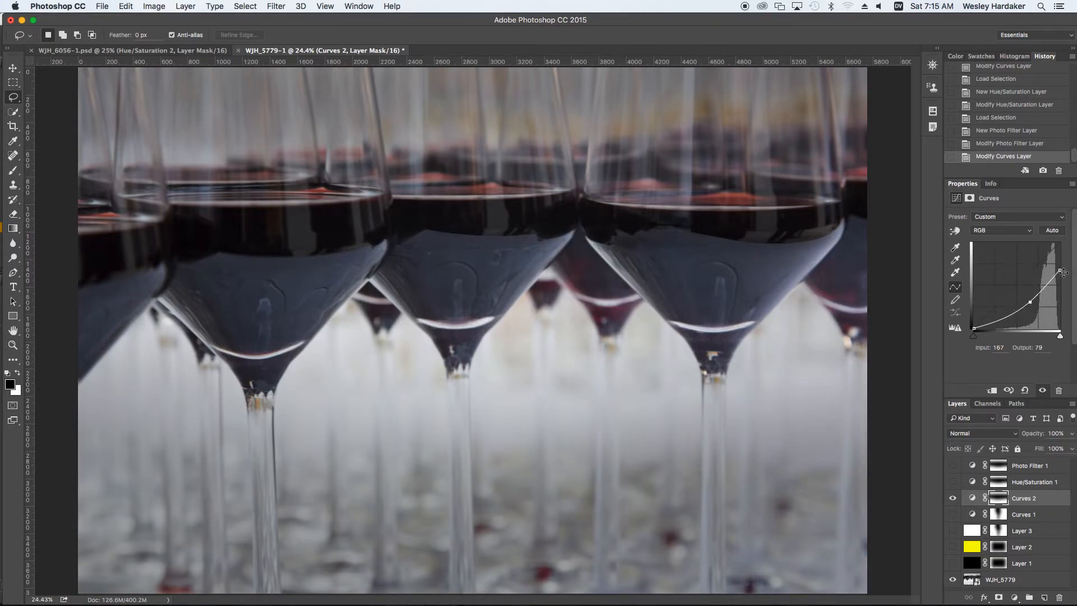